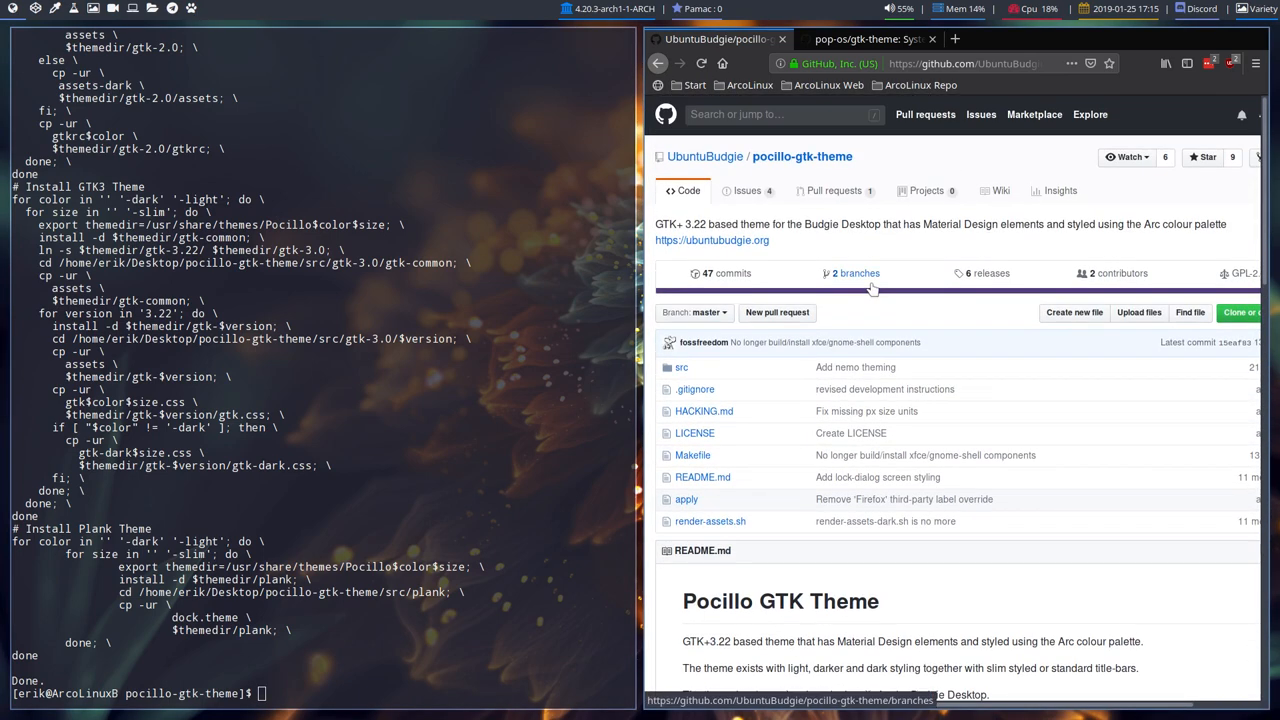
Scroll the README to the 'sudo apt install' line and select its package names
scroll(down, 3)
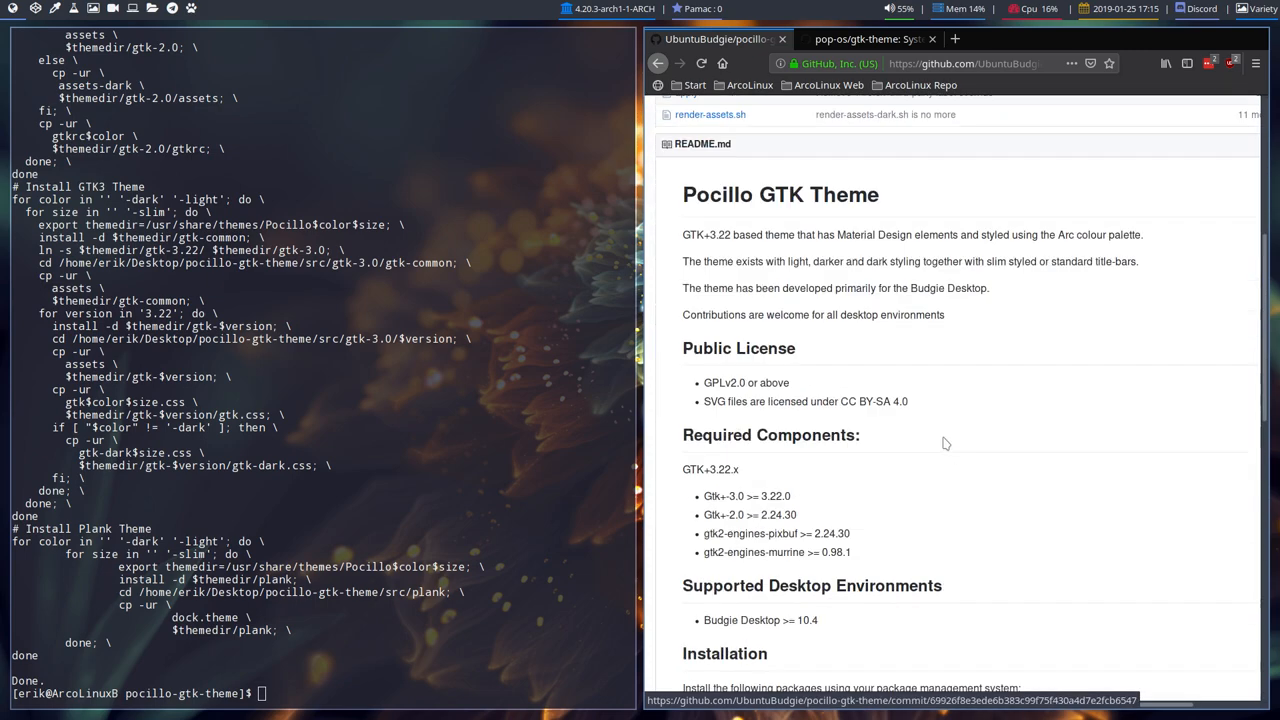
scroll(down, 3)
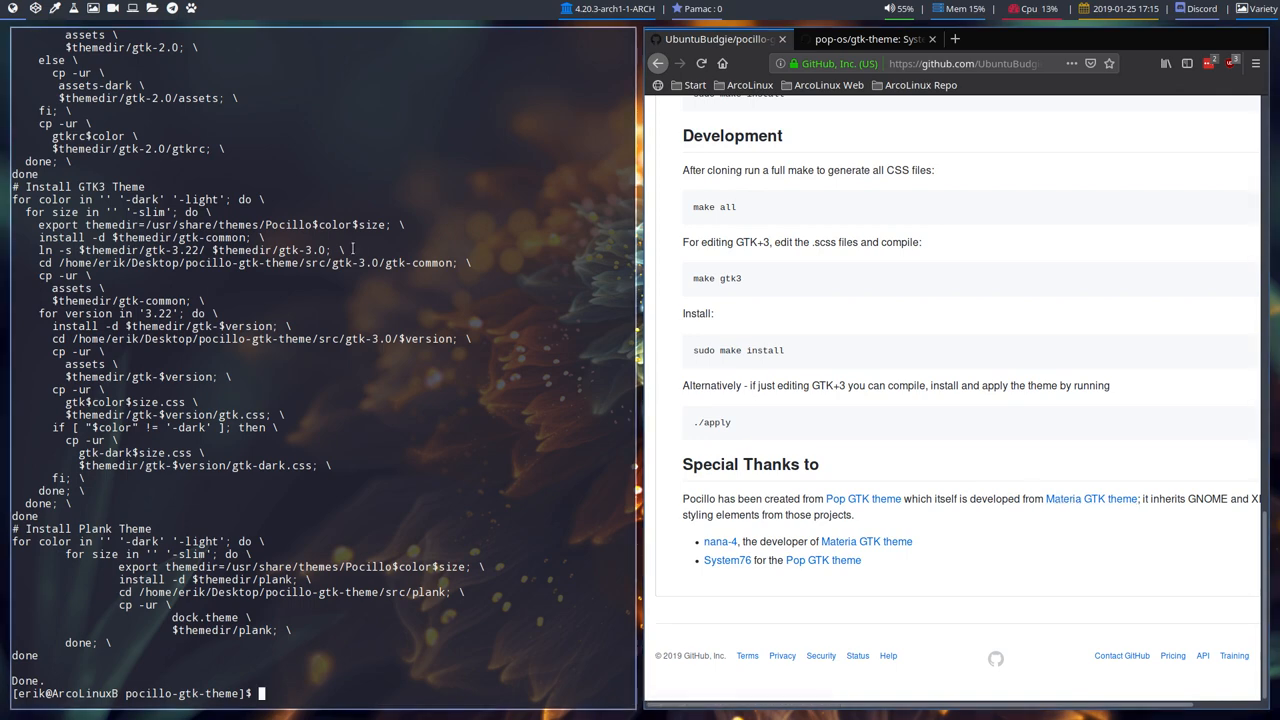
mouse_move(776, 388)
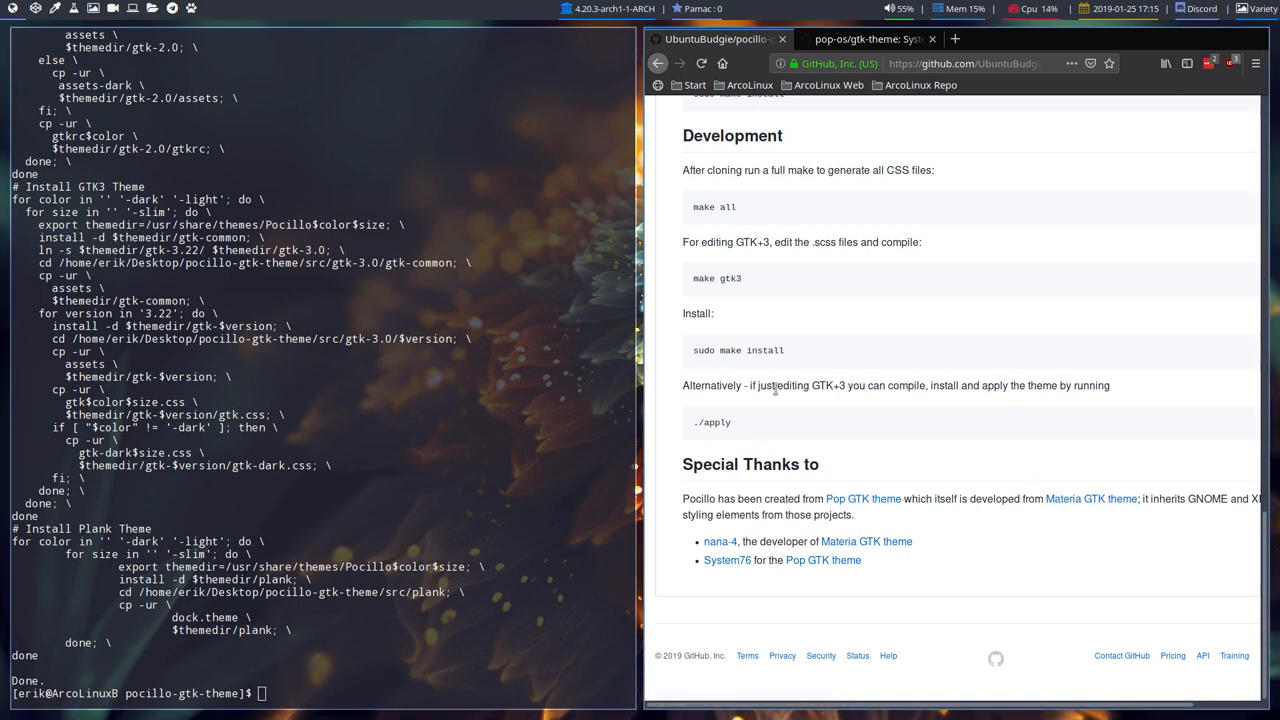
scroll(up, 3)
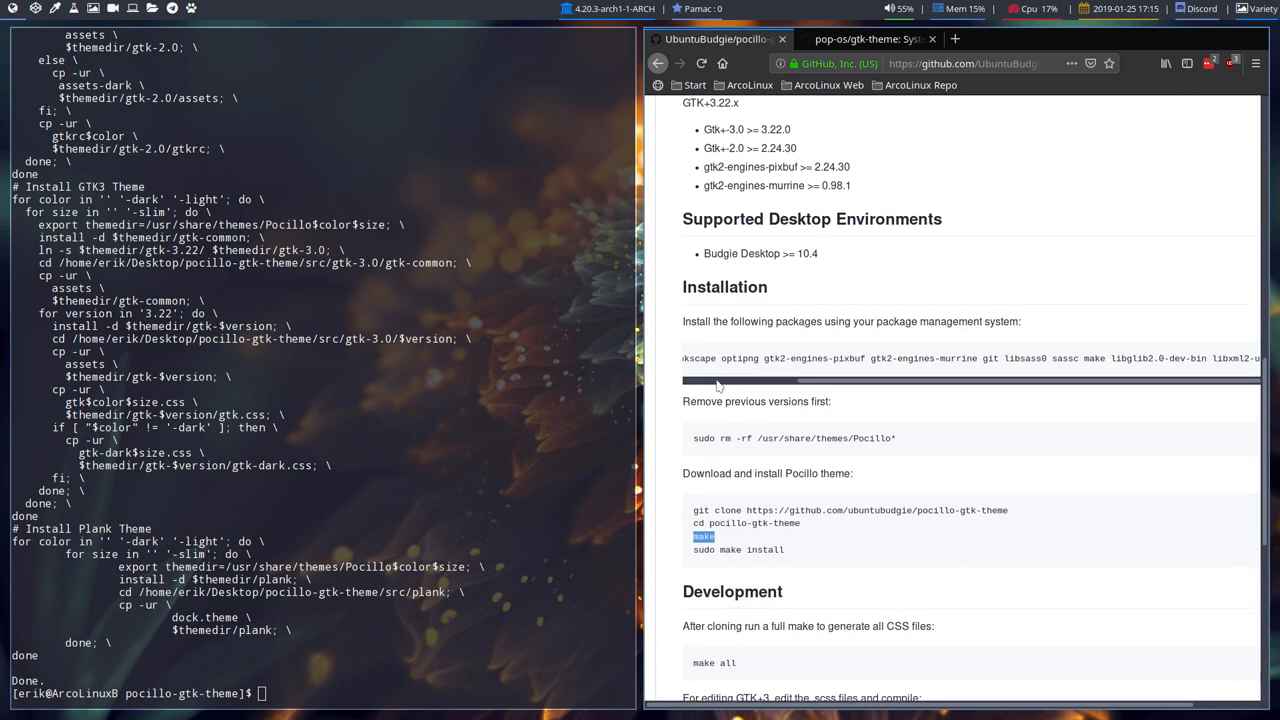
scroll(left, 3)
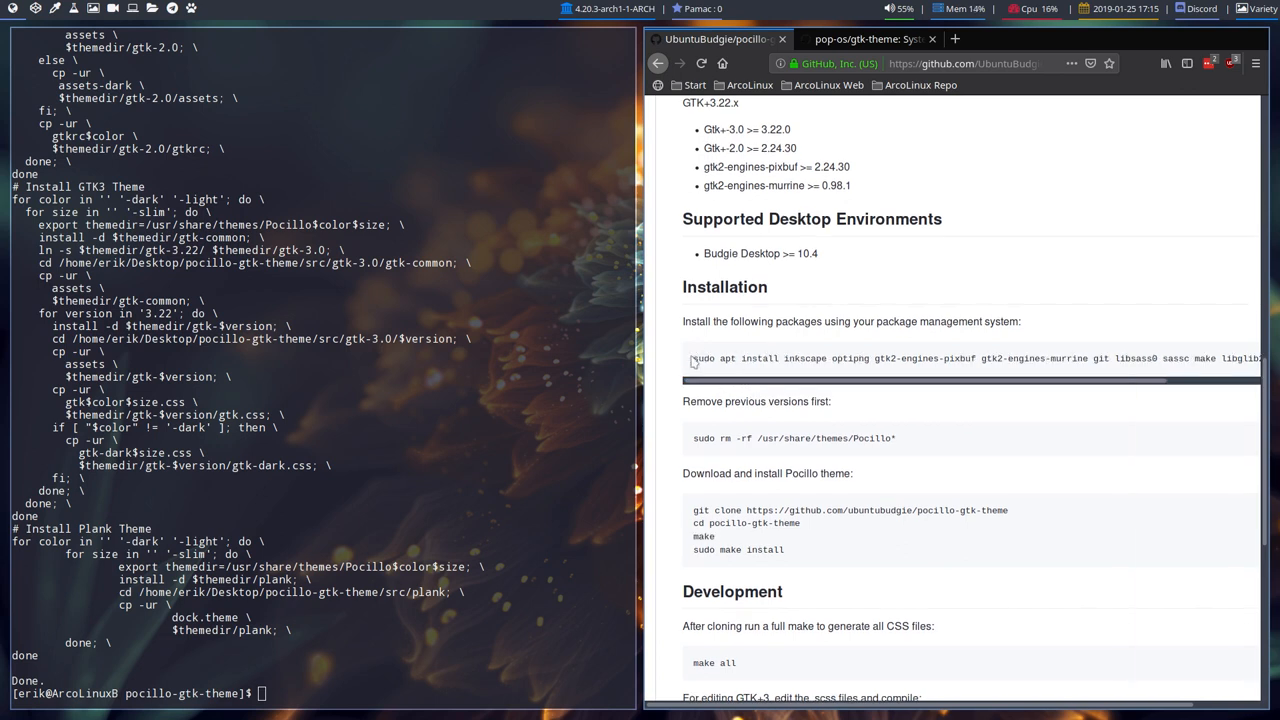
double_click(714, 358)
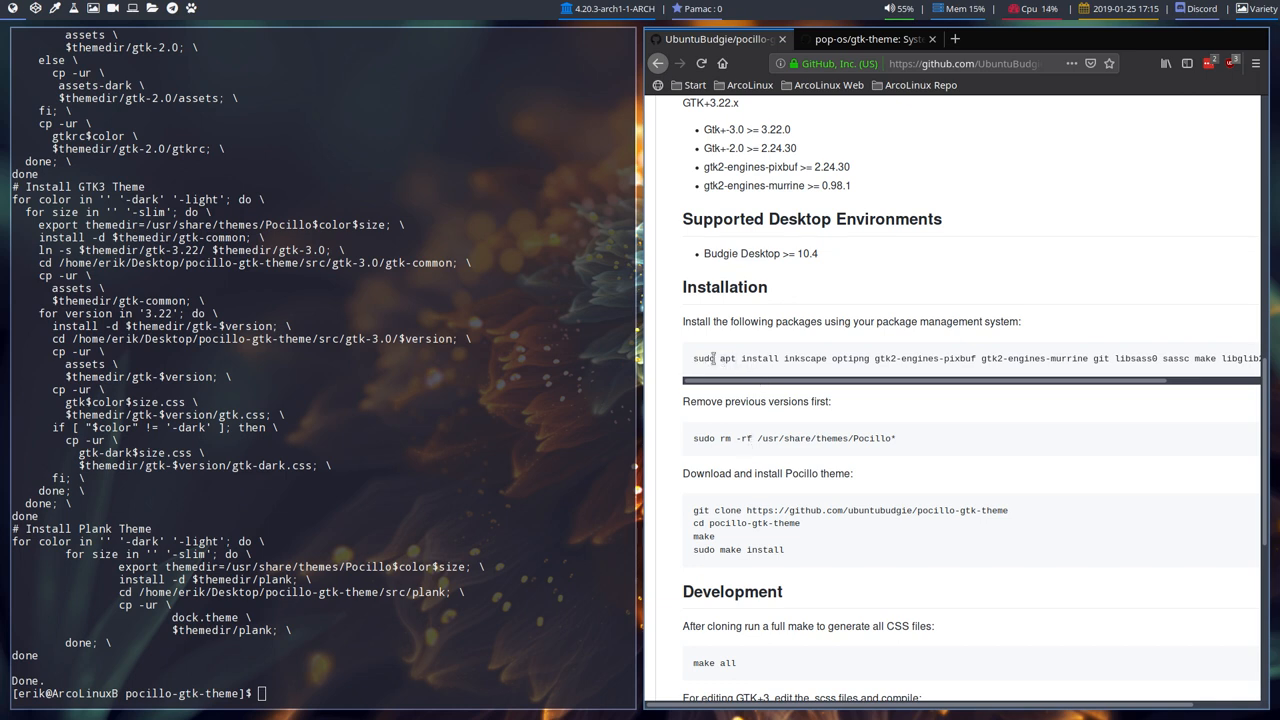
double_click(748, 358)
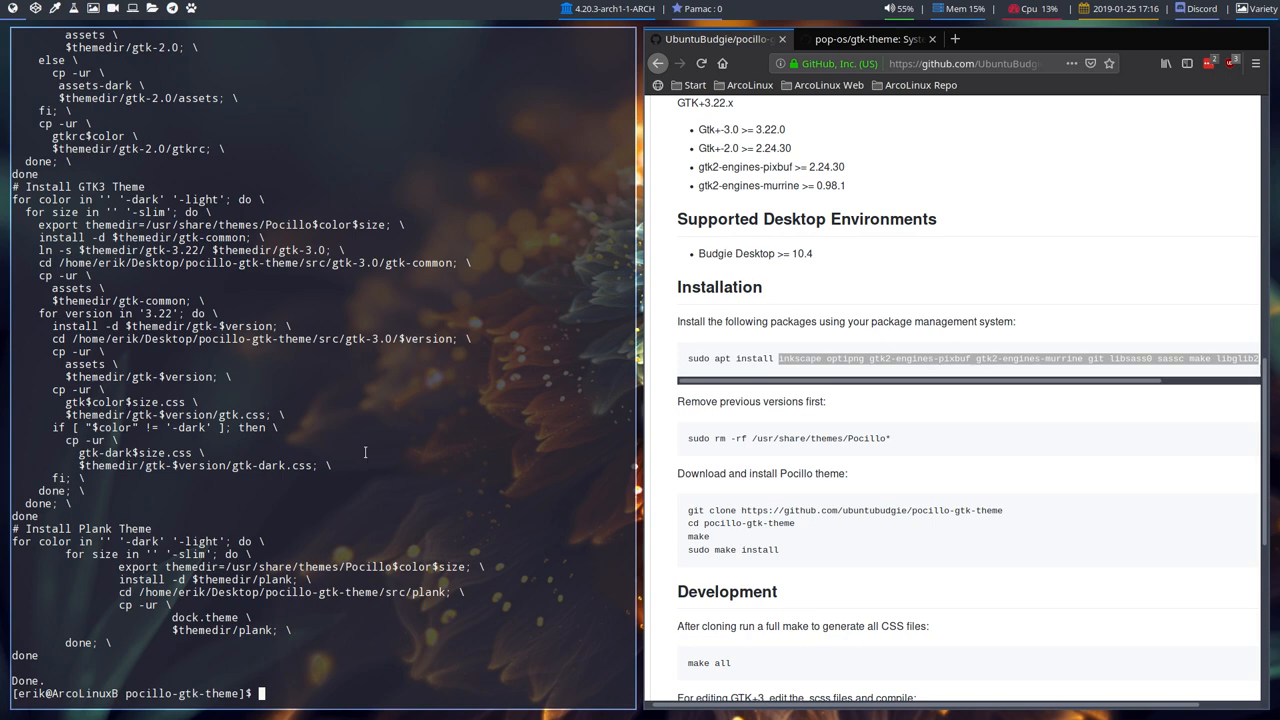
Write 'sudo pacman -S gtk-engine-murrine' plus libxml2 and make as install commands
text(sudo pacman -S gtk-engine-murrine)
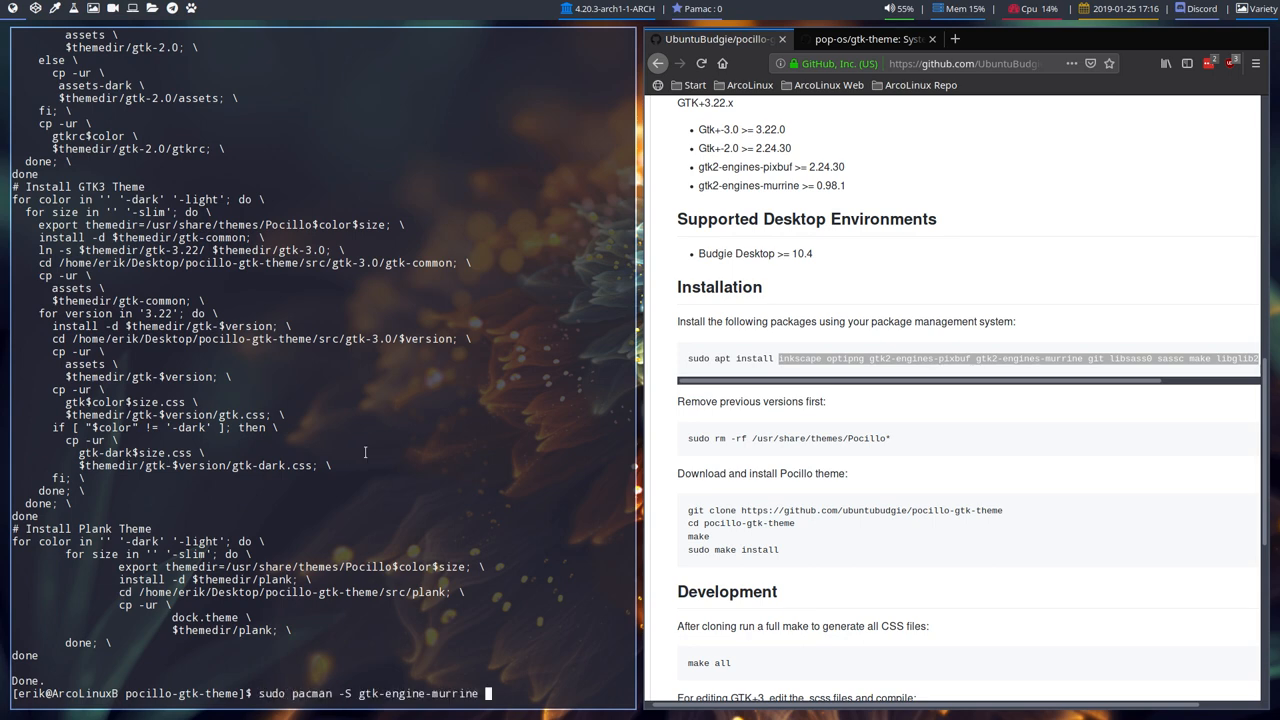
text(libxml2)
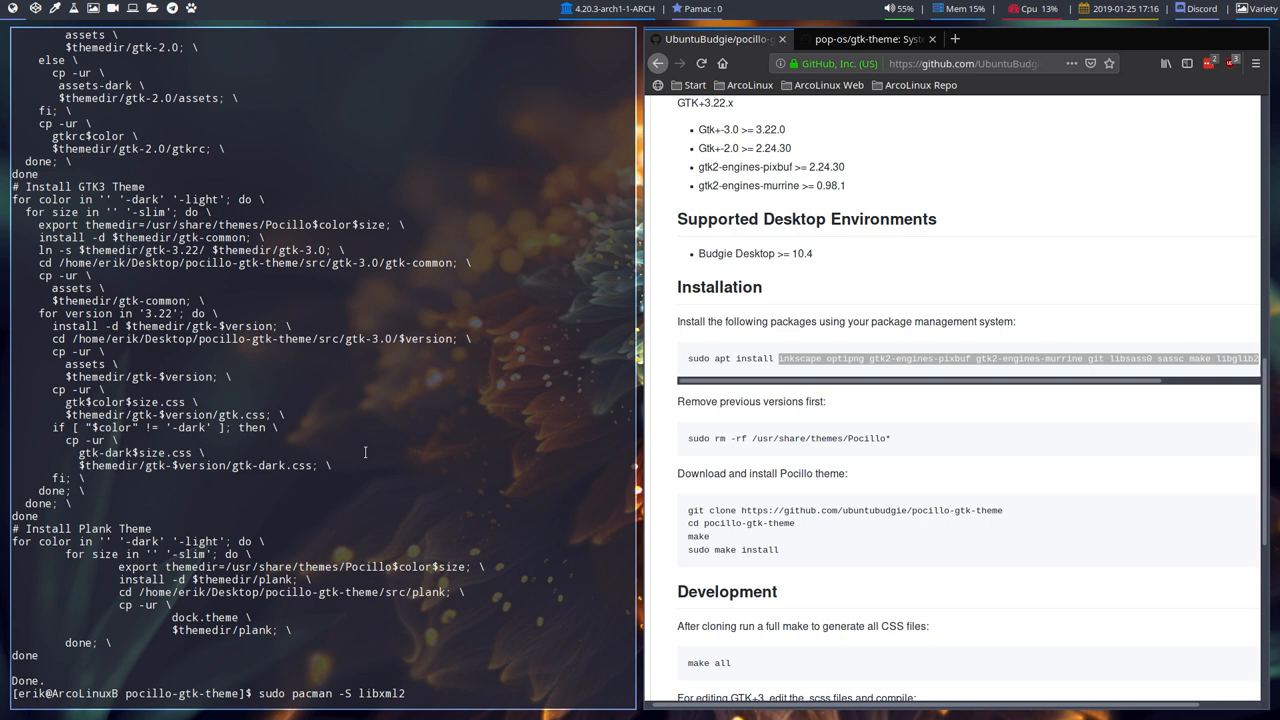
text(make)
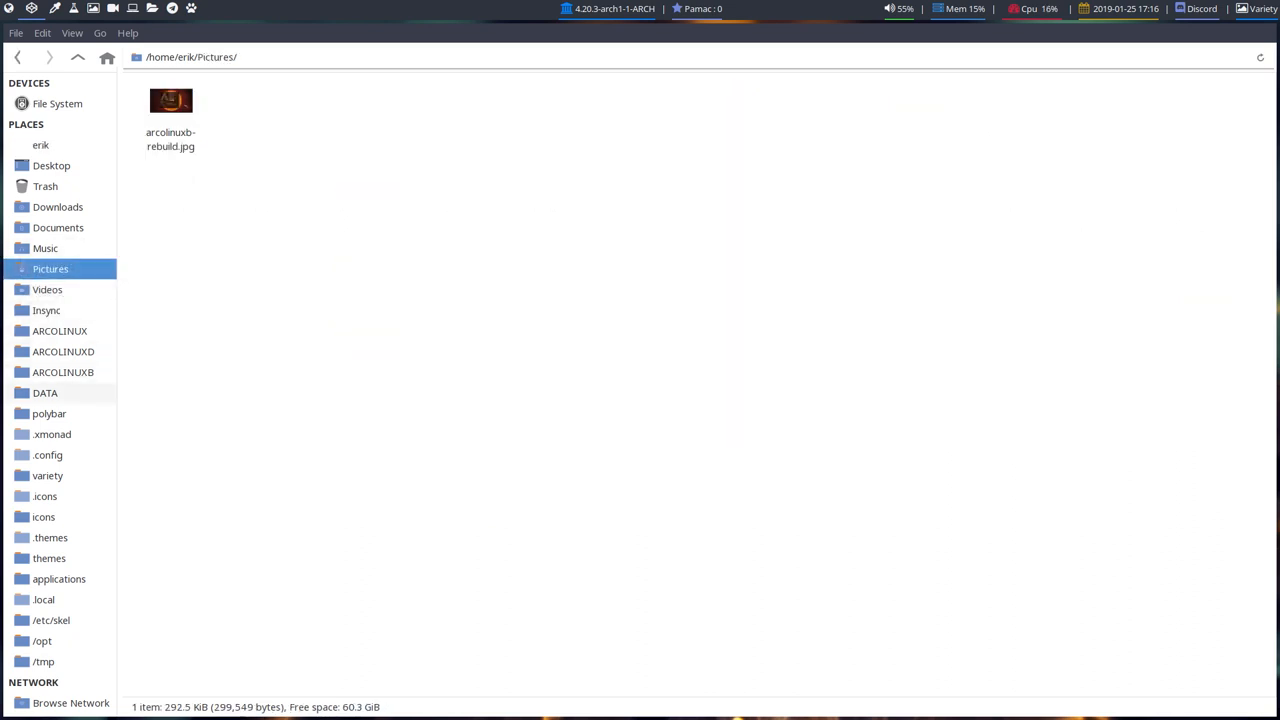
Navigate DATA › arcolinux-nemesis › AUR and pick an existing install script as a base
click(44, 392)
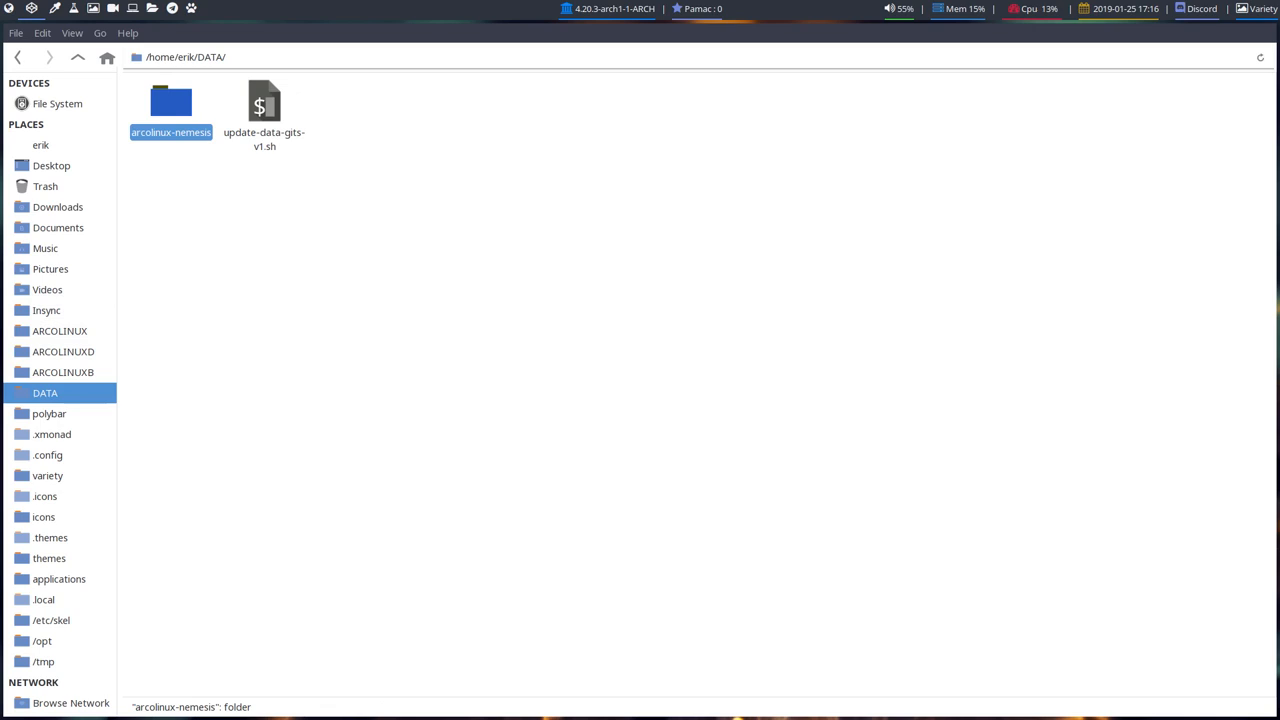
double_click(170, 104)
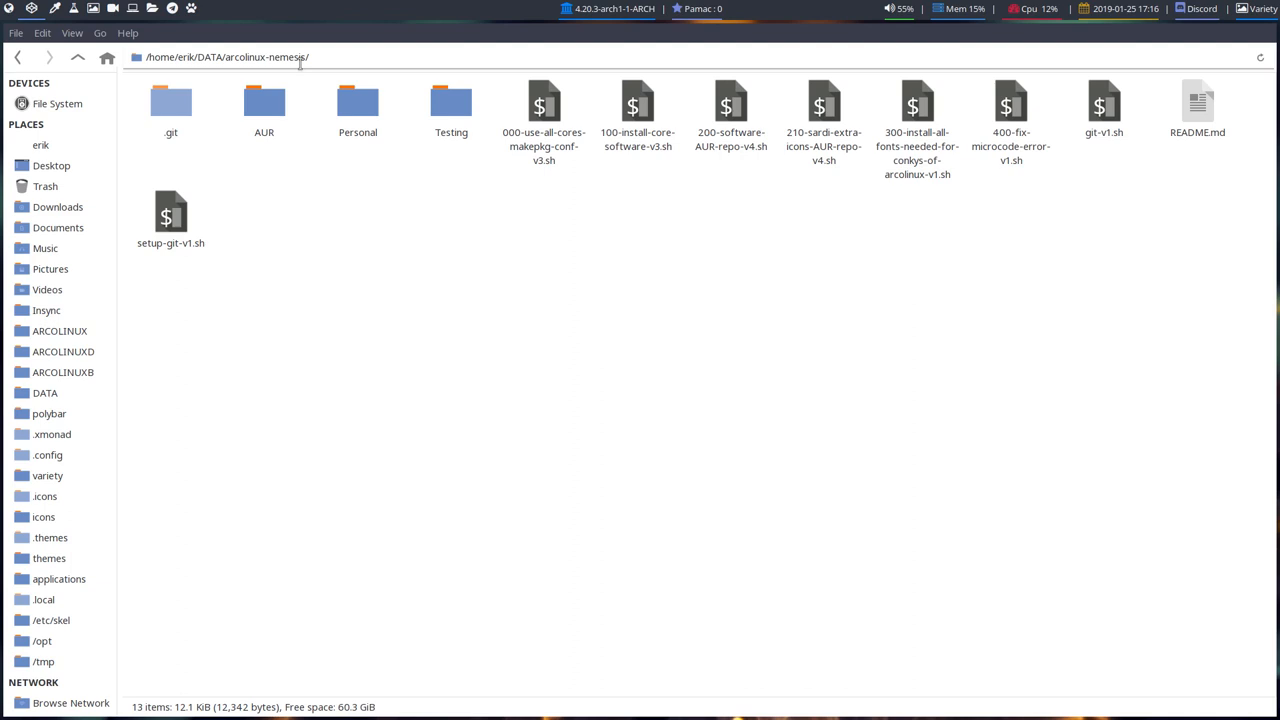
click(264, 104)
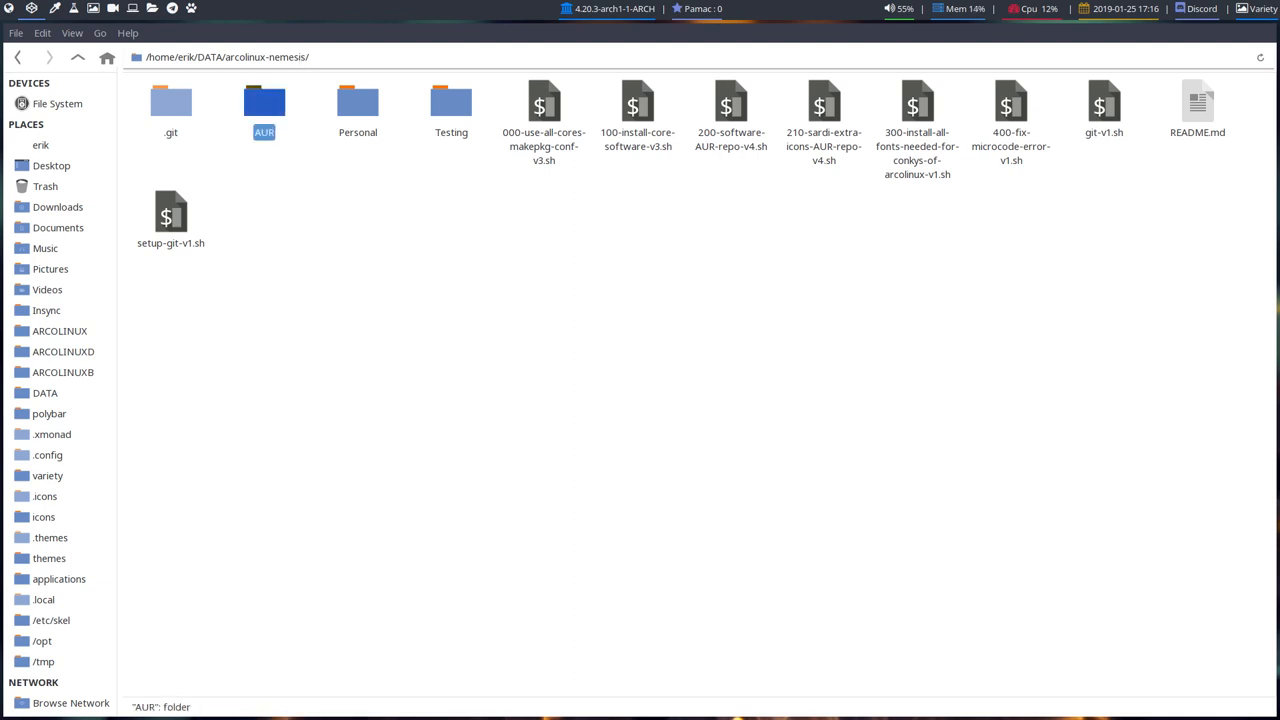
double_click(264, 104)
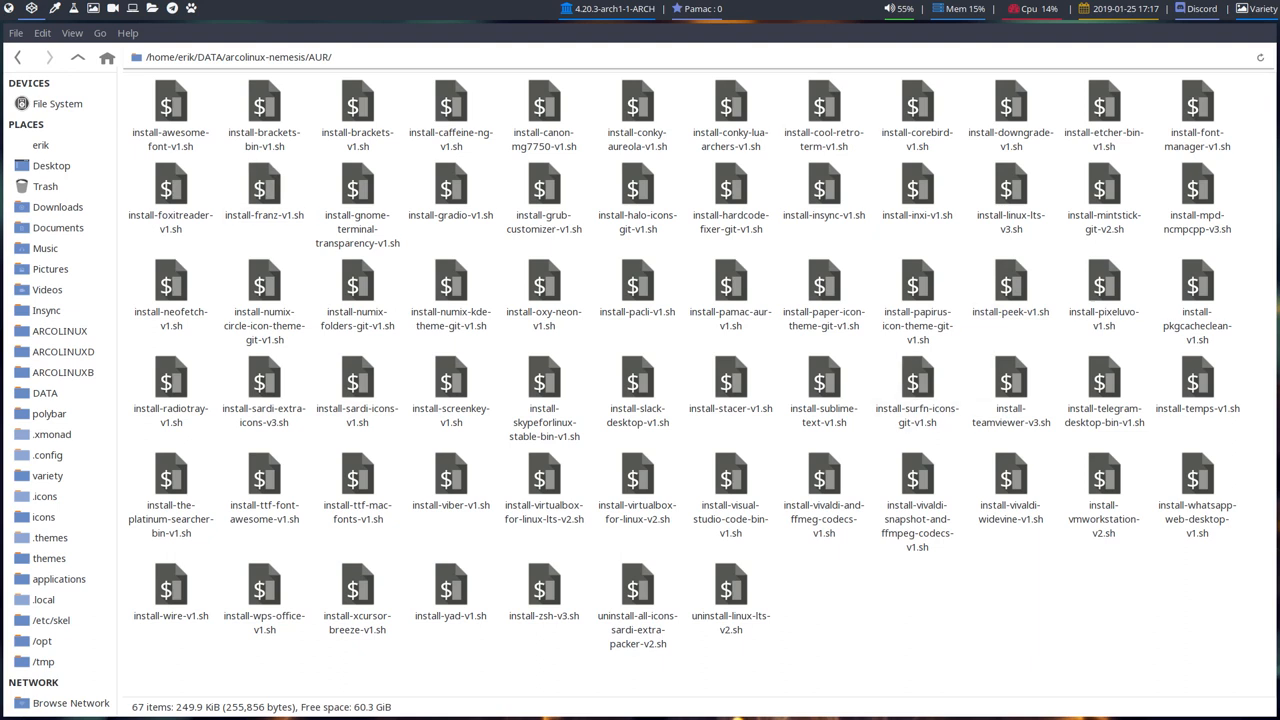
click(1010, 290)
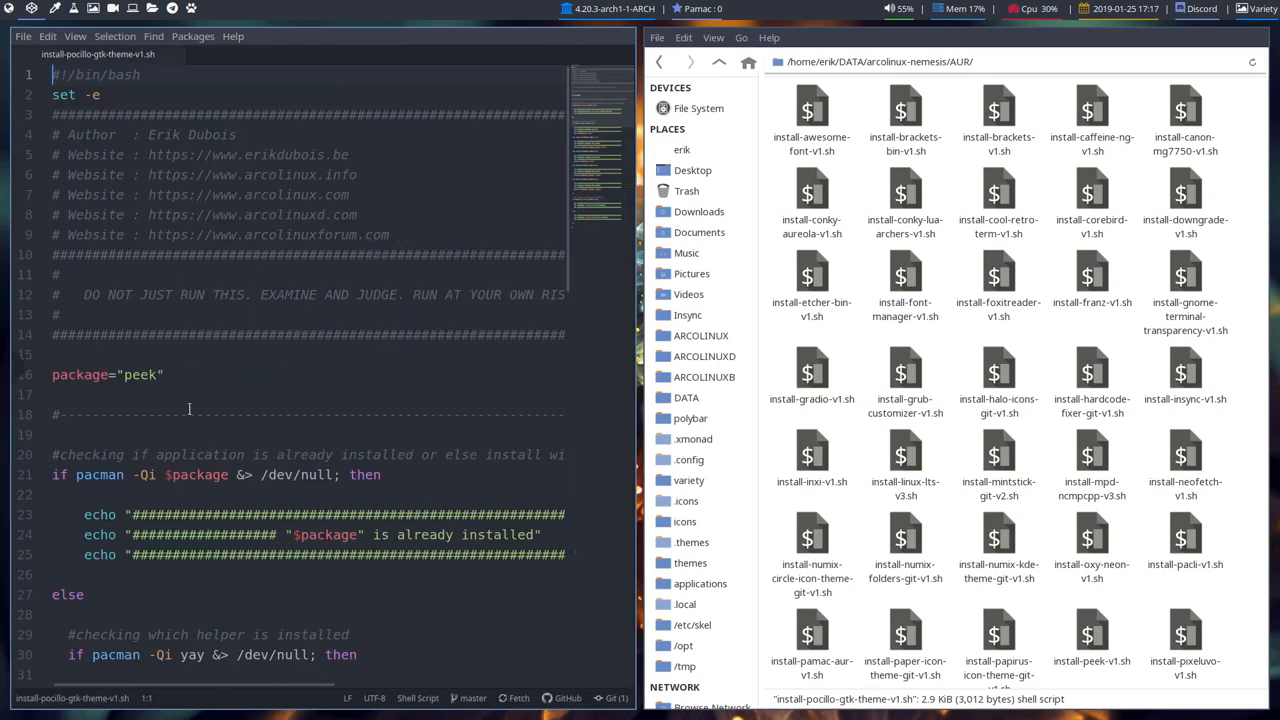
Focus install-pocillo-gtk-theme-v1.sh in the Atom editor
click(142, 374)
text(yay po)
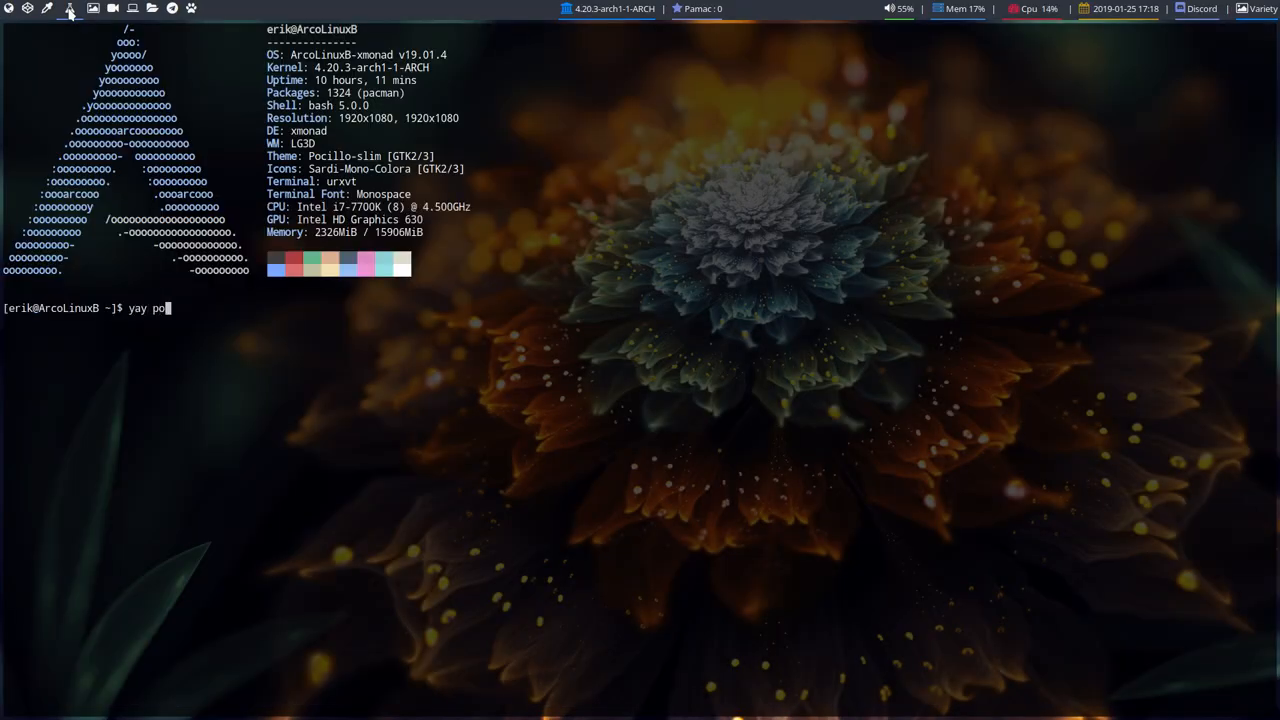
Run the 'yay po' search for the Pocillo package
key(Return)
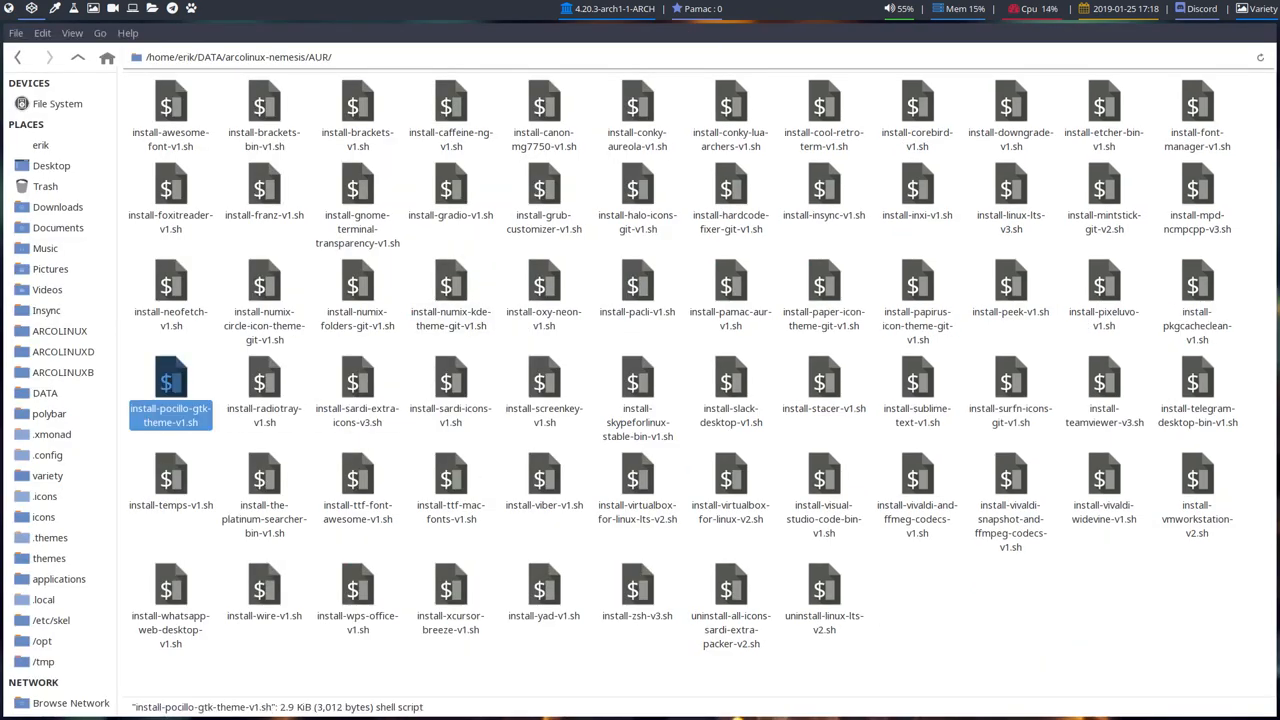
Rename the script to install-pocillo-gtk-theme-BUILD-v1.sh
key(F2)
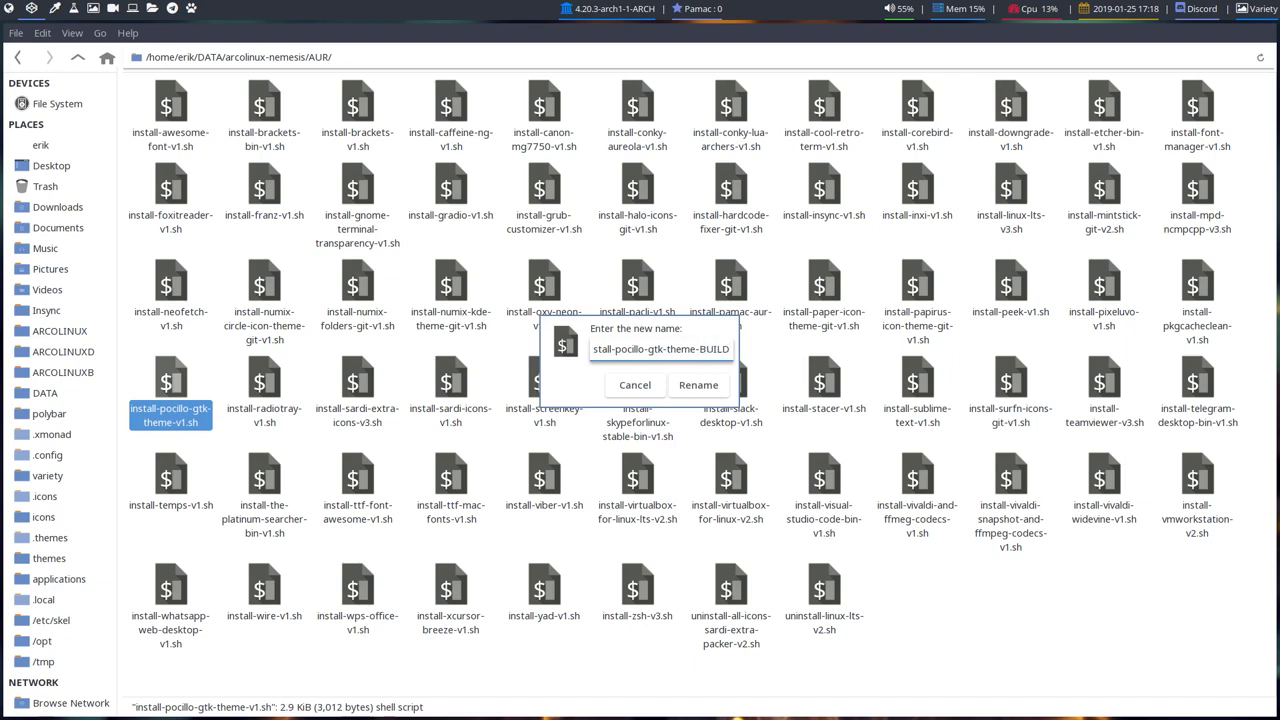
click(698, 384)
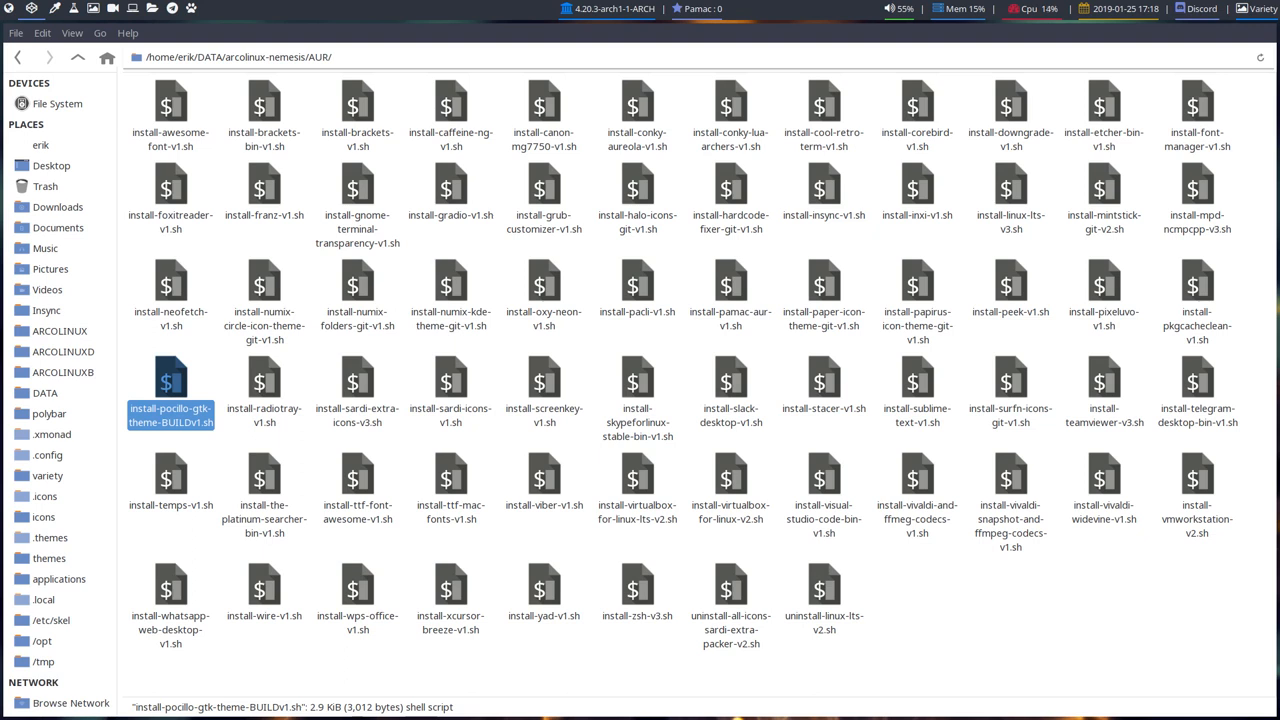
key(F2)
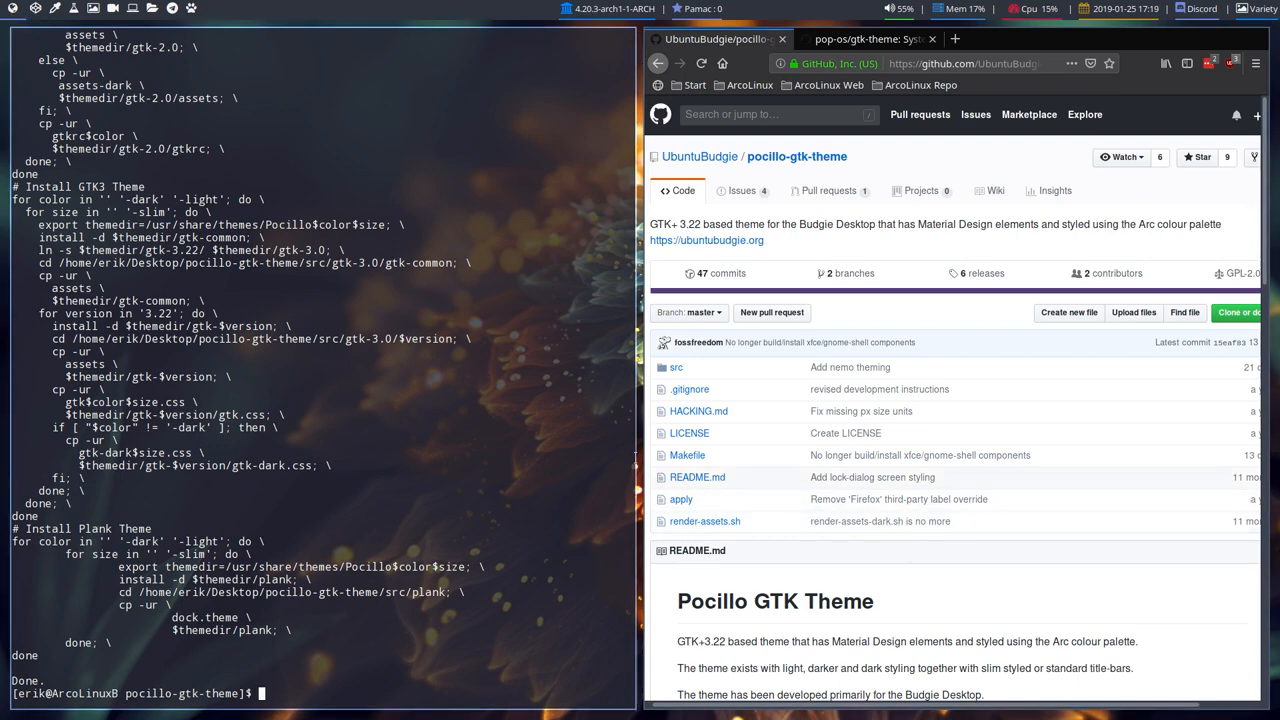
Scroll the README to the git clone, cd, make and make install commands
scroll(down, 3)
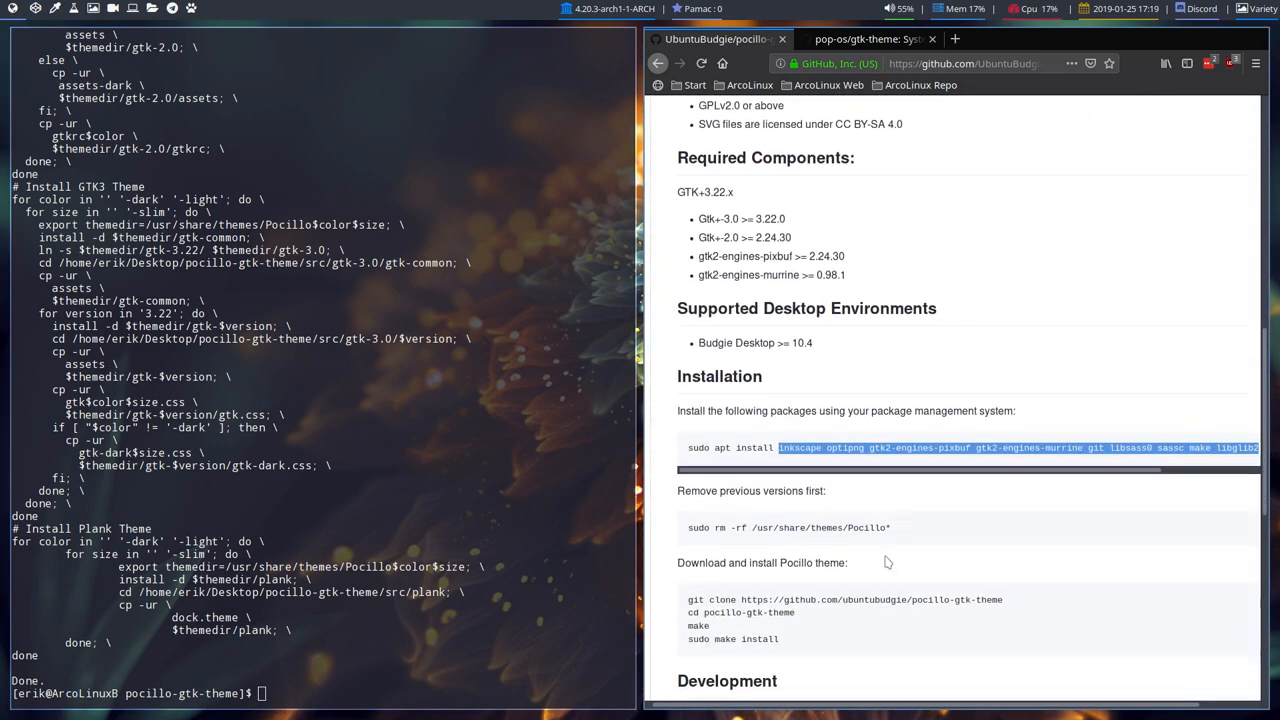
scroll(down, 3)
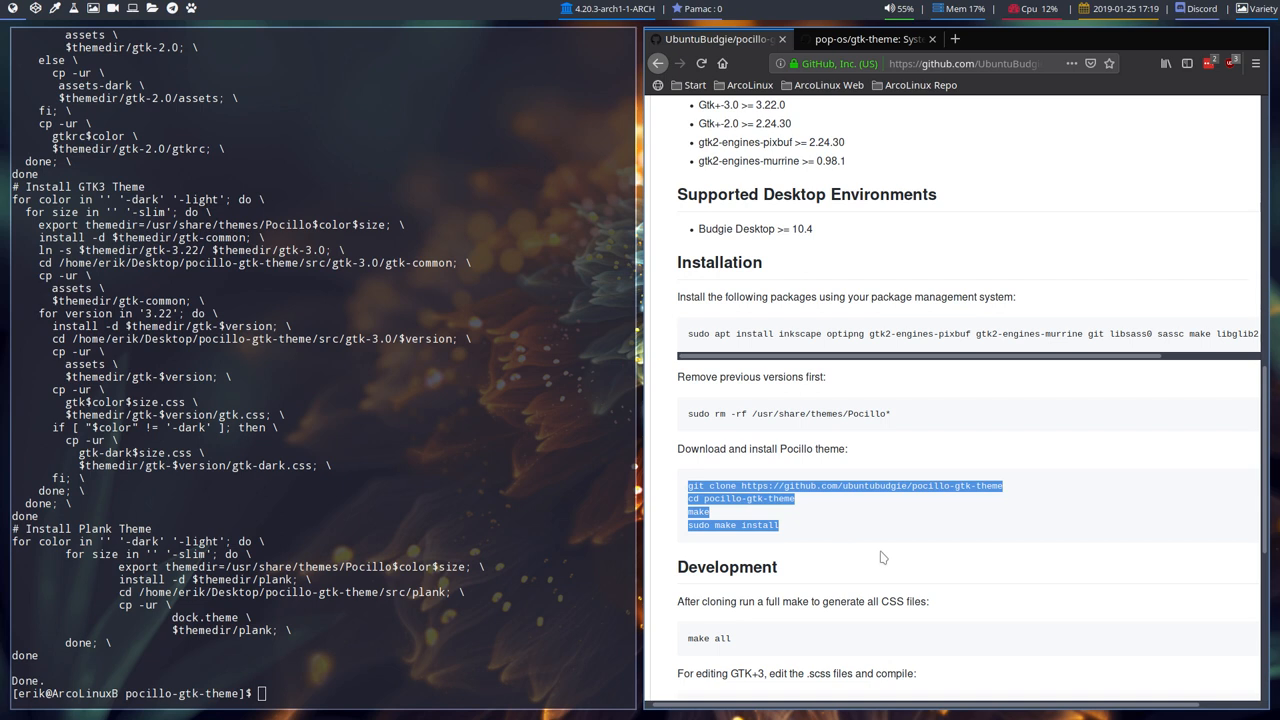
scroll(down, 3)
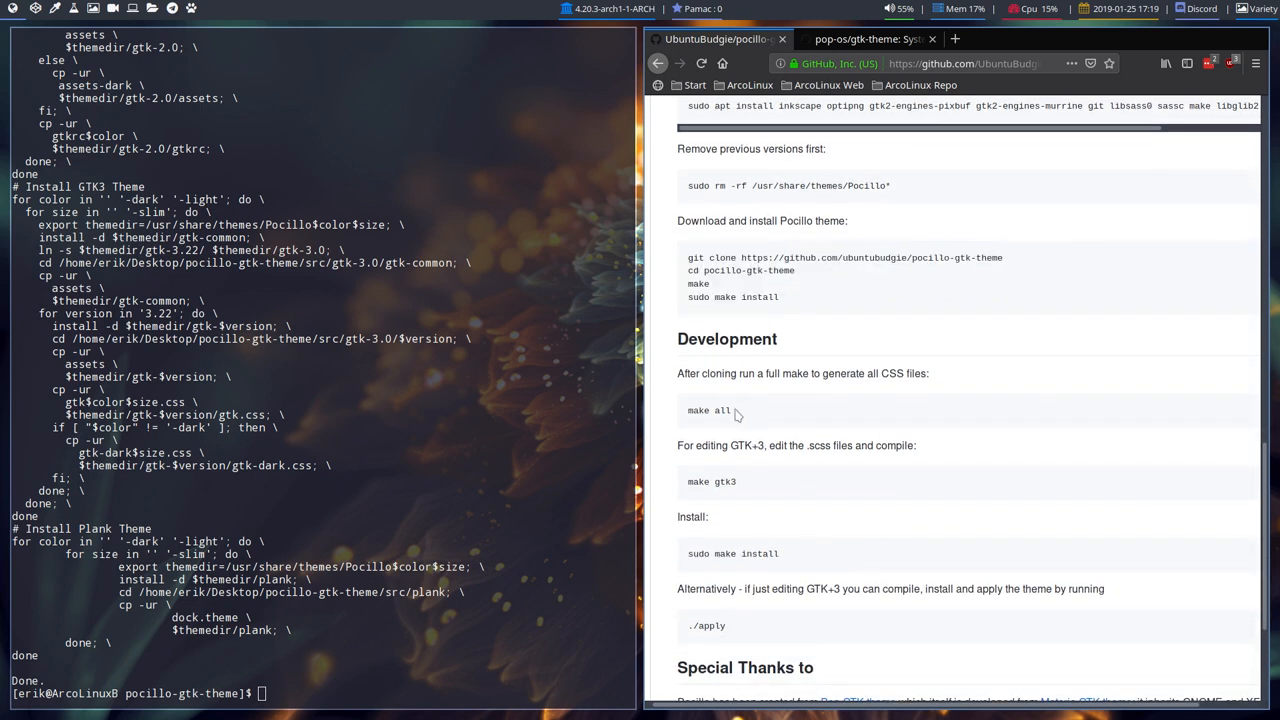
mouse_move(712, 292)
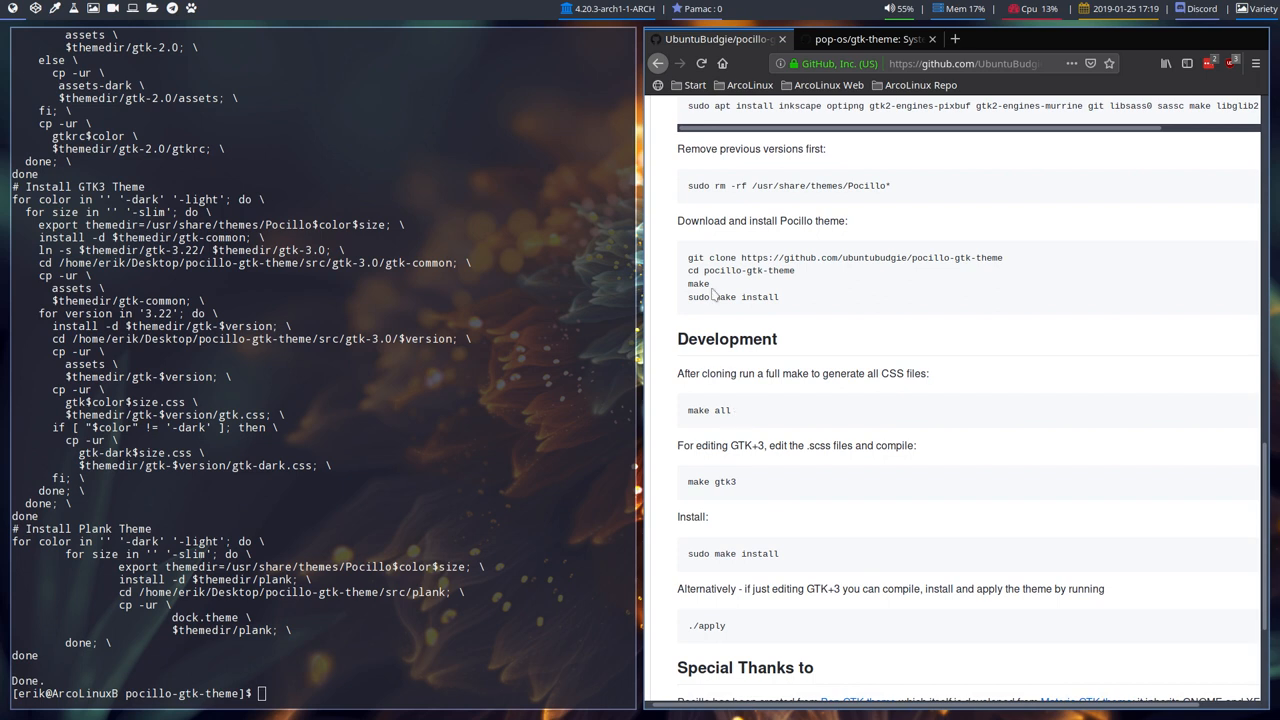
mouse_move(724, 432)
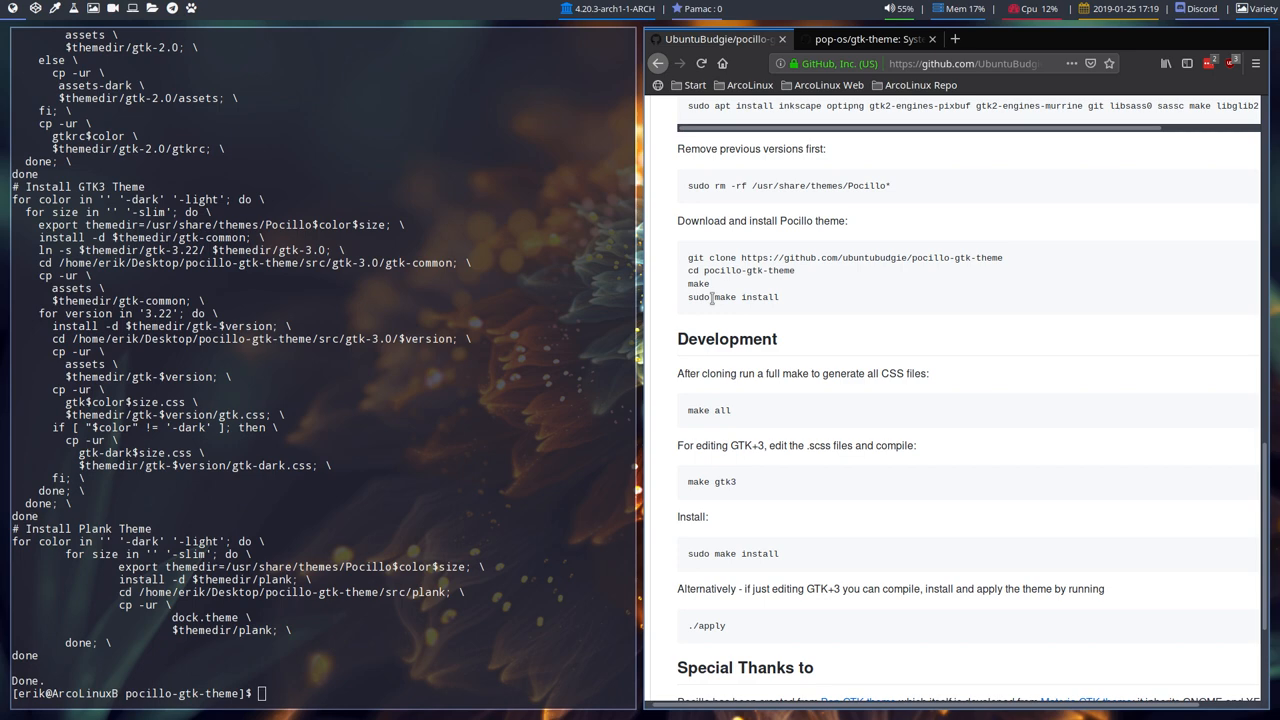
mouse_move(744, 536)
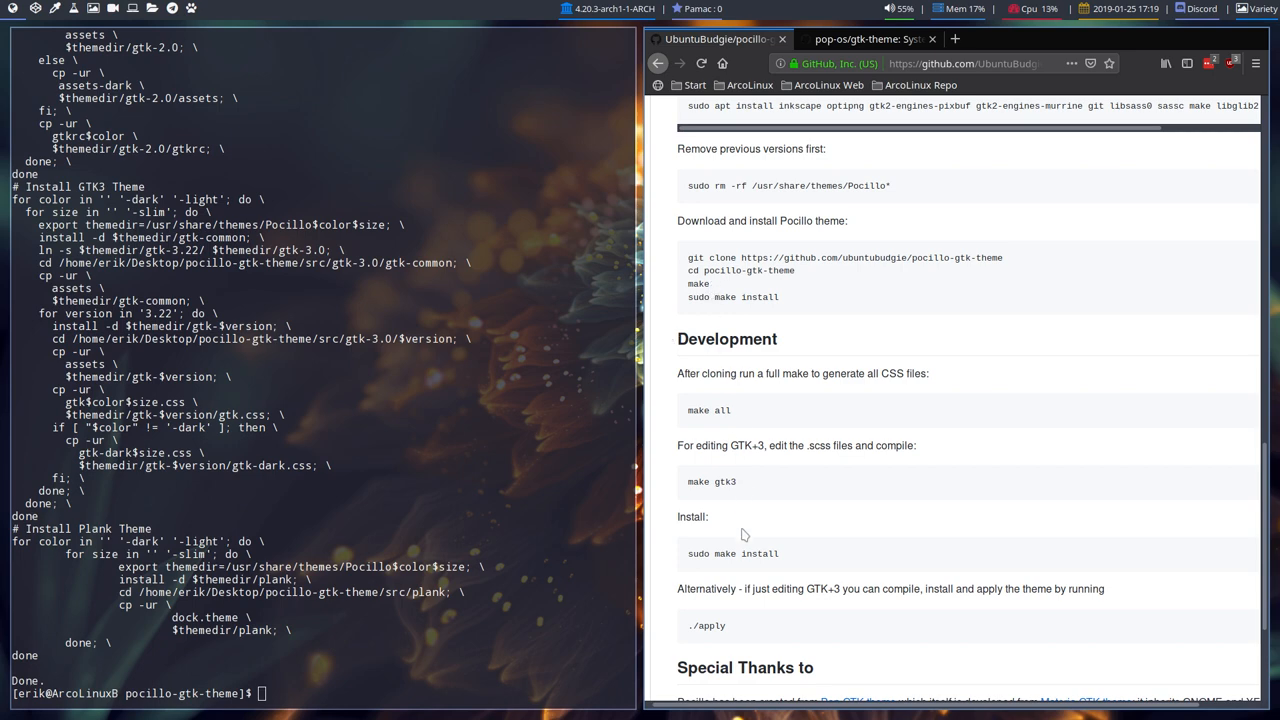
mouse_move(744, 552)
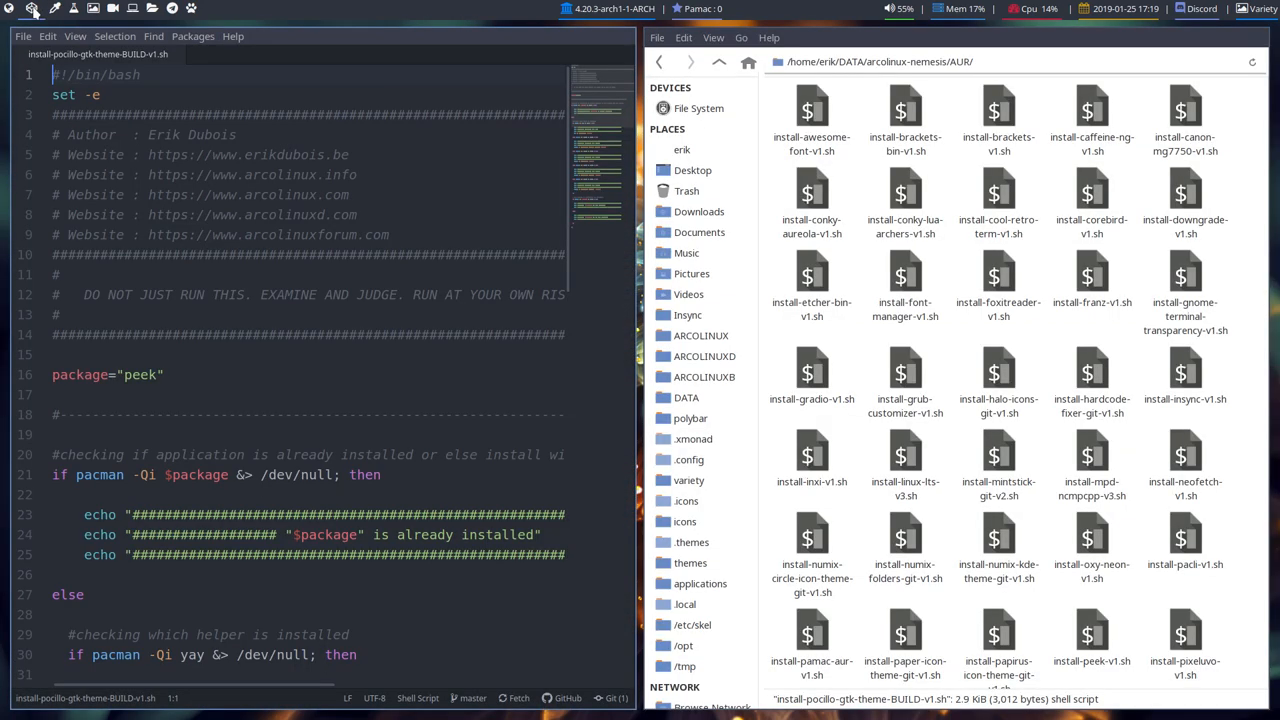
Begin a 'sudo pacman -S' line above the git clone step in the BUILD script
click(170, 356)
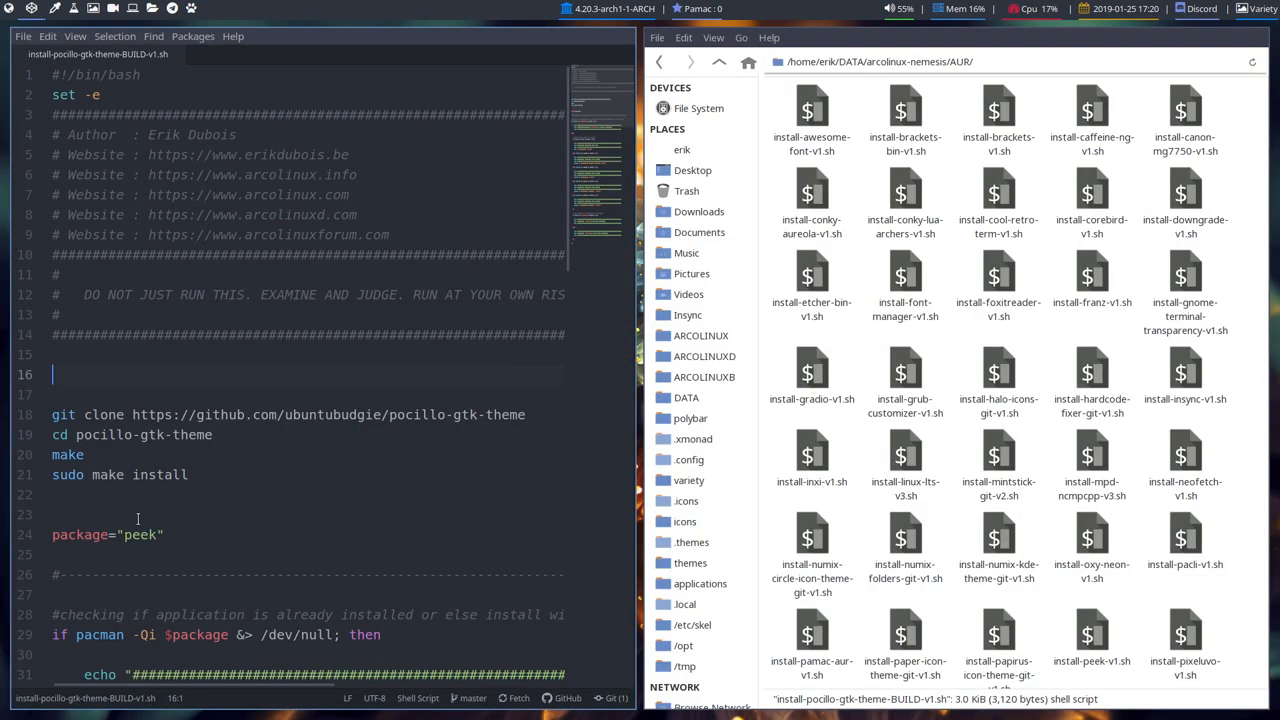
text(sudo pacam)
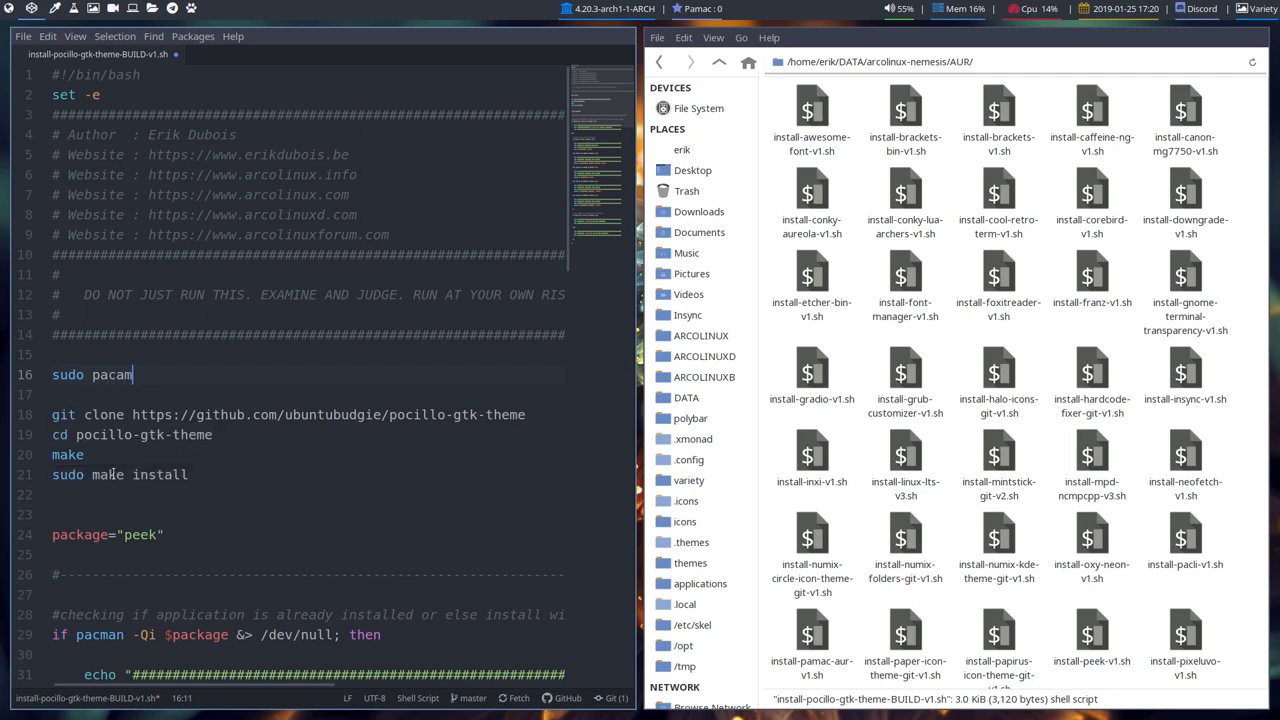
text(n)
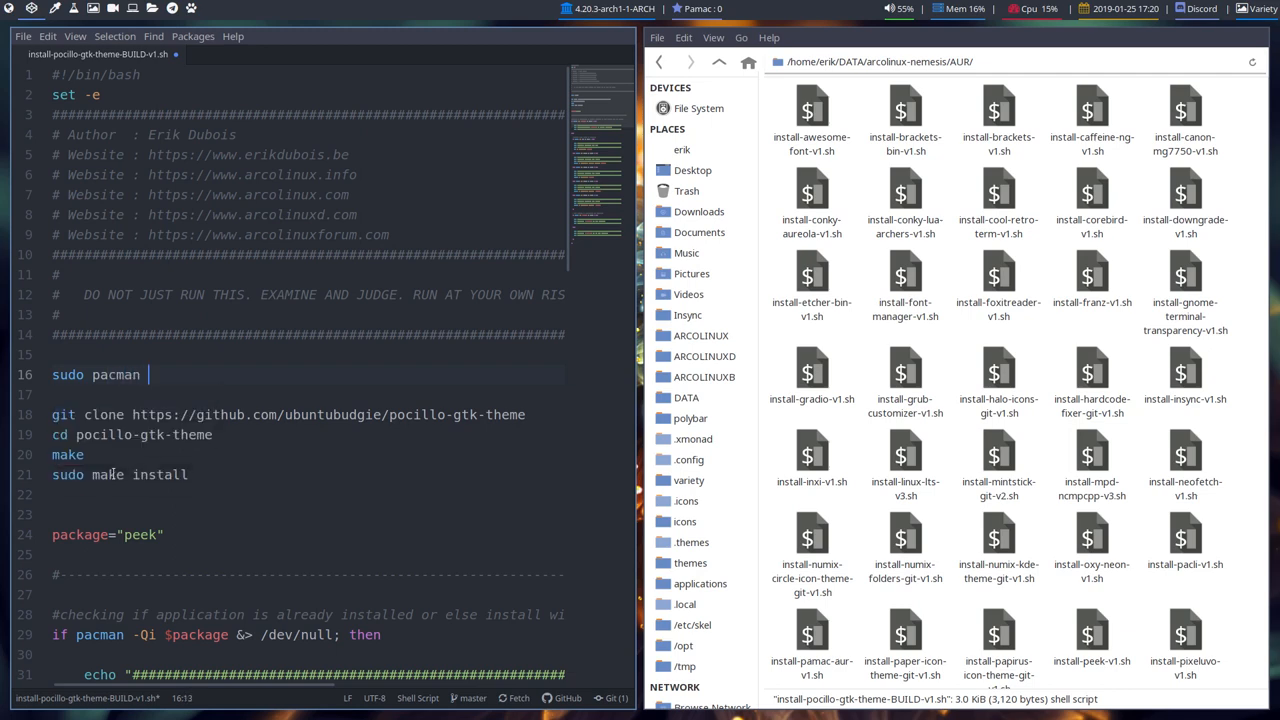
text(-S)
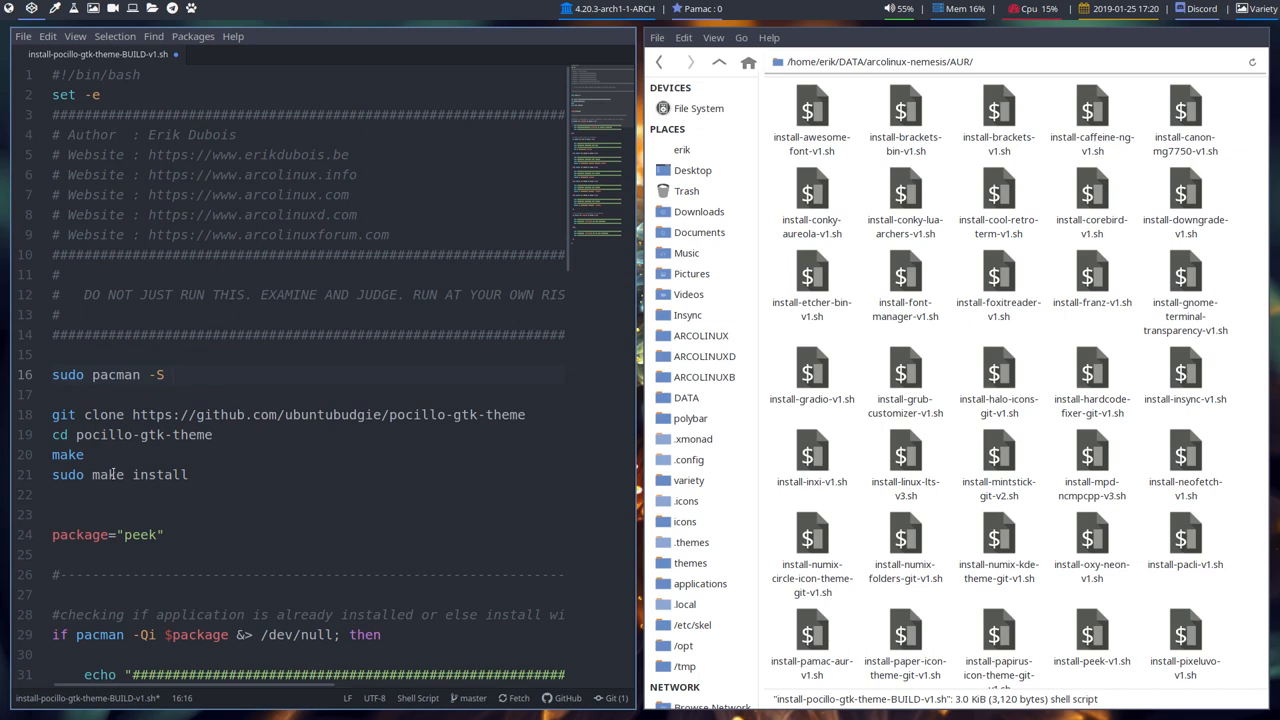
click(172, 374)
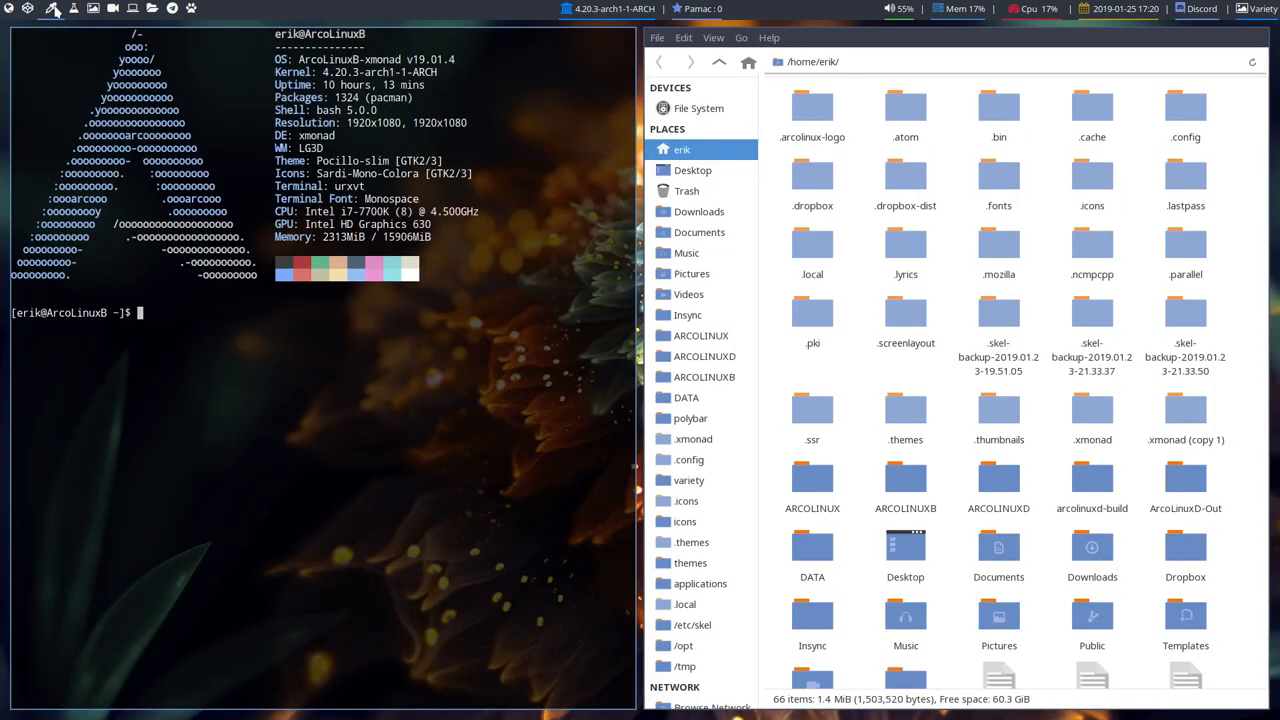
Run 'man pacman' and scroll through its sync and upgrade options
text(man pacman)
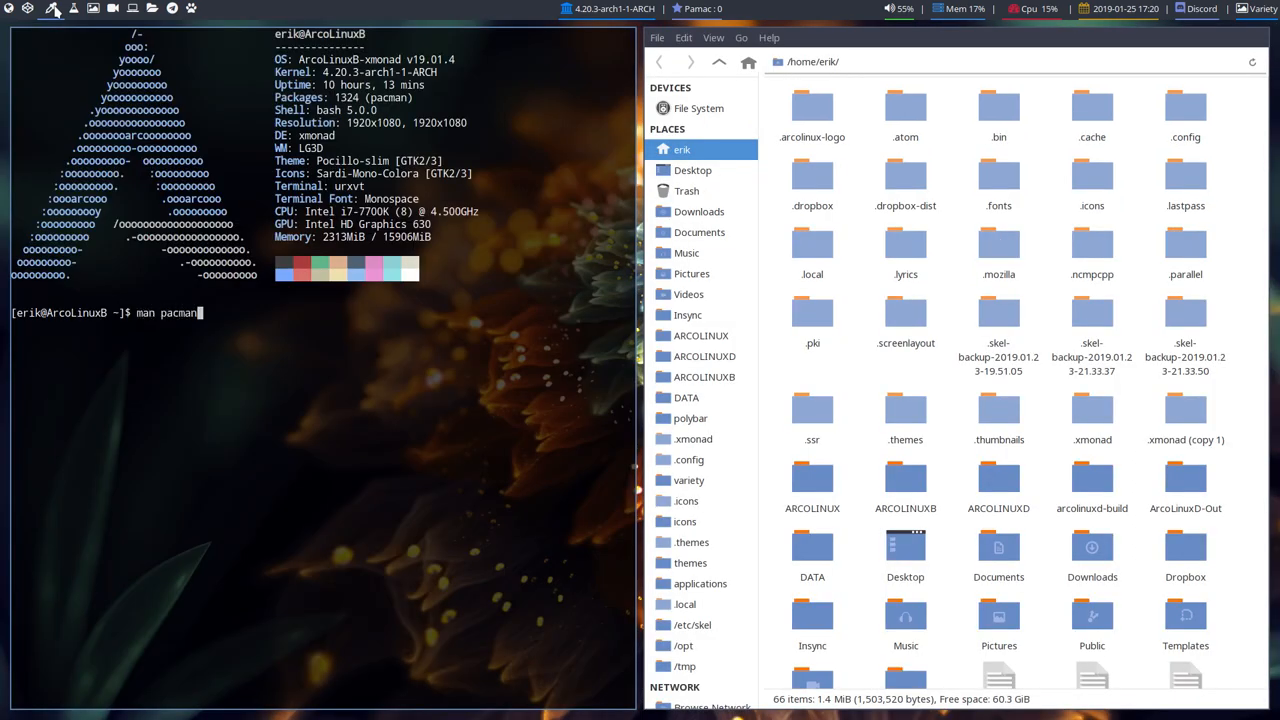
key(Return)
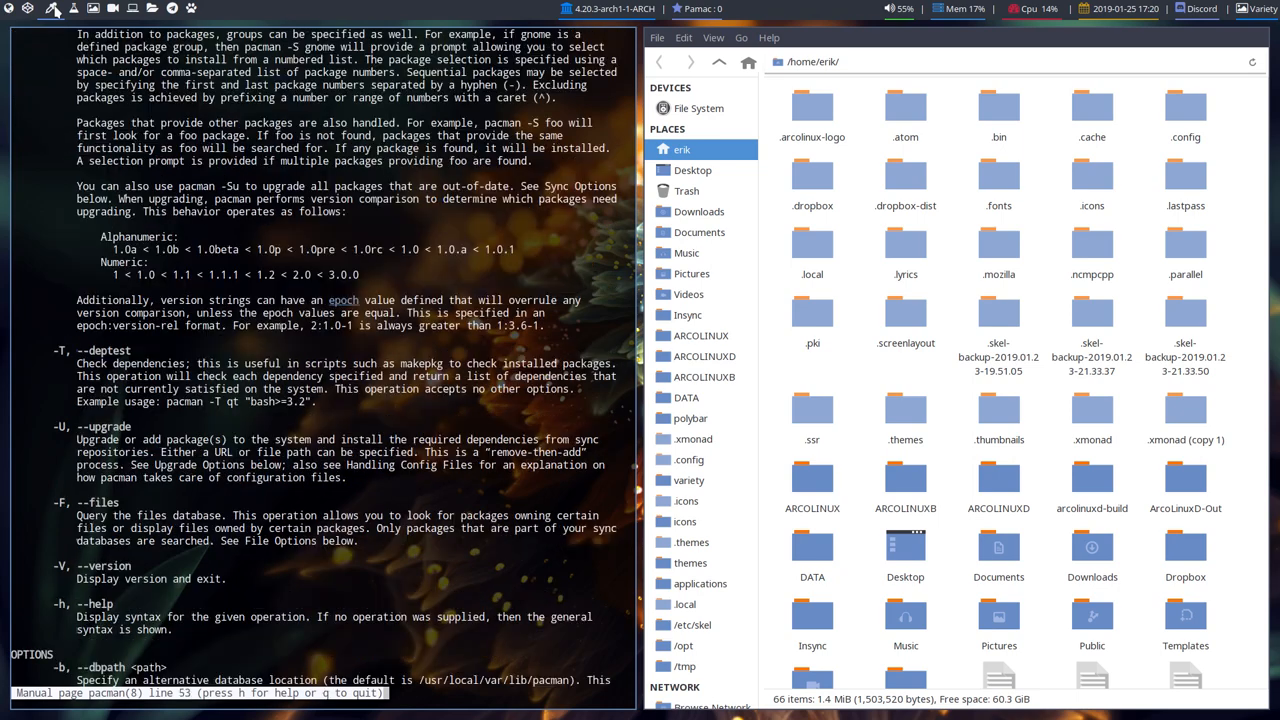
scroll(down, 3)
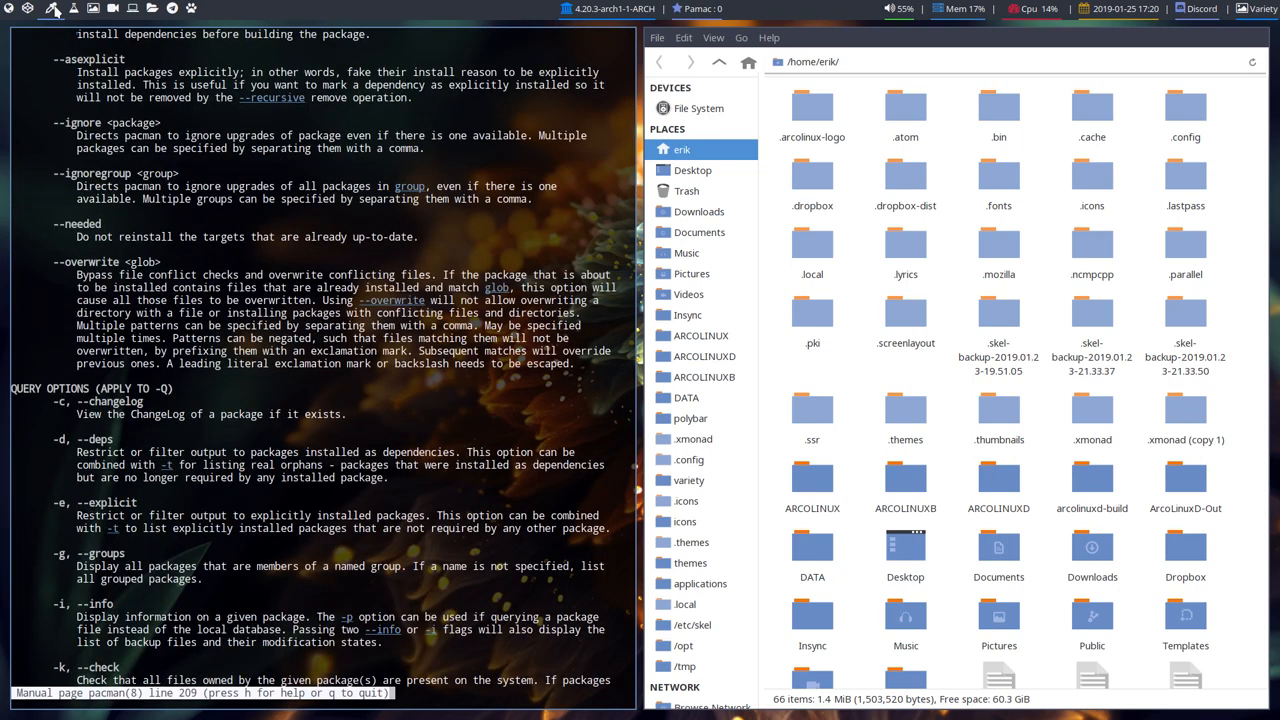
scroll(down, 3)
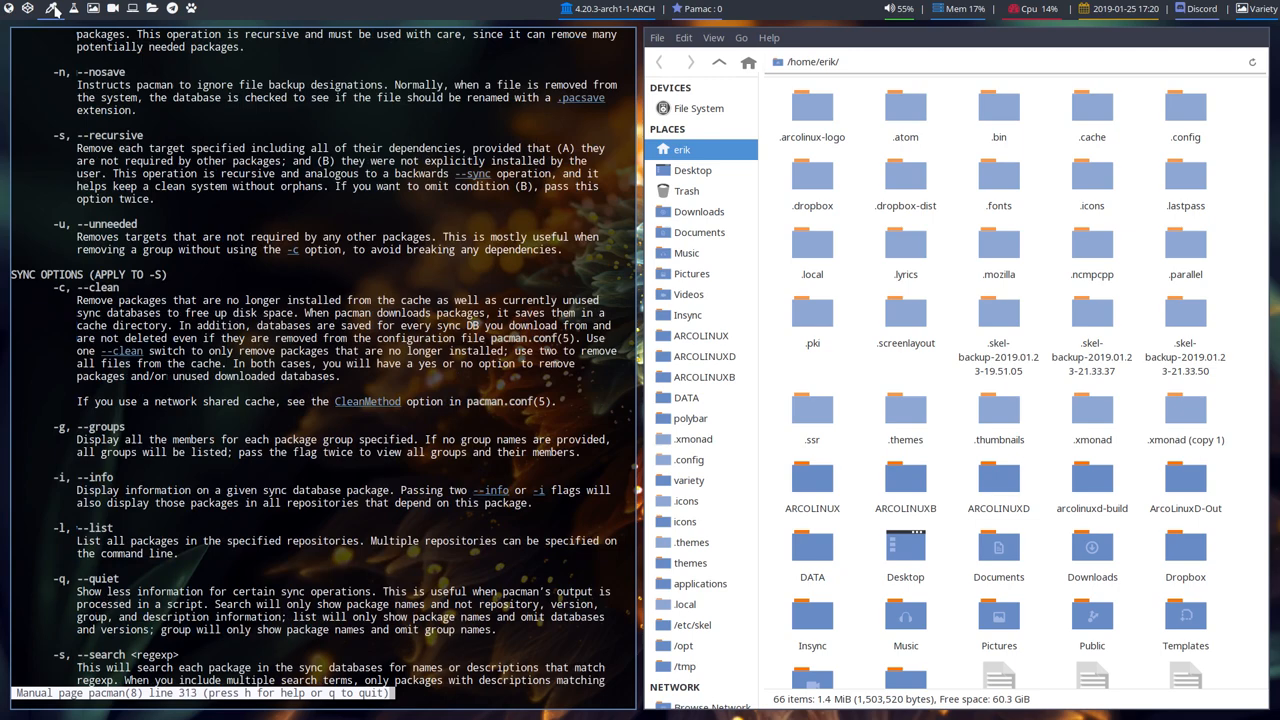
scroll(down, 3)
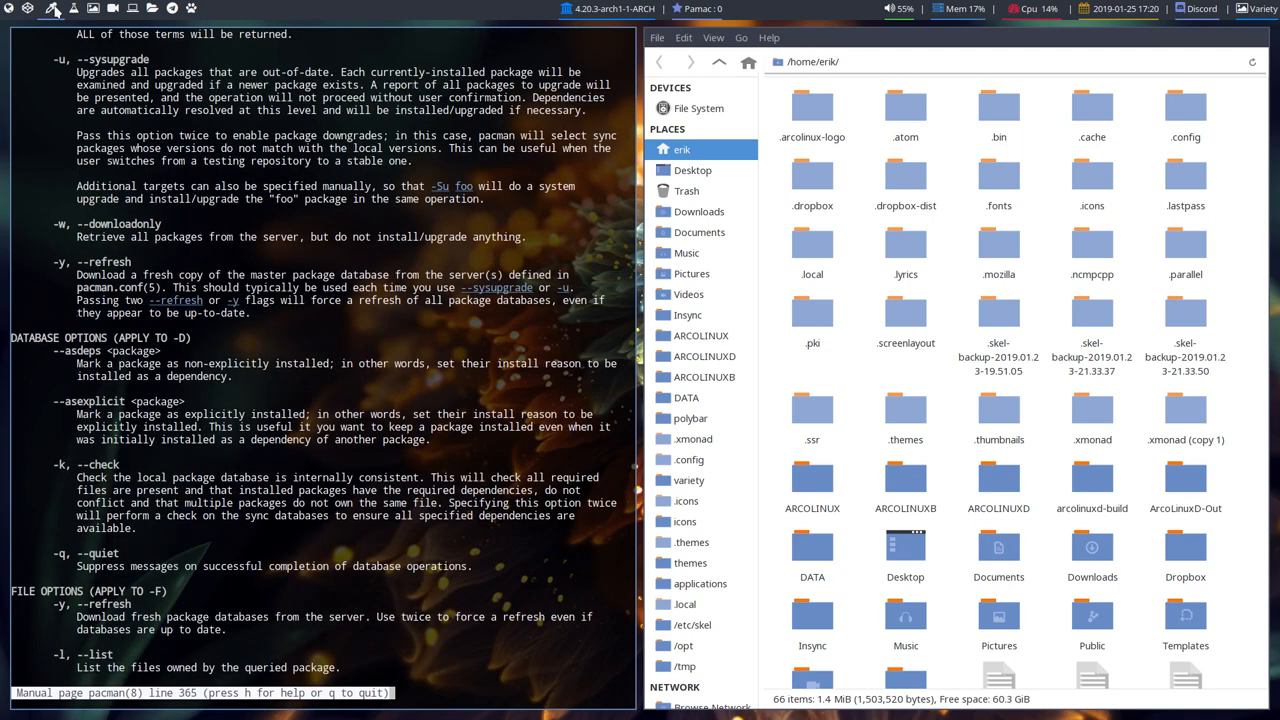
scroll(up, 3)
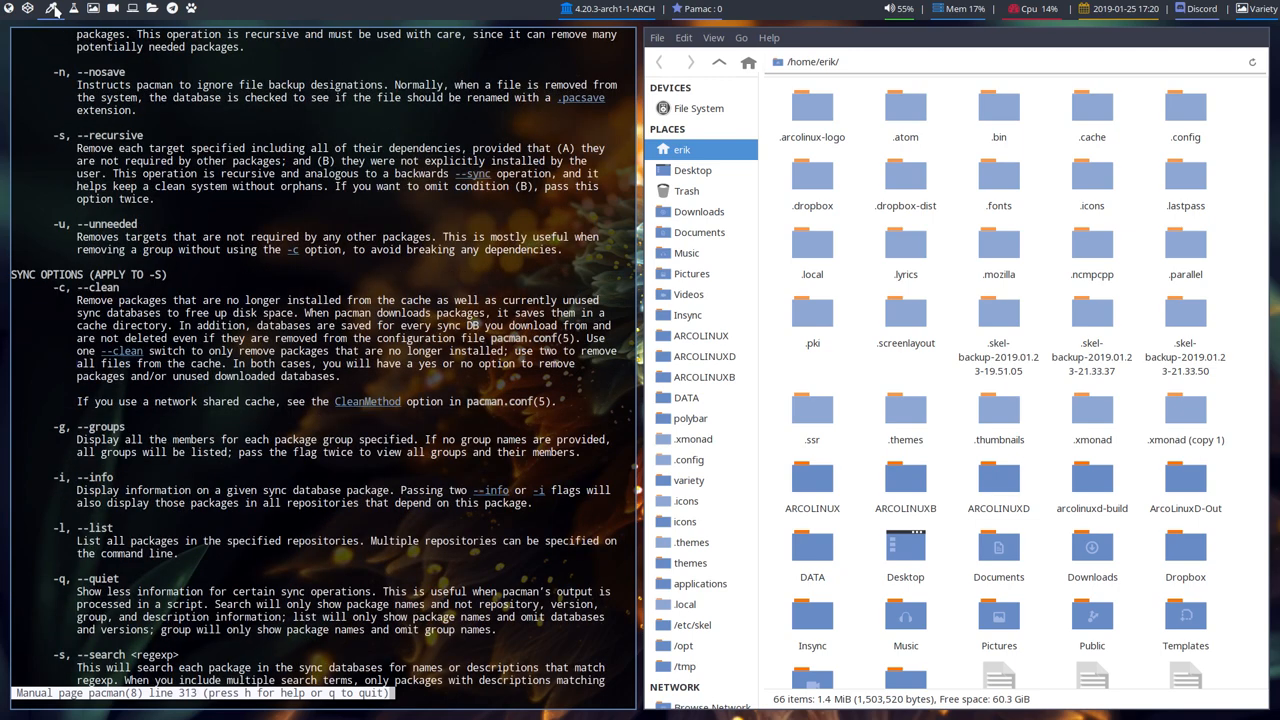
scroll(up, 3)
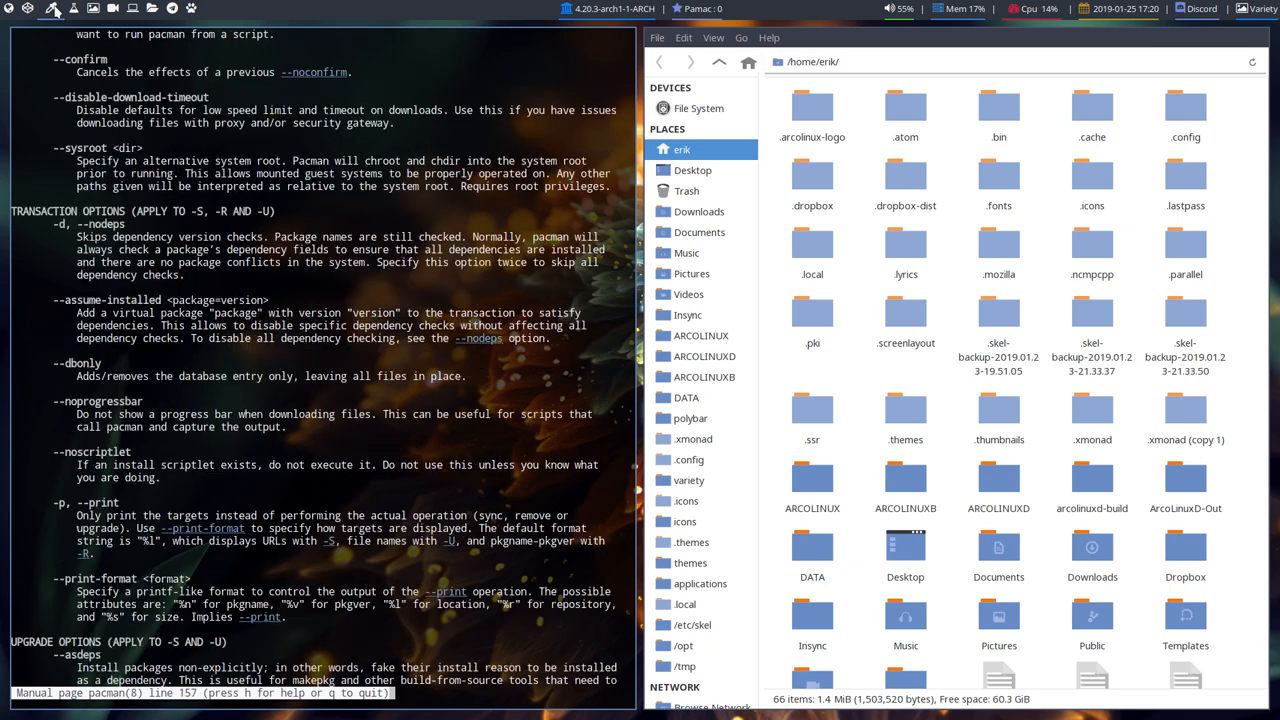
scroll(down, 3)
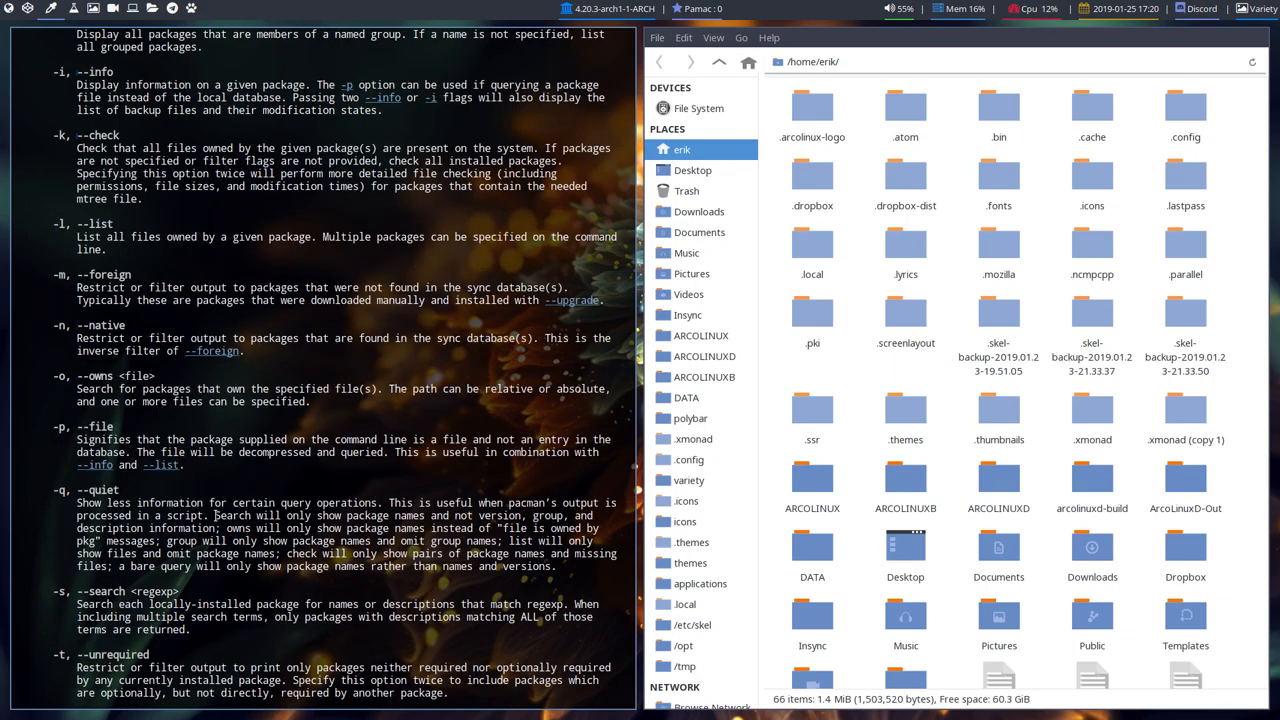
scroll(up, 3)
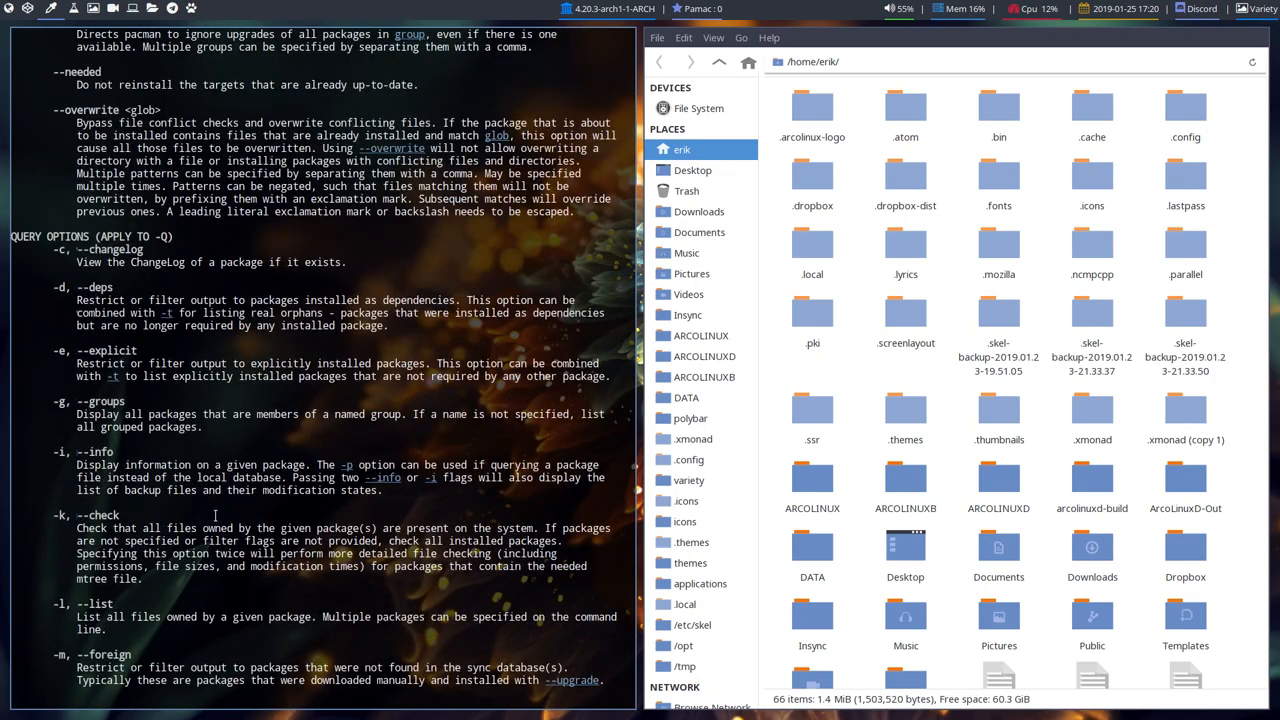
scroll(down, 3)
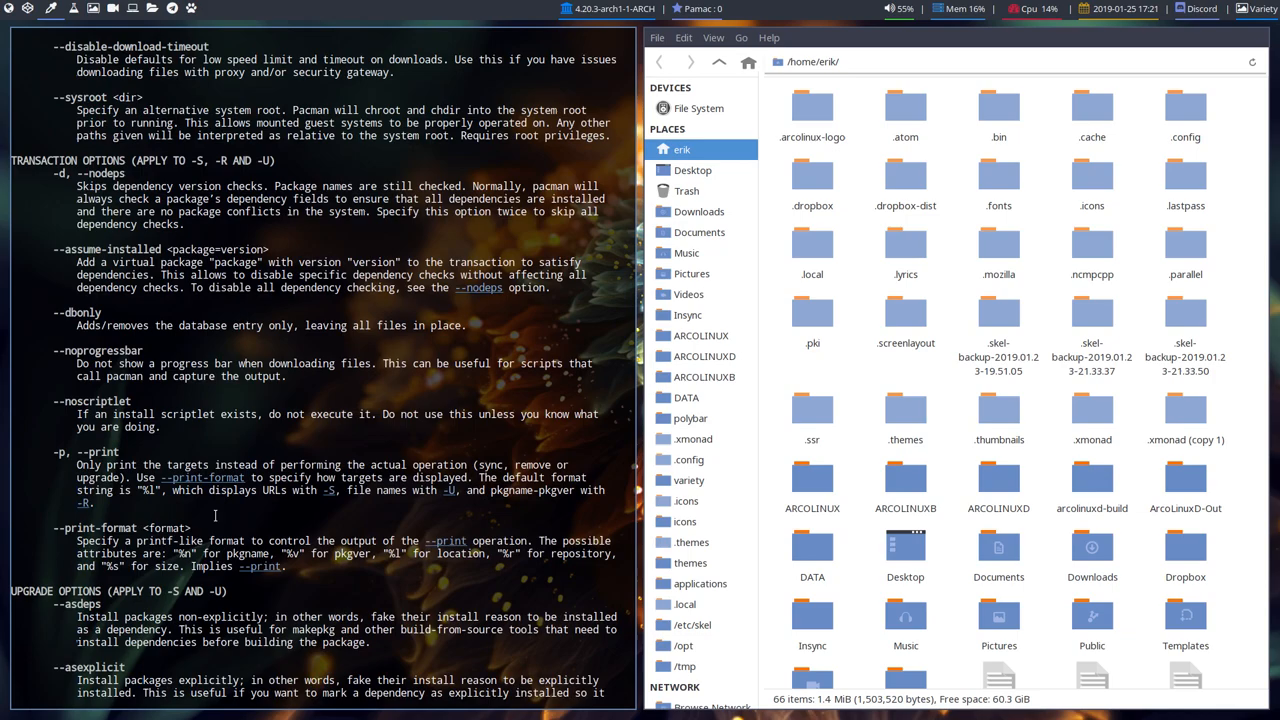
scroll(up, 3)
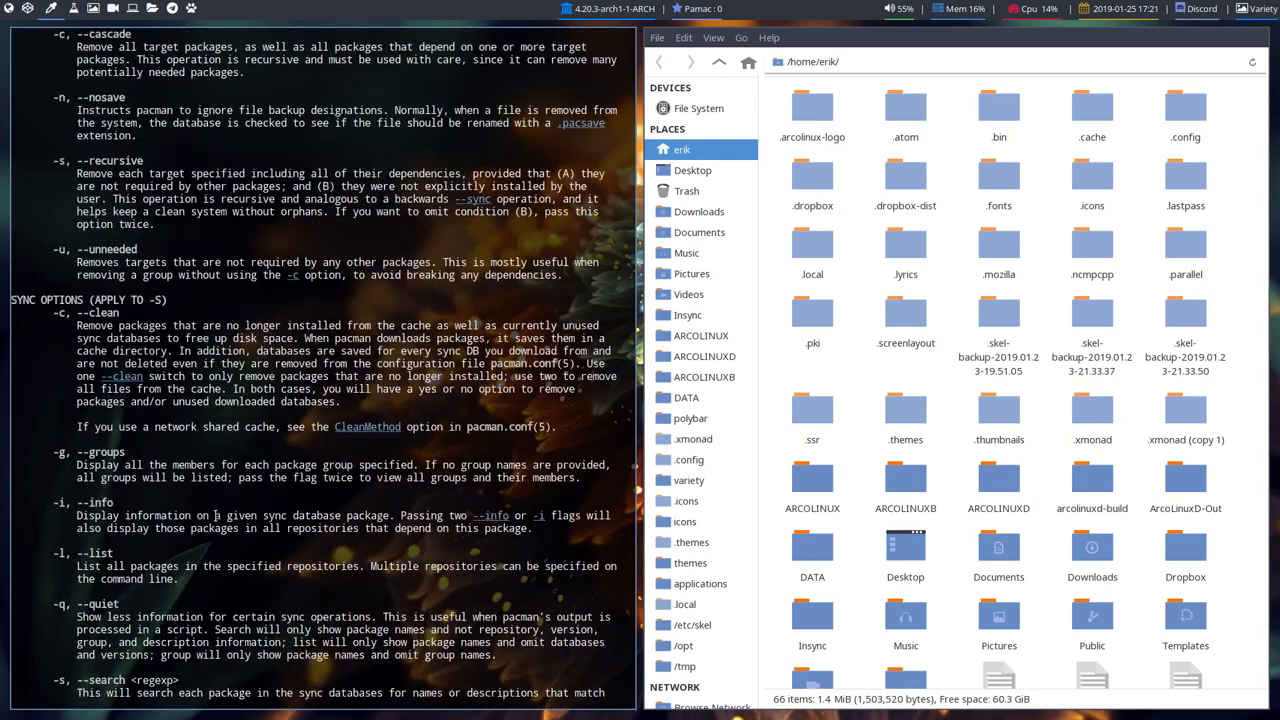
scroll(down, 3)
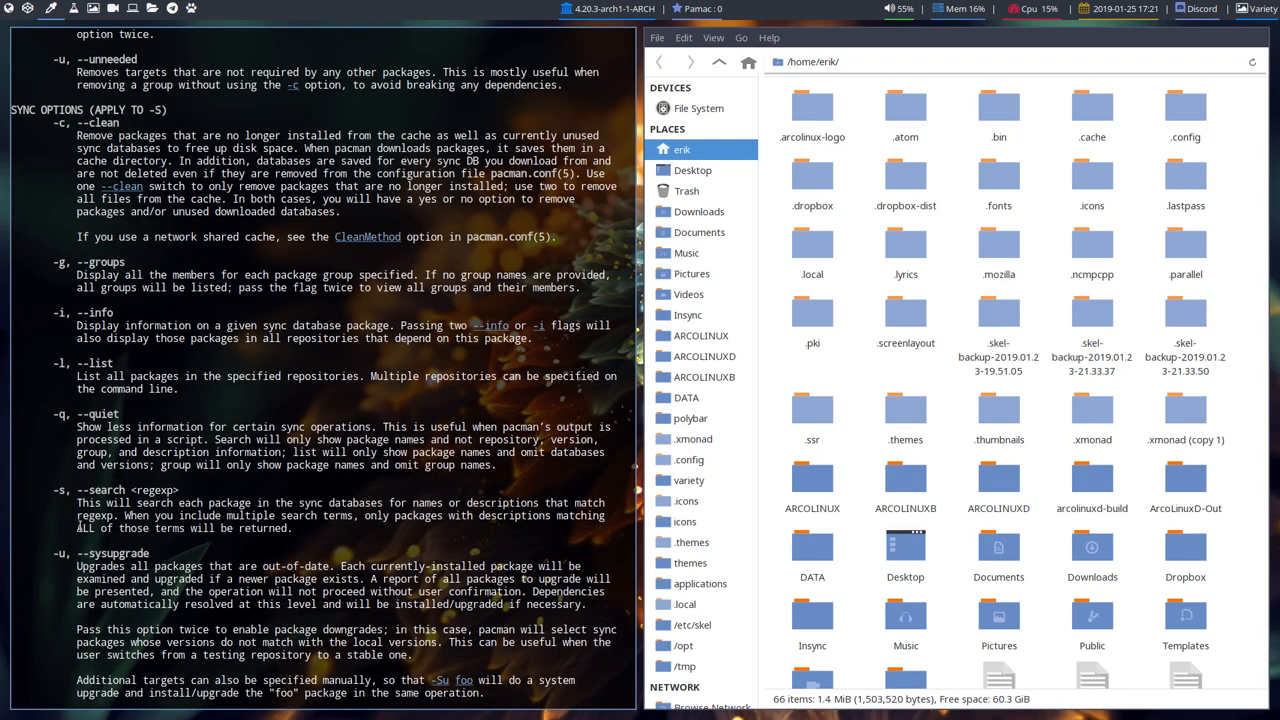
scroll(down, 3)
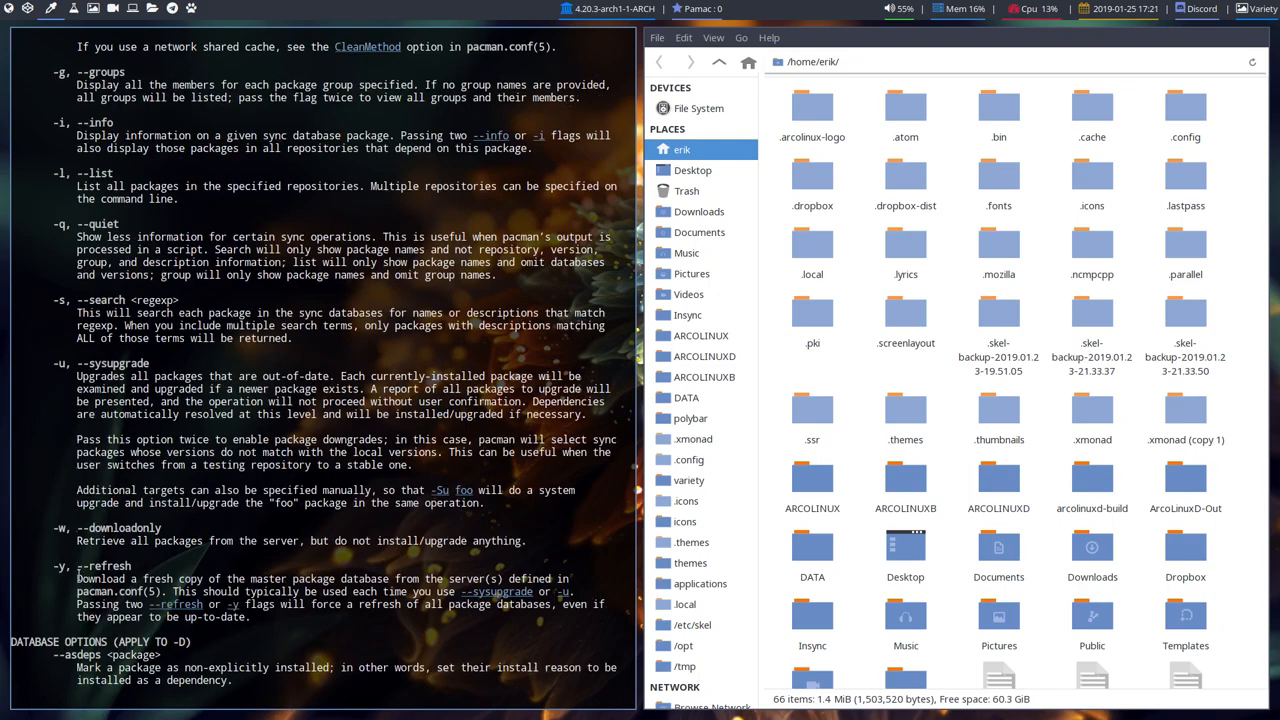
scroll(up, 3)
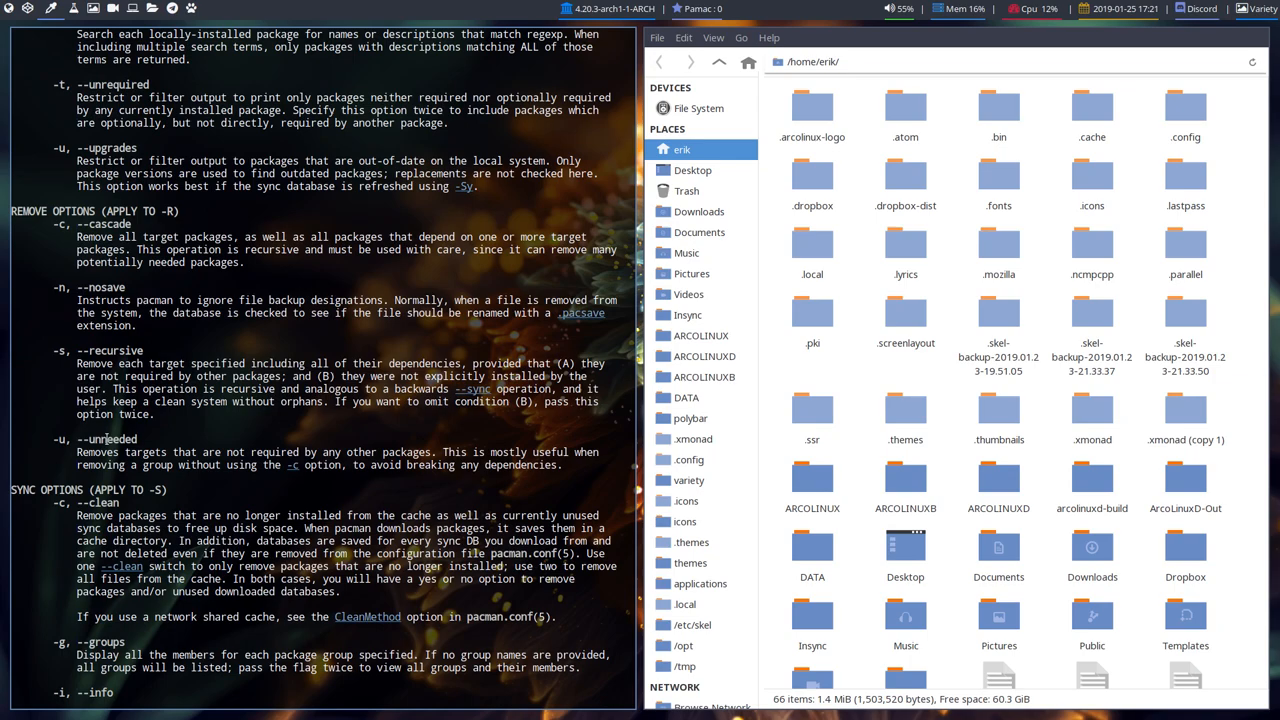
scroll(up, 3)
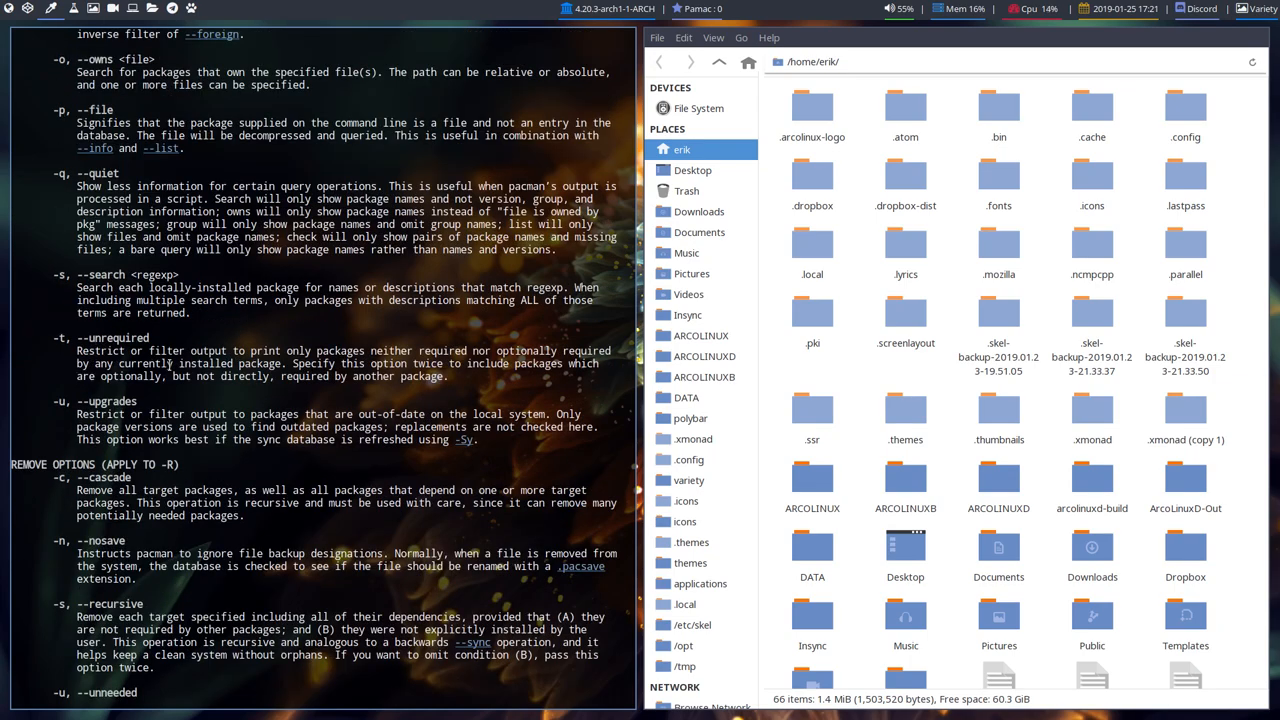
scroll(up, 3)
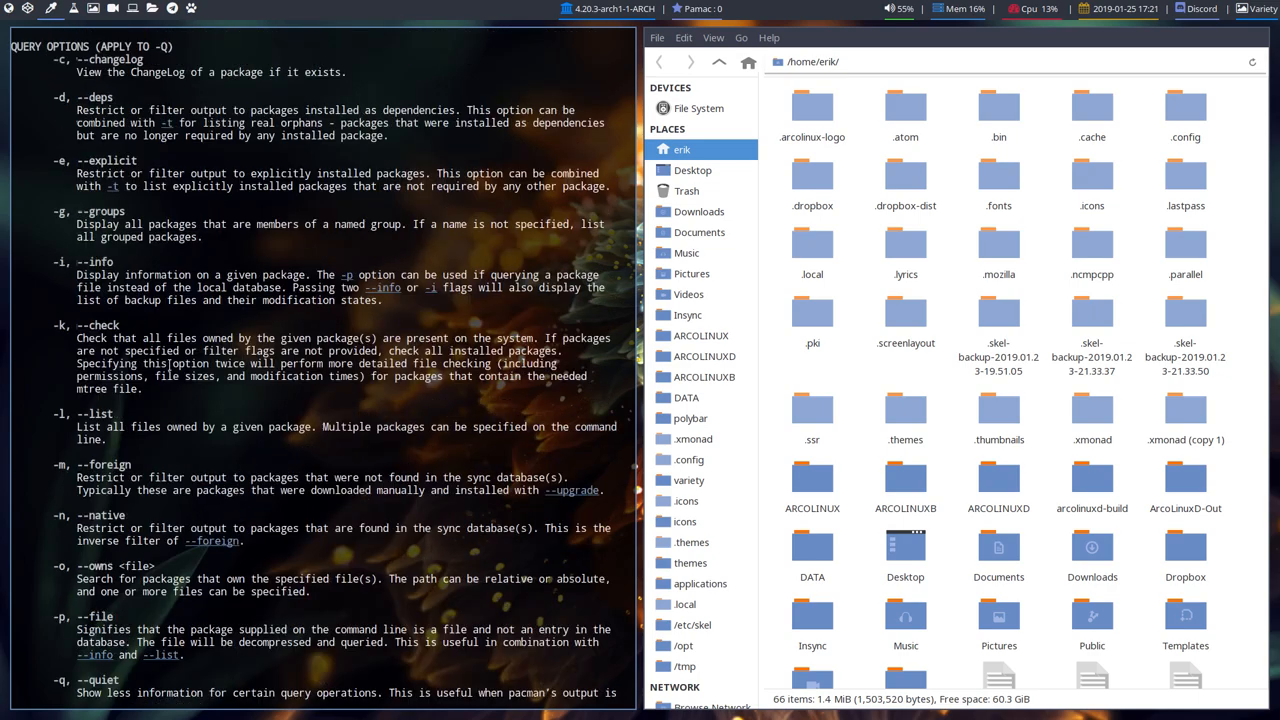
scroll(up, 3)
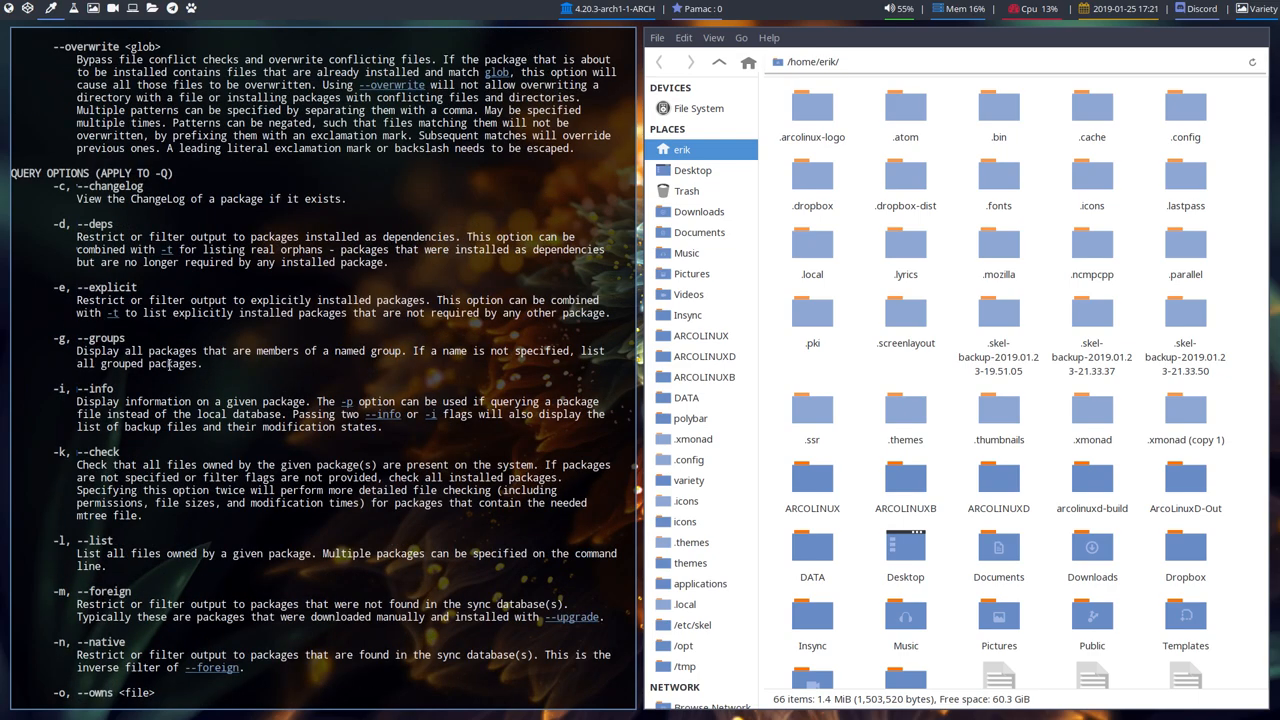
scroll(up, 3)
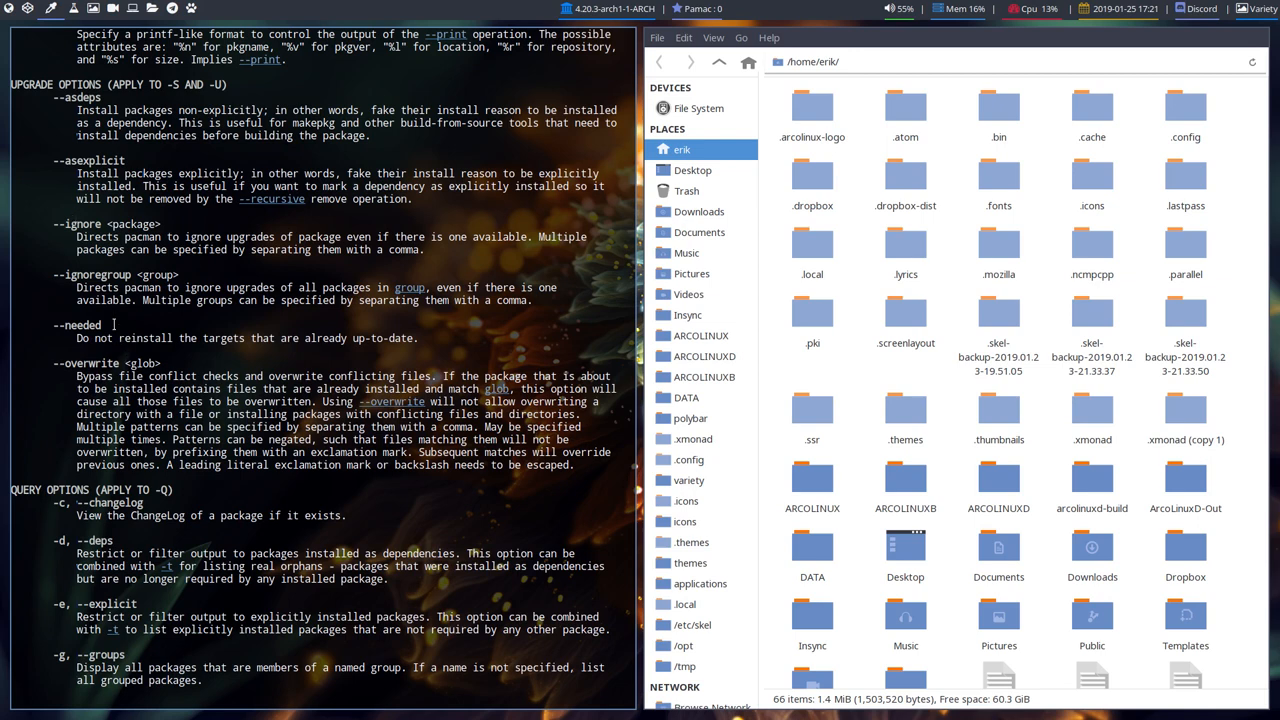
Mark the --needed option that skips reinstalling up-to-date packages
double_click(76, 324)
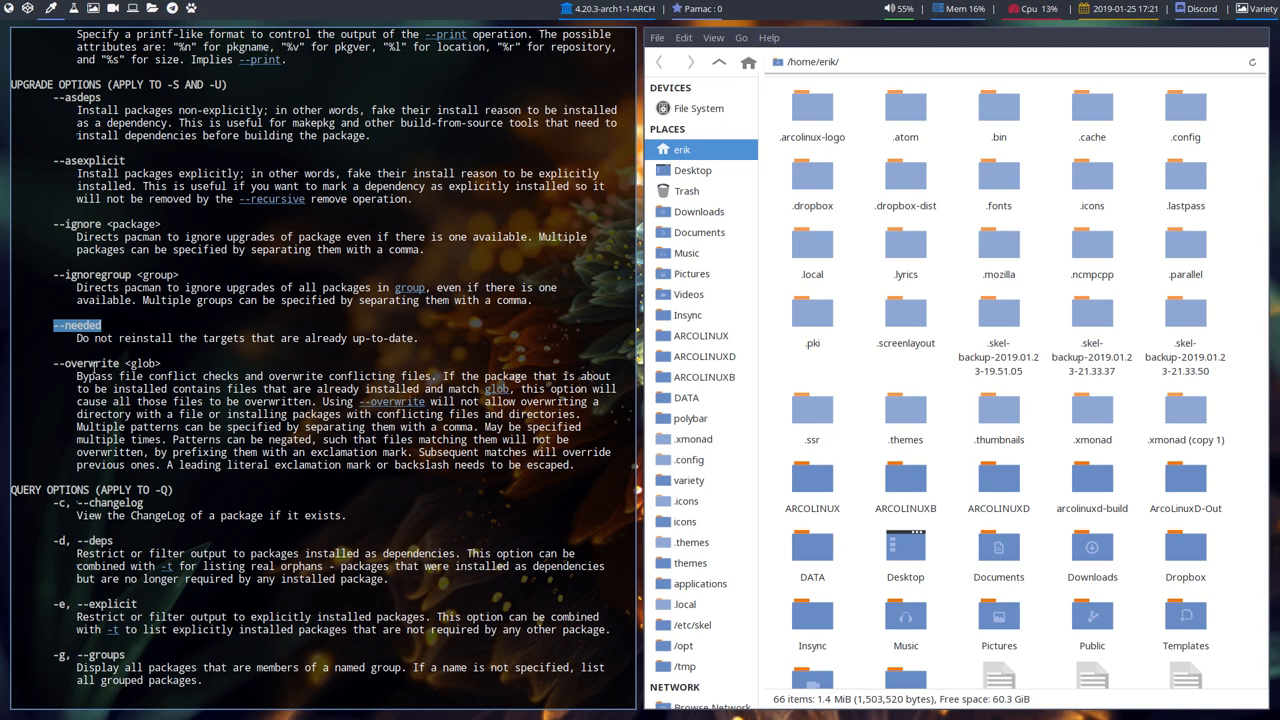
scroll(up, 3)
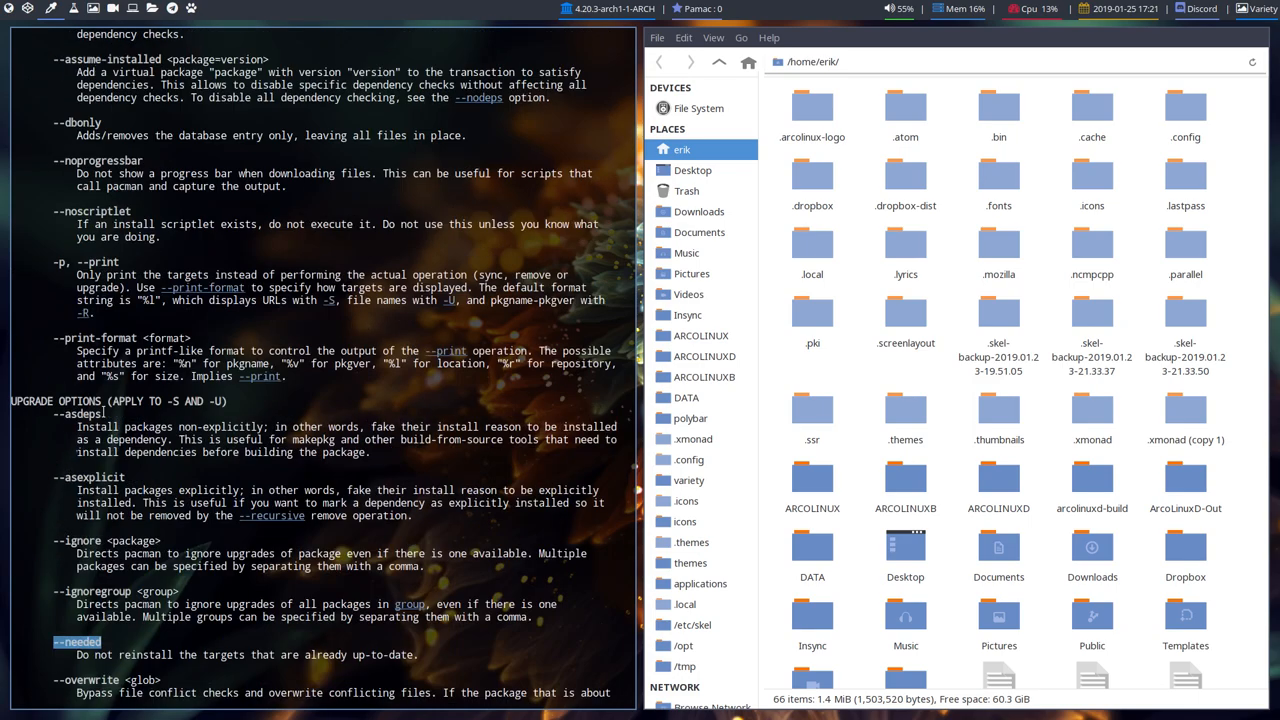
scroll(up, 3)
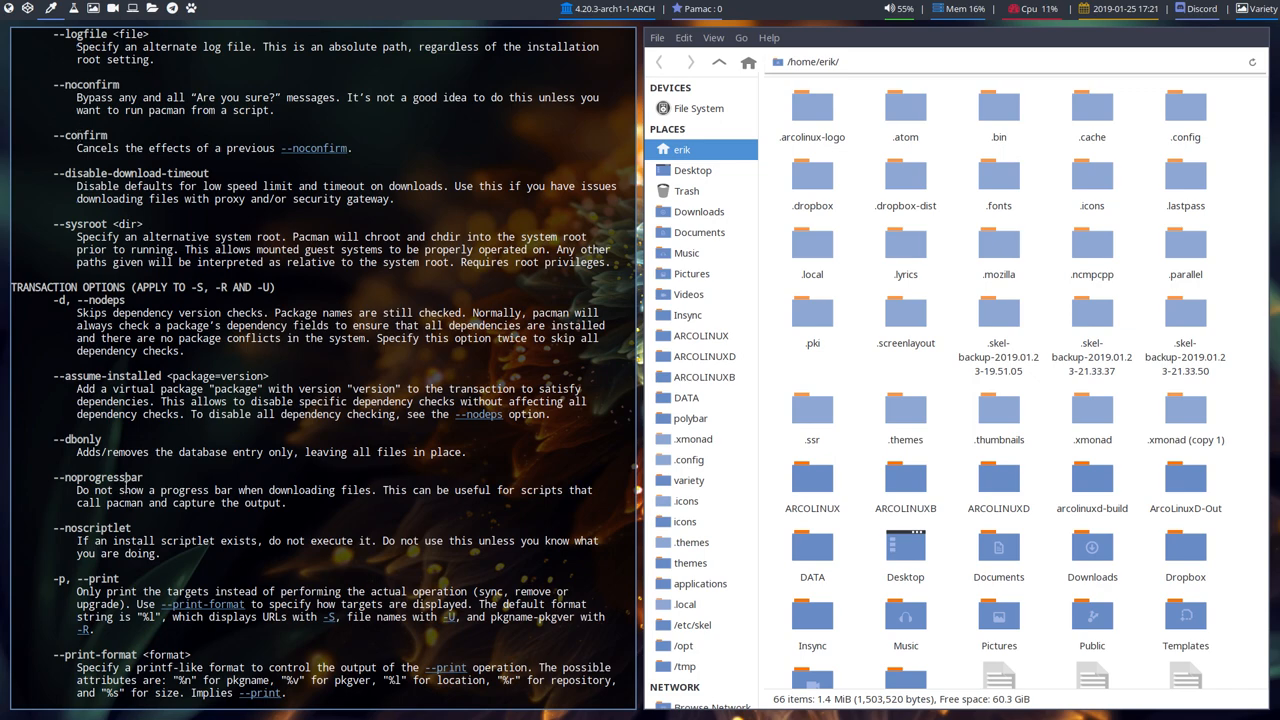
scroll(down, 3)
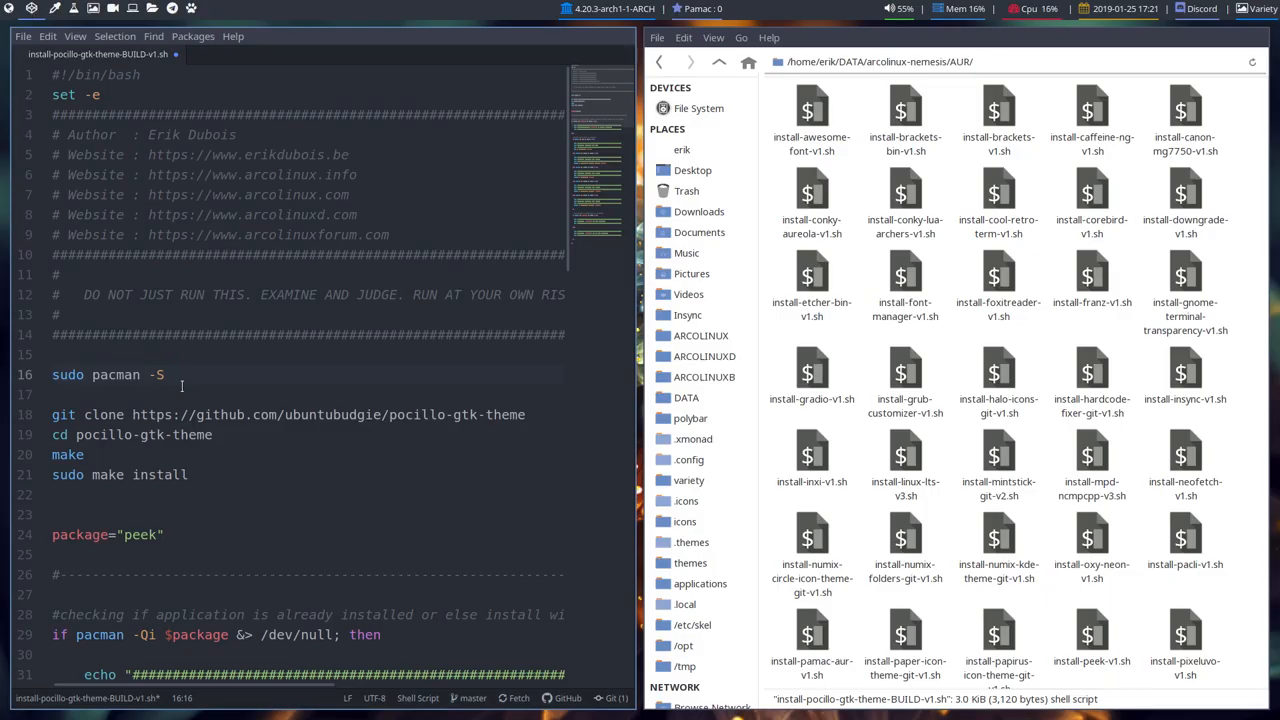
Extend the pacman line with '--needed --noconfirm'
text(--nee)
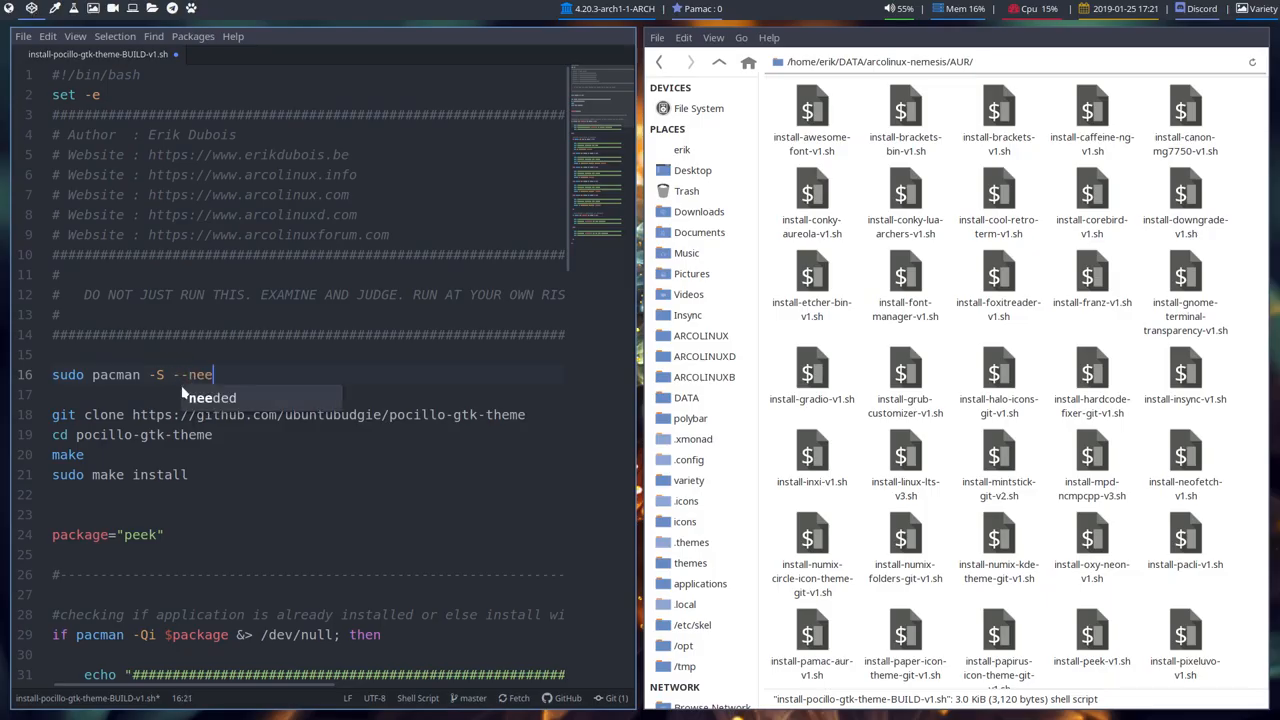
text(ded --)
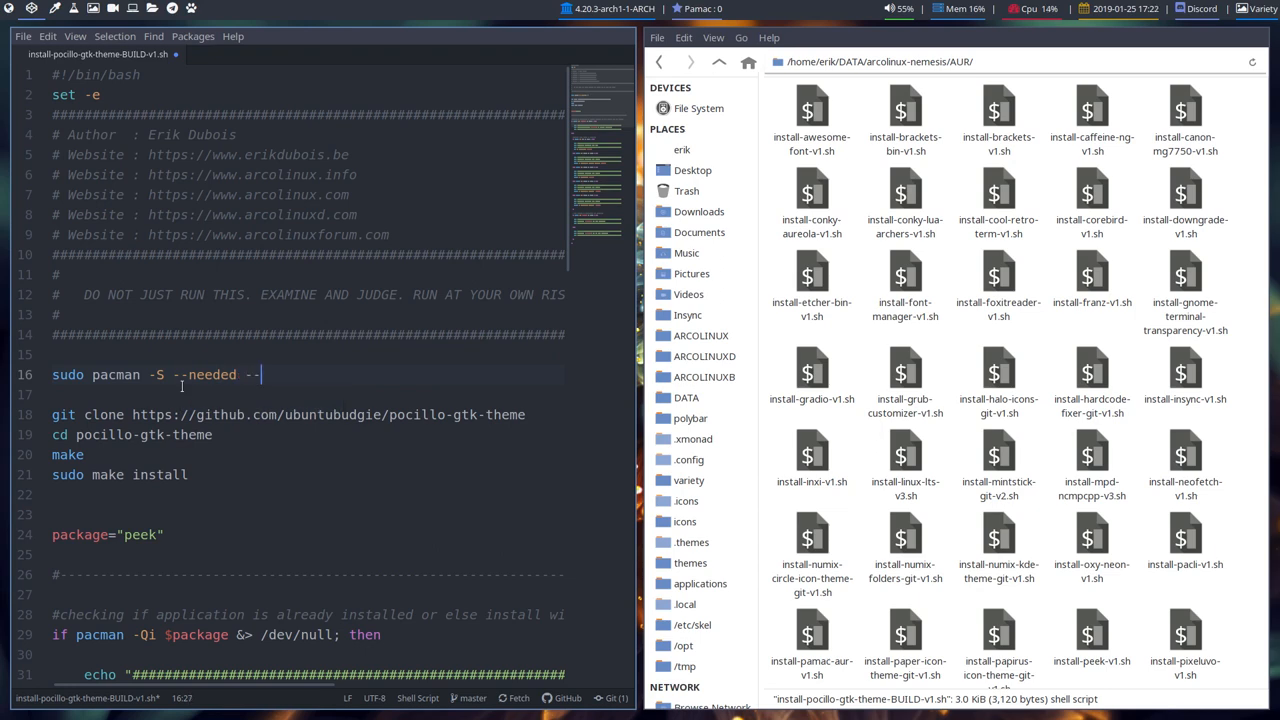
text(noconfirm)
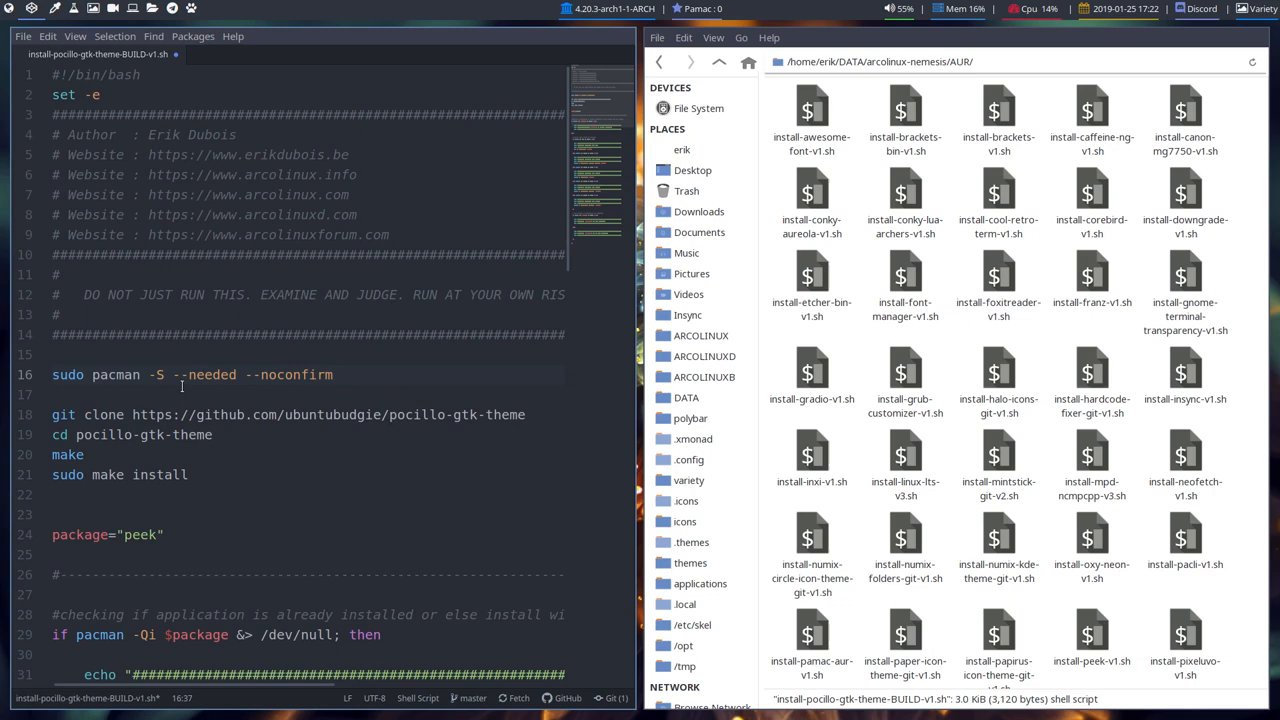
click(340, 374)
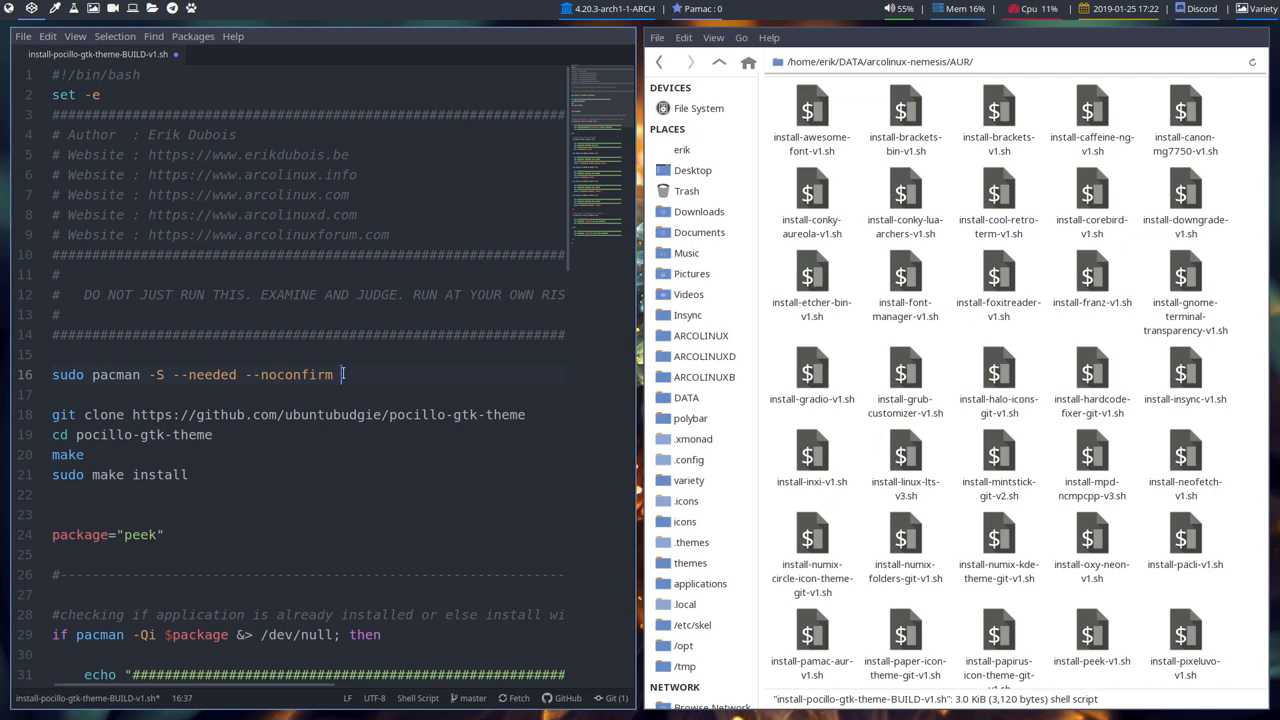
Add the dependency list line ending '…murrine git libsass0 sassc make libglib2.0-dev-bin libxml2-utils'
key(Return)
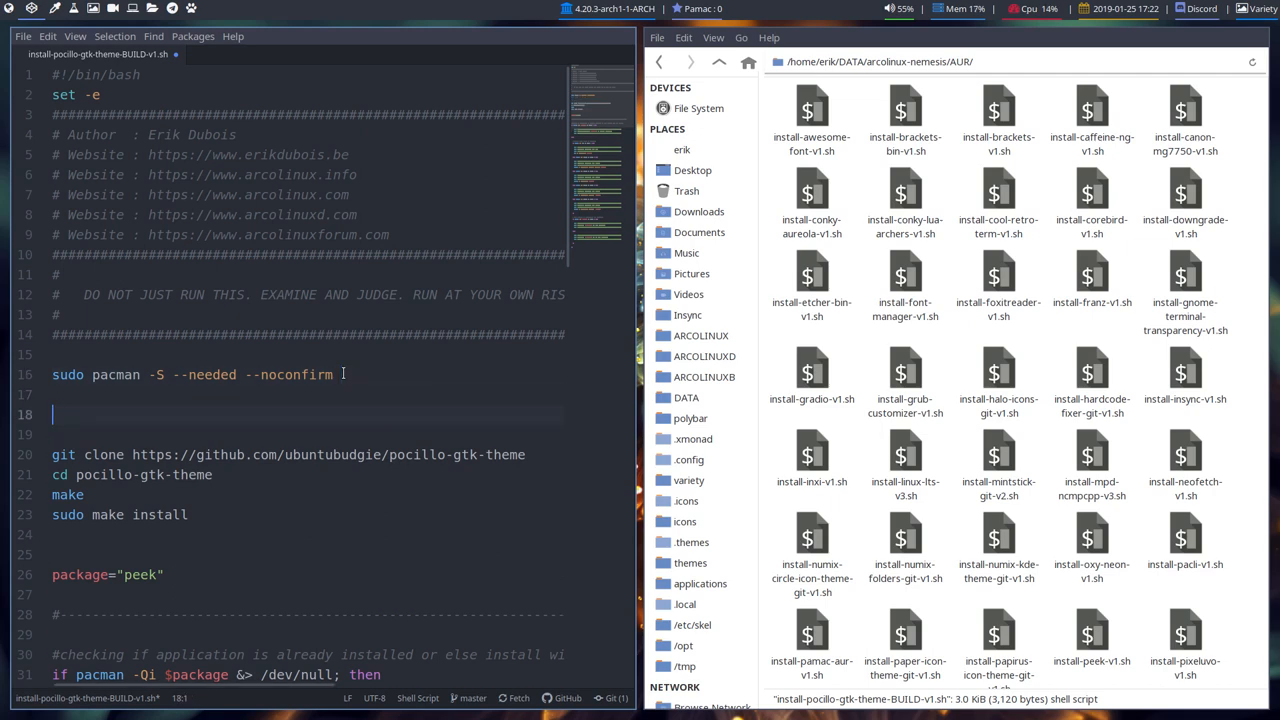
text(urrine git libsass0 sassc make libglib2.0-dev-bin libxml2-utils)
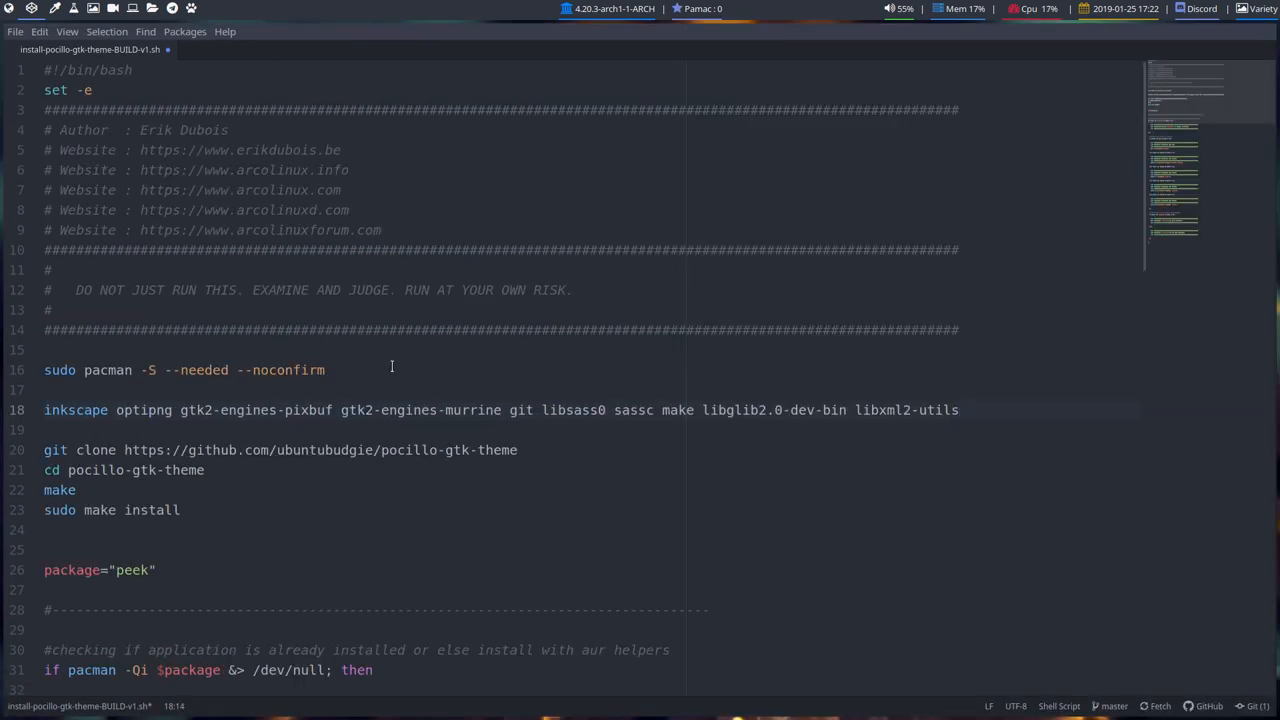
Repeat the 'sudo pacman -S --needed --noconfirm' line six times, giving the first optipng and starting inkscape on the second
click(340, 370)
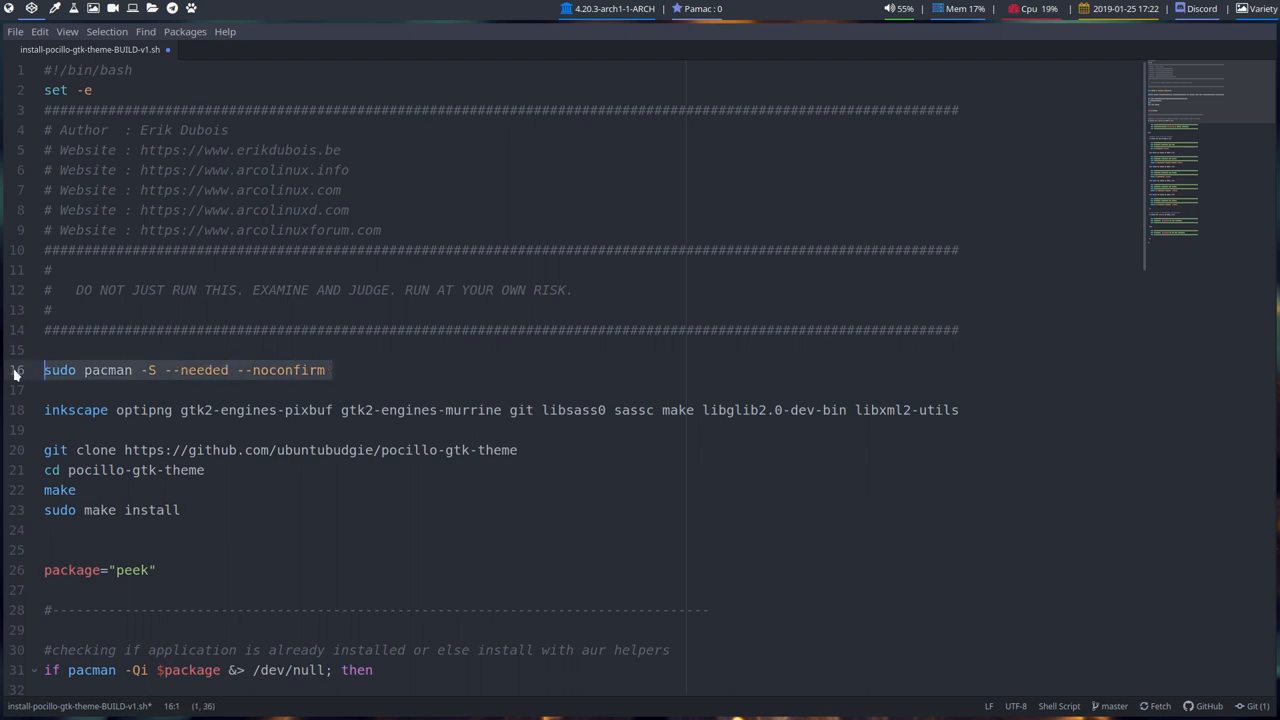
click(334, 370)
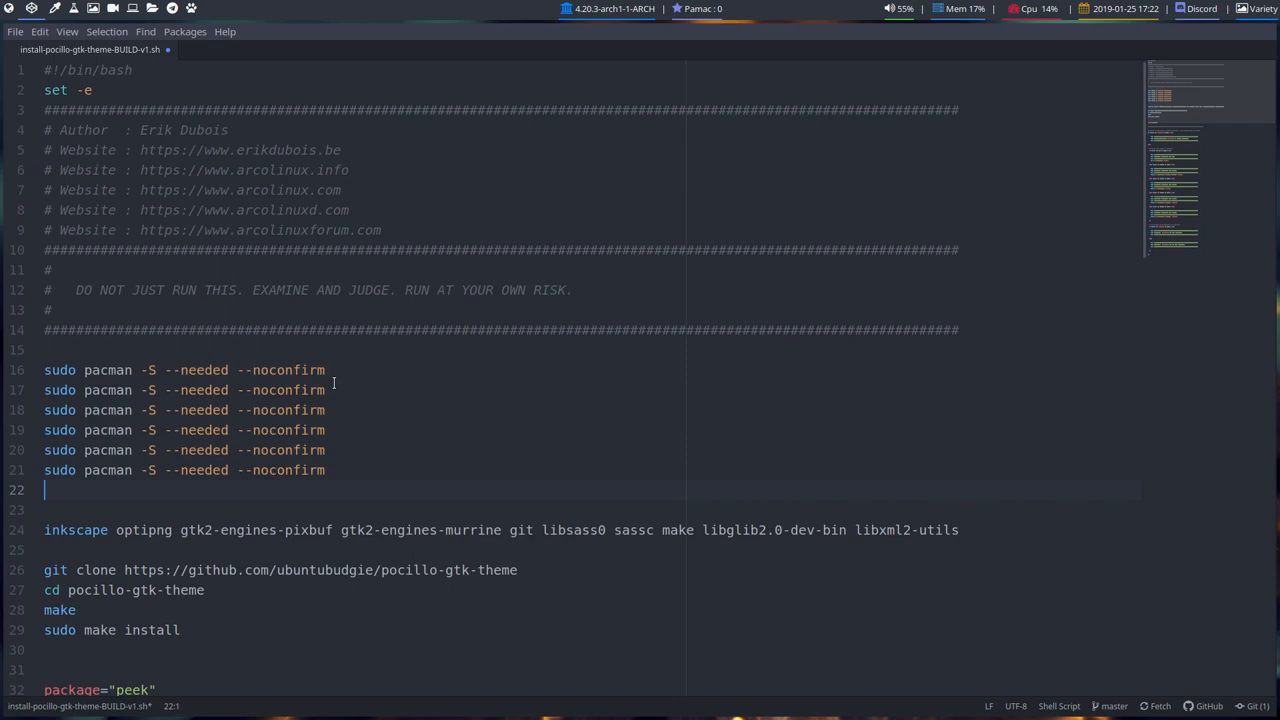
text(optipng)
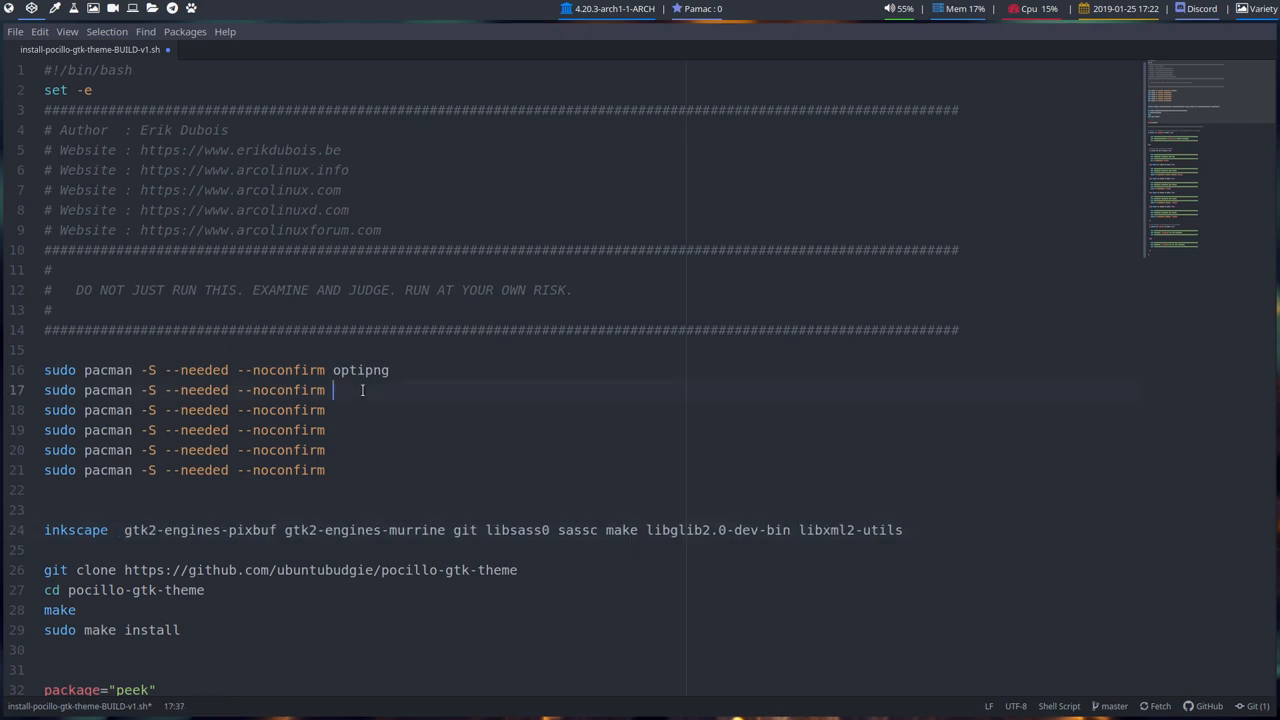
text(inksc)
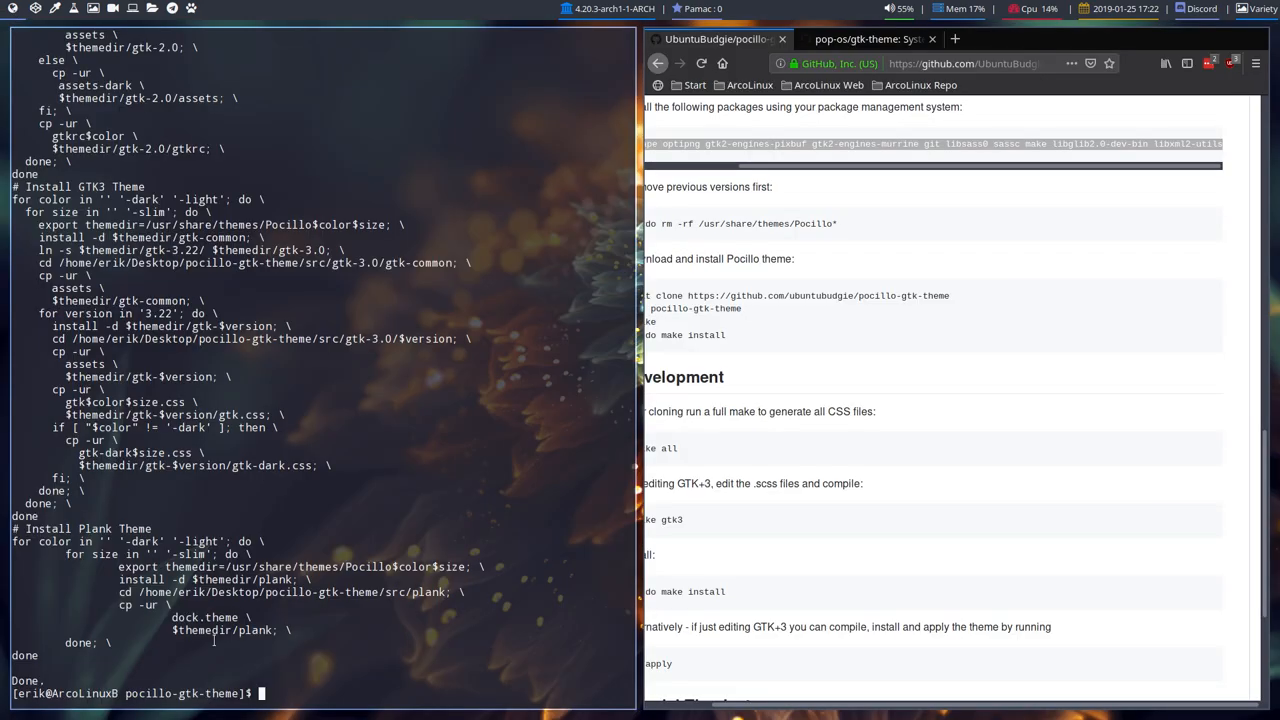
Finish inkscape on the second line and add gtk-engine-murrine to the third, verifying its name with pacman
text(make)
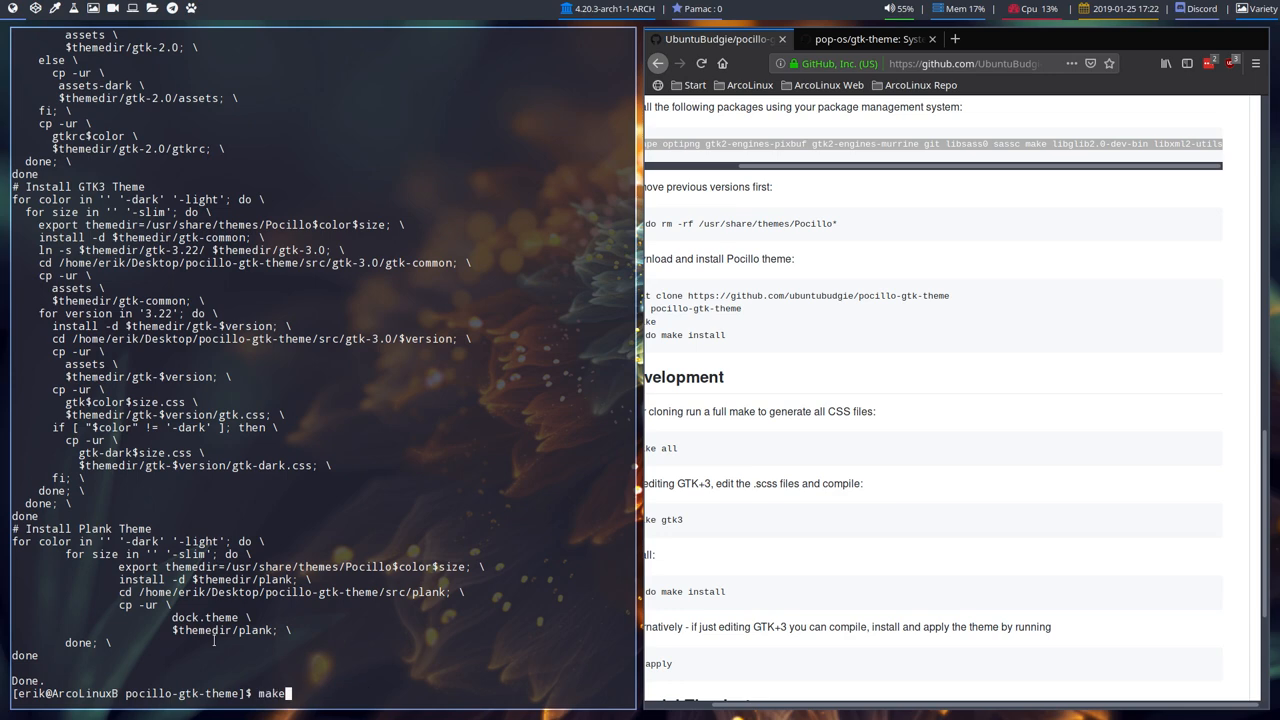
text(sudo pacman -S gtk-engine-murrine)
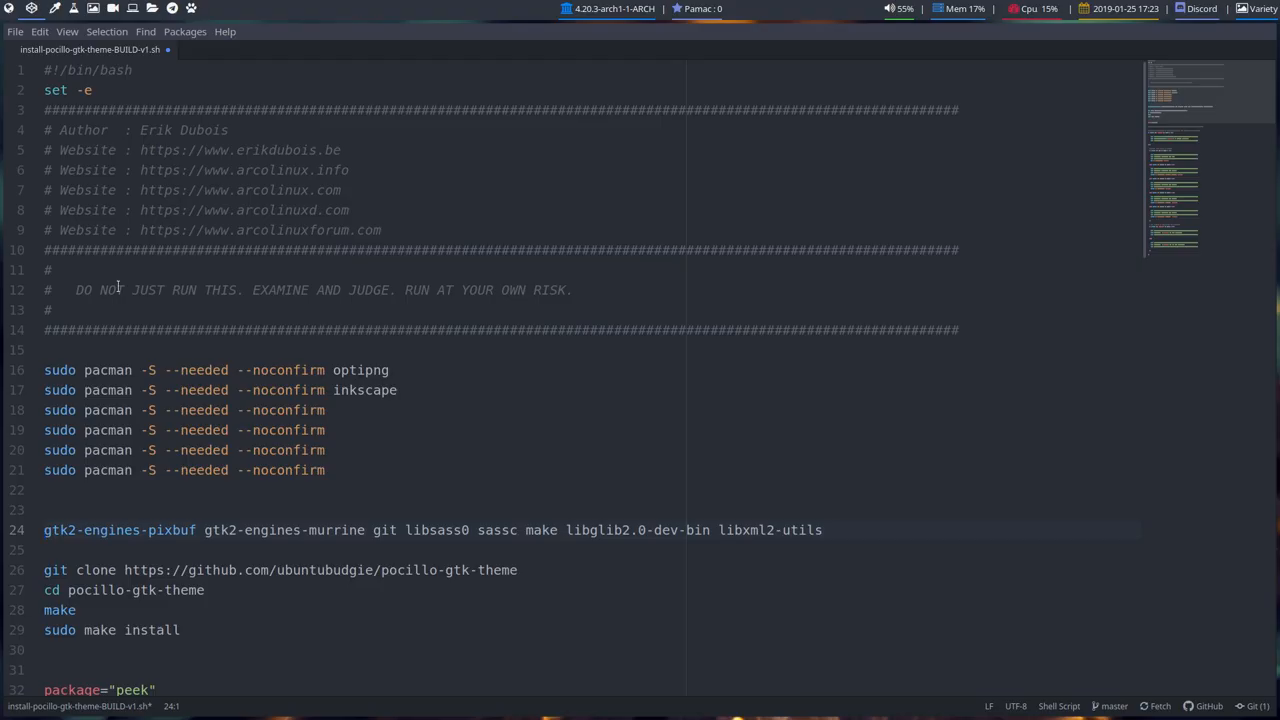
click(336, 410)
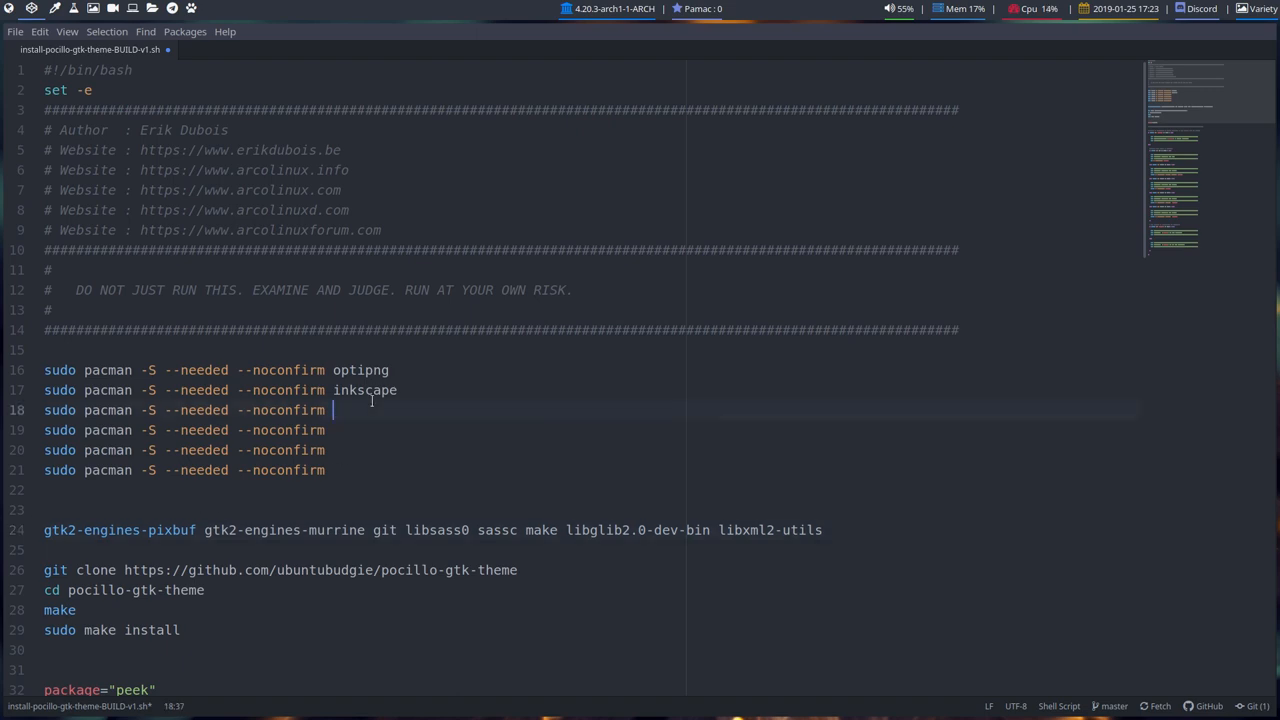
text(gtk-engine-murrine)
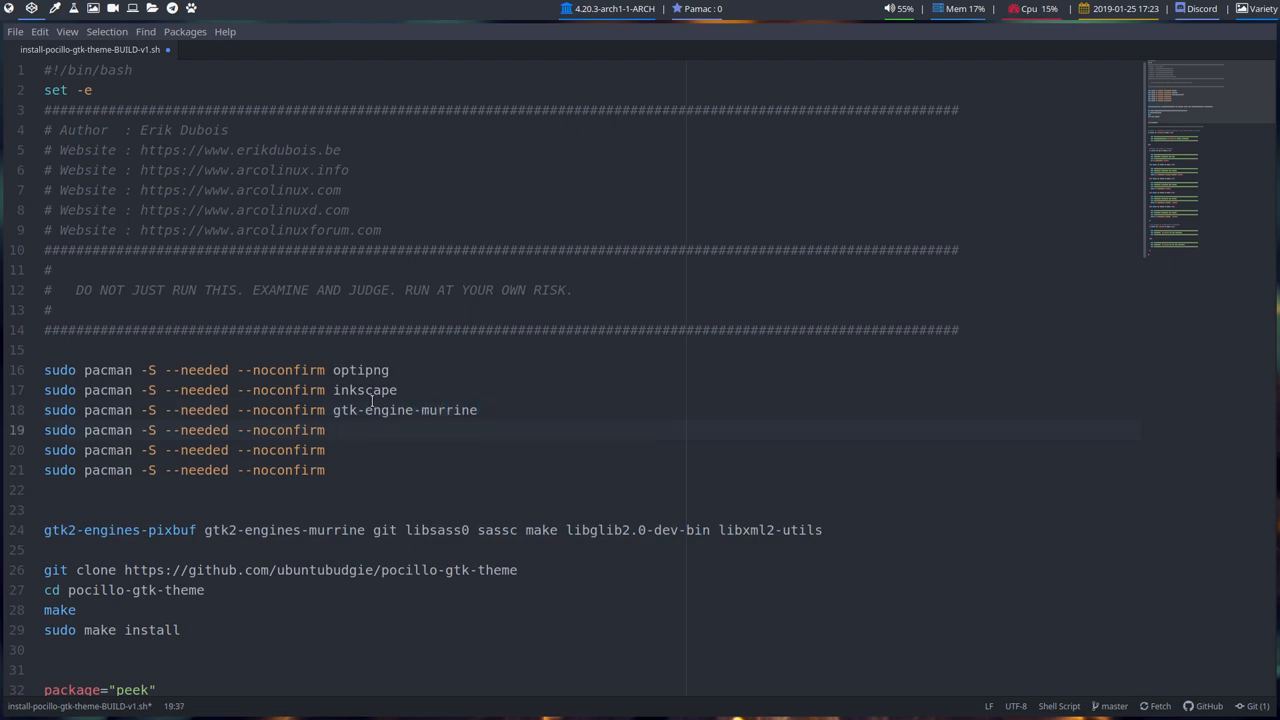
Add gtk-engines to the fourth install line and libxml2 to the fifth, dropping them from the long list
click(330, 430)
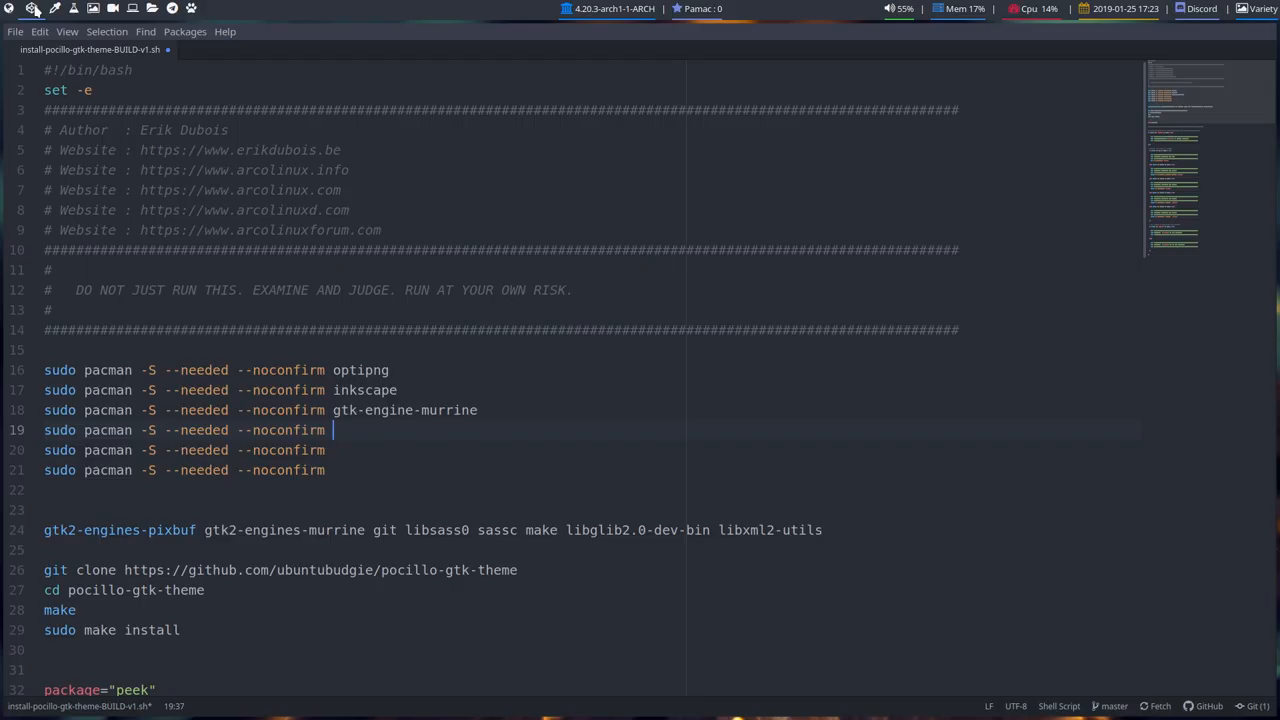
text(g)
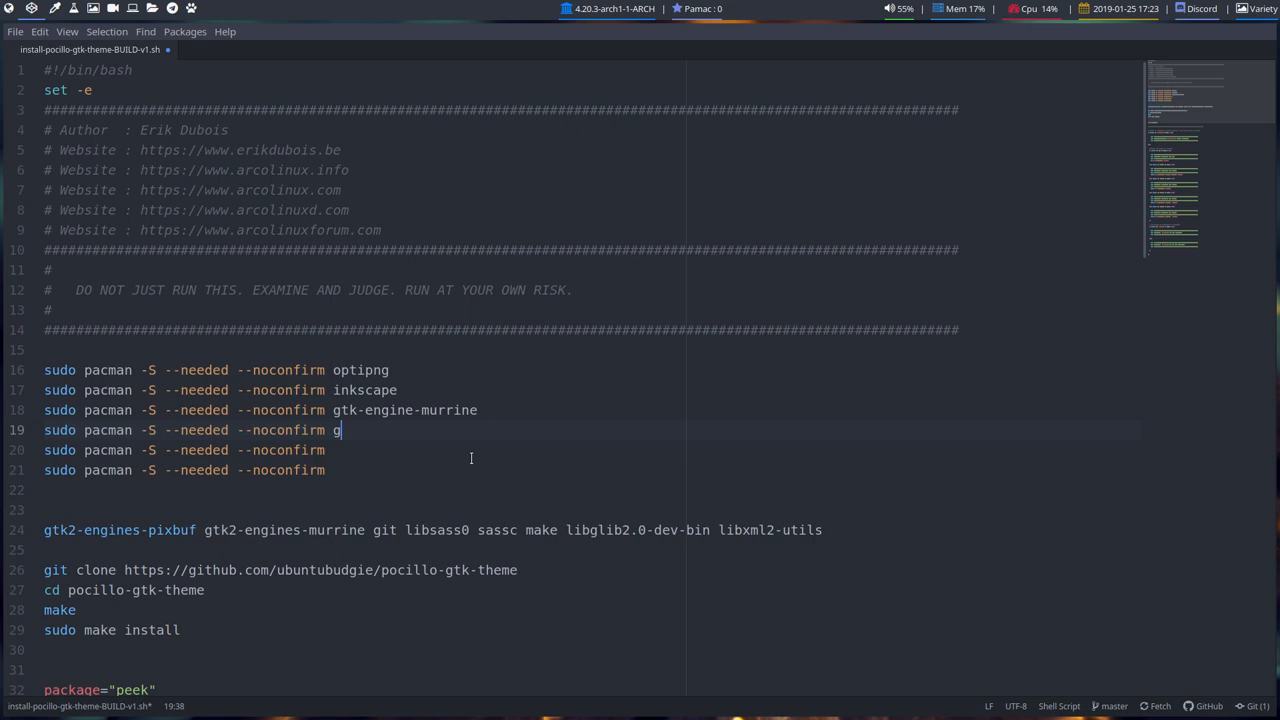
text(tke)
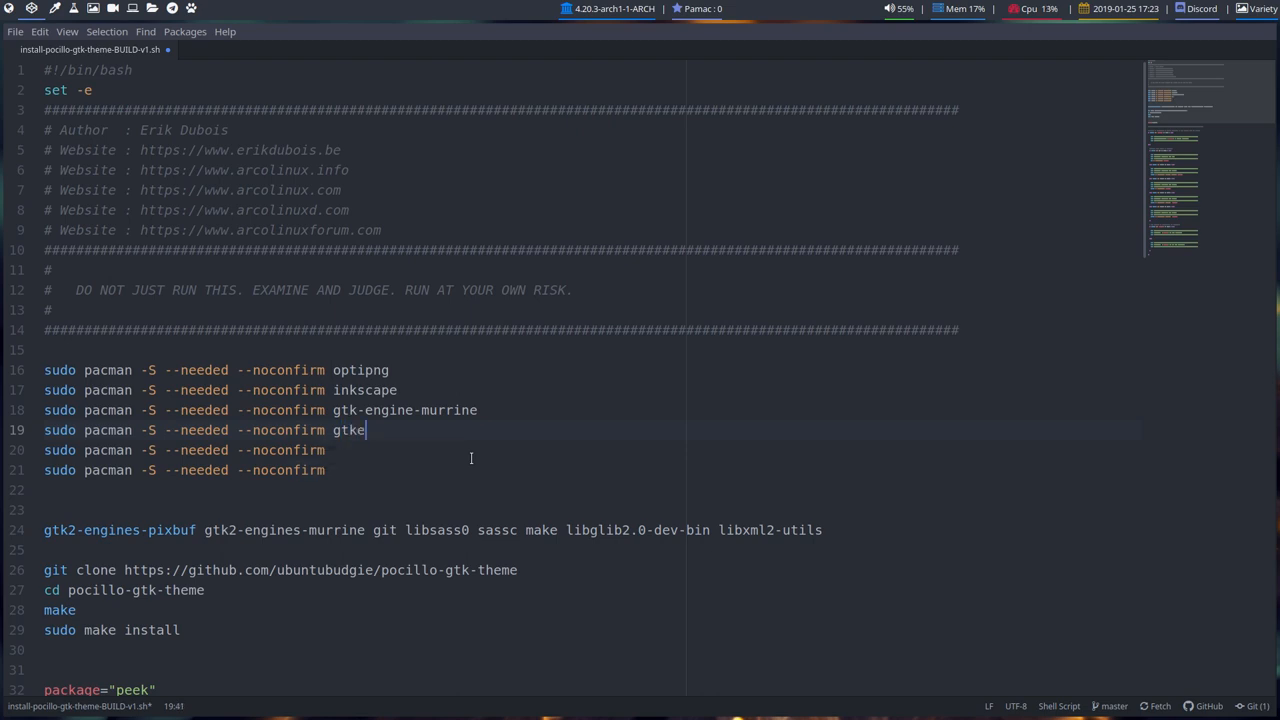
text(ngi)
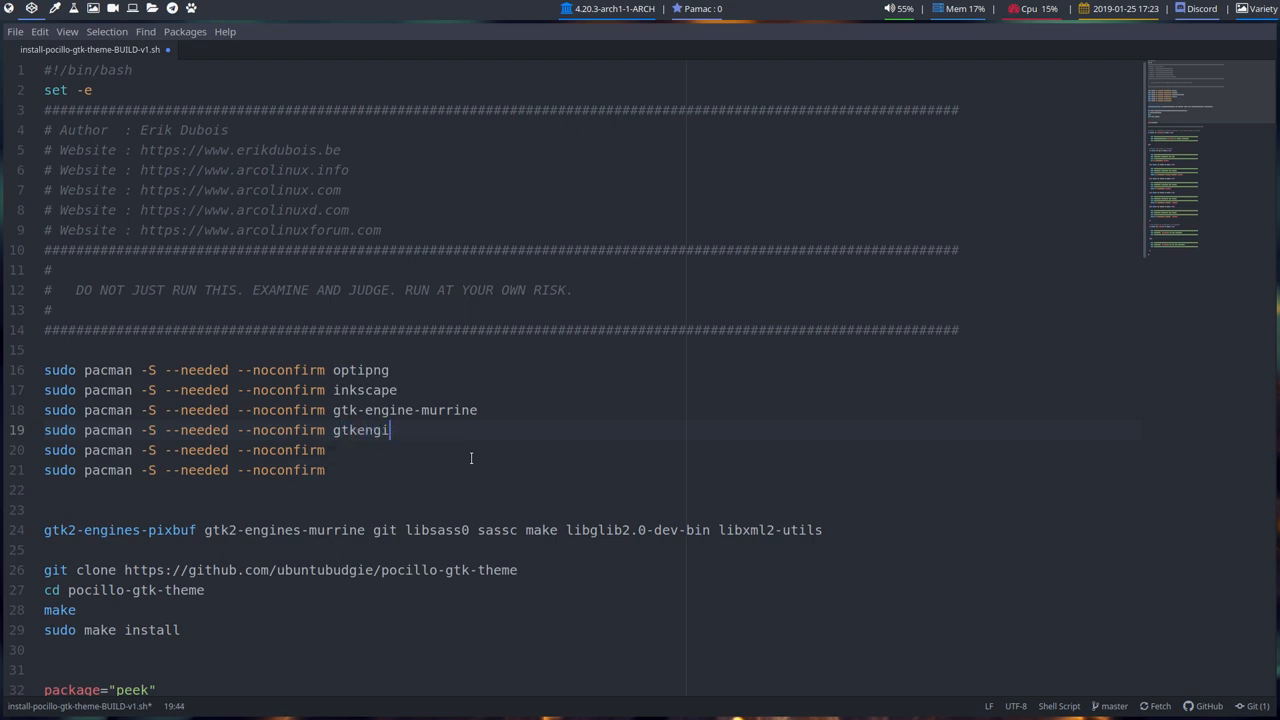
text(nes)
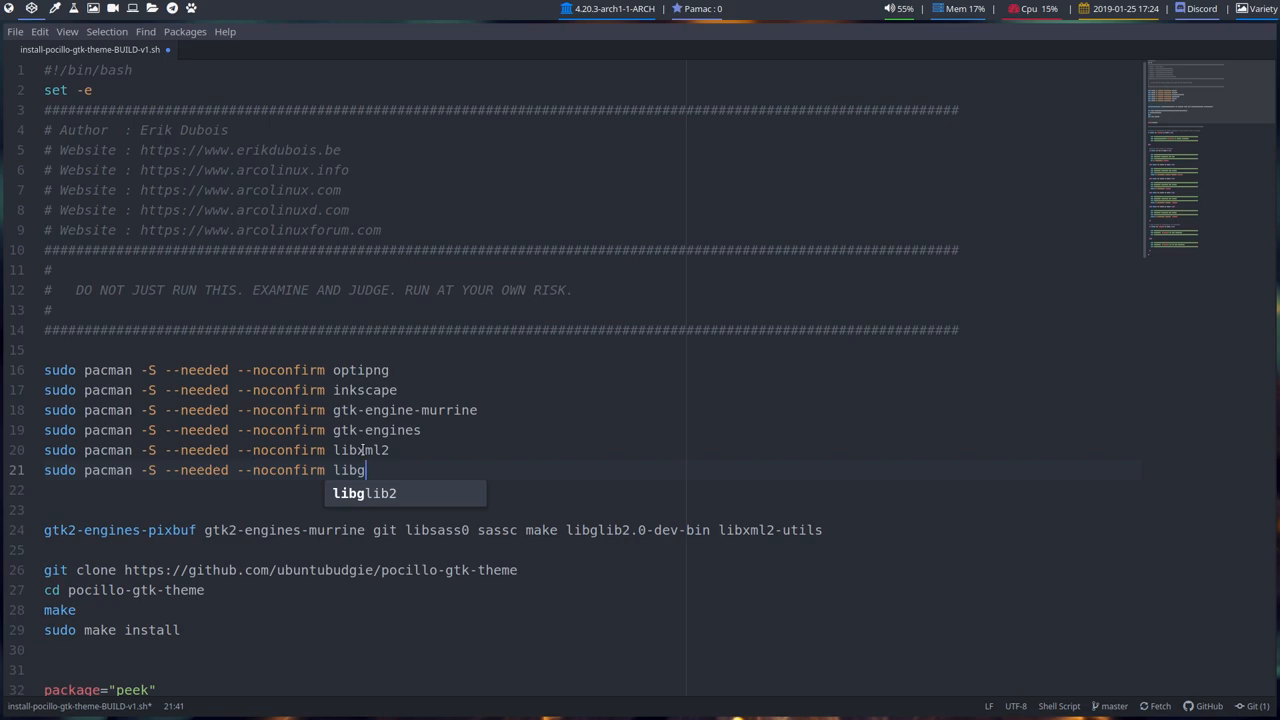
text(libglib)
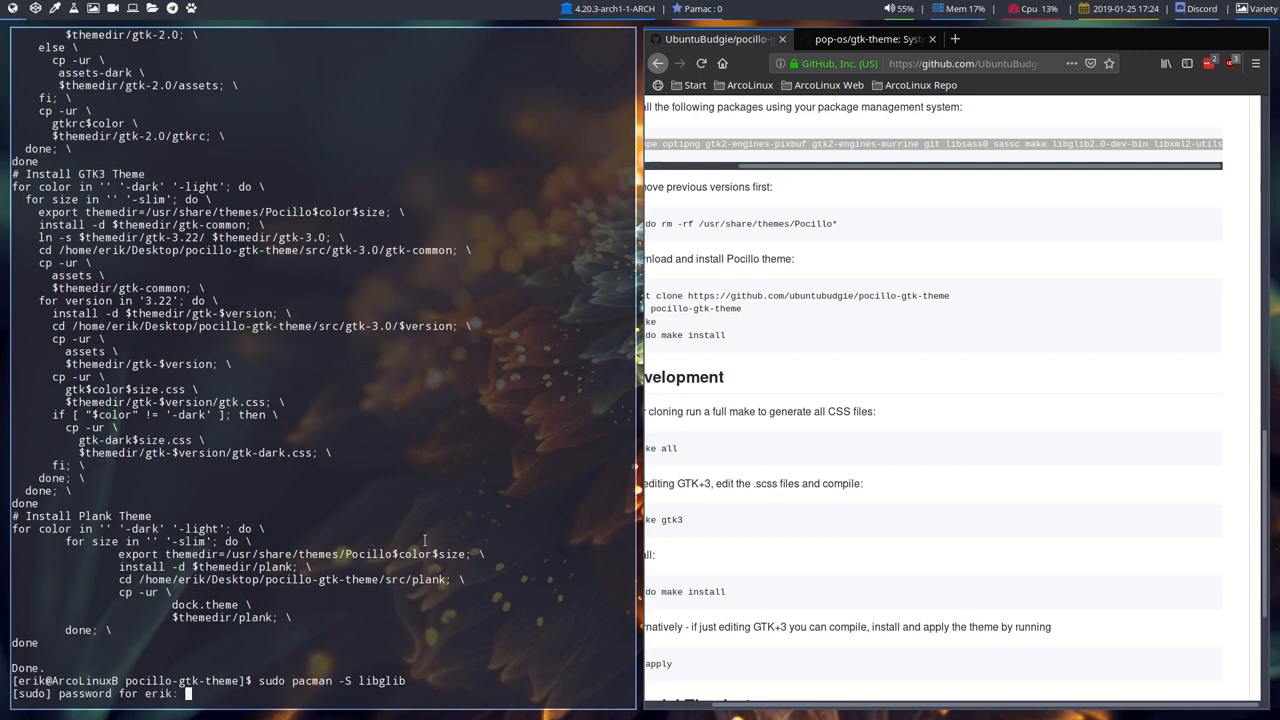
Run sudo pacman -S libglib, which is not found, then try sassc as the sixth package name
key(Return)
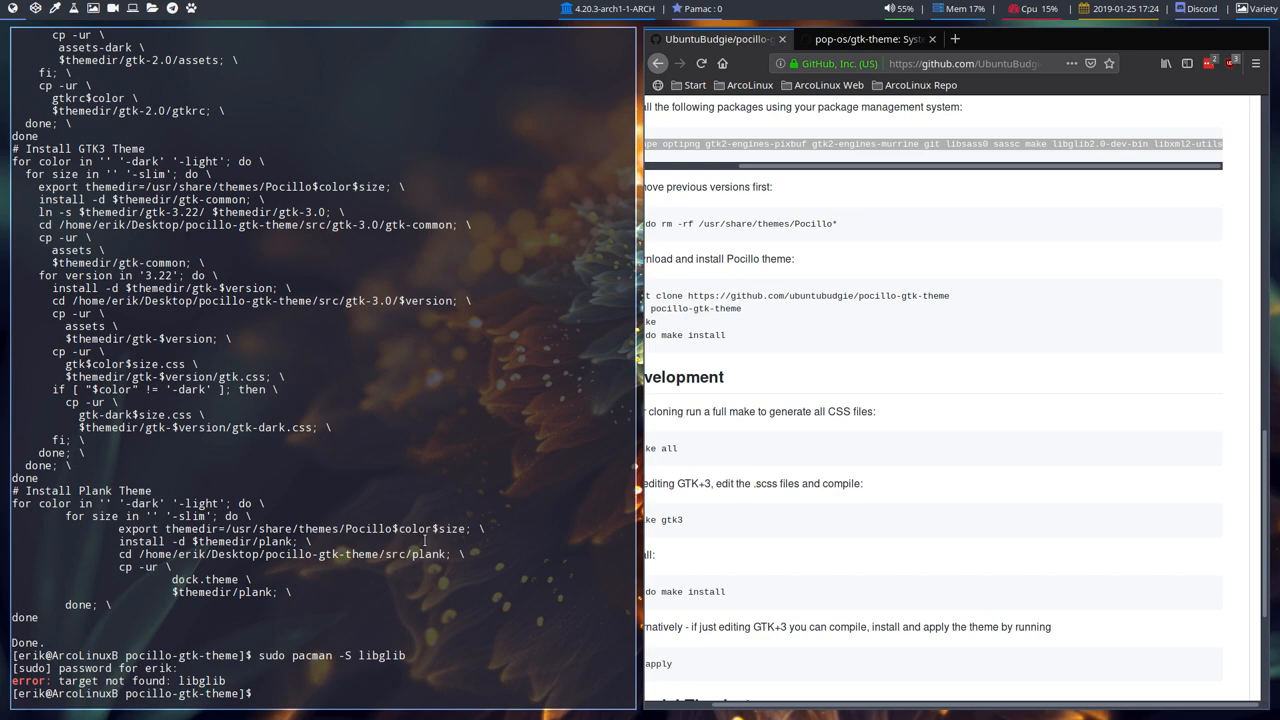
text(sudo pacman -S libglib)
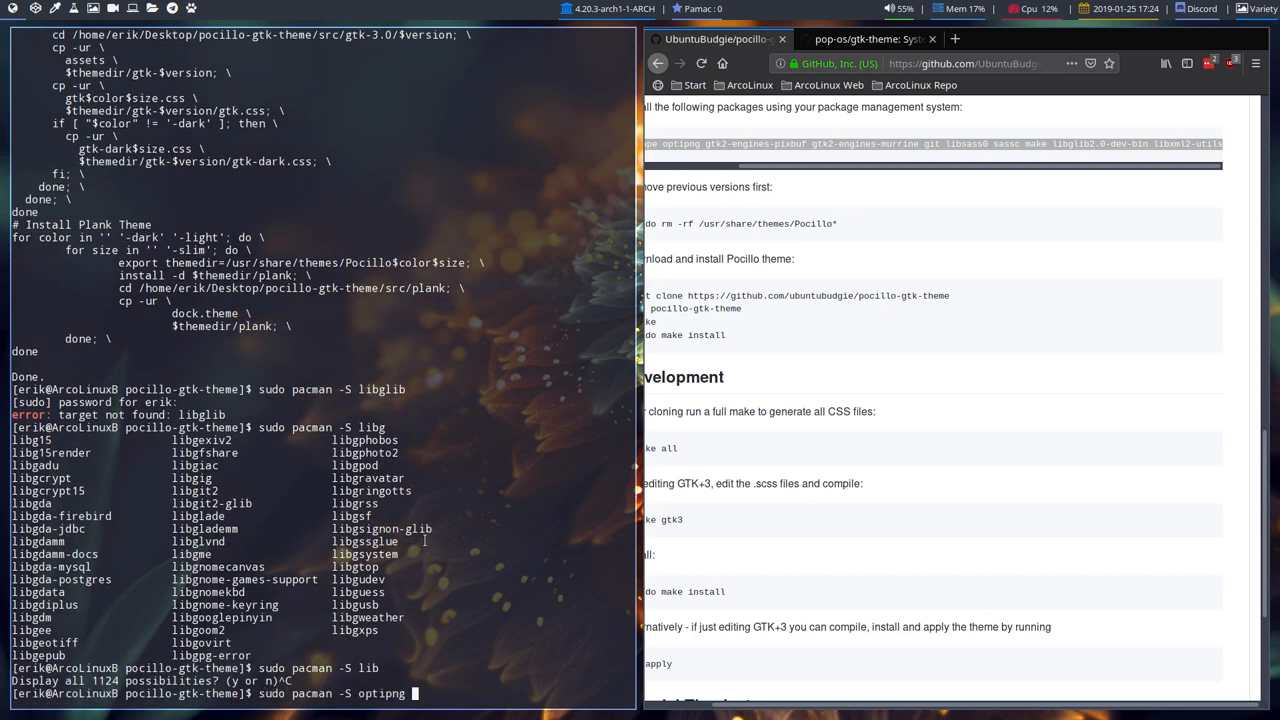
text(sassc make libglib2.0-dev-bin libxml2-util)
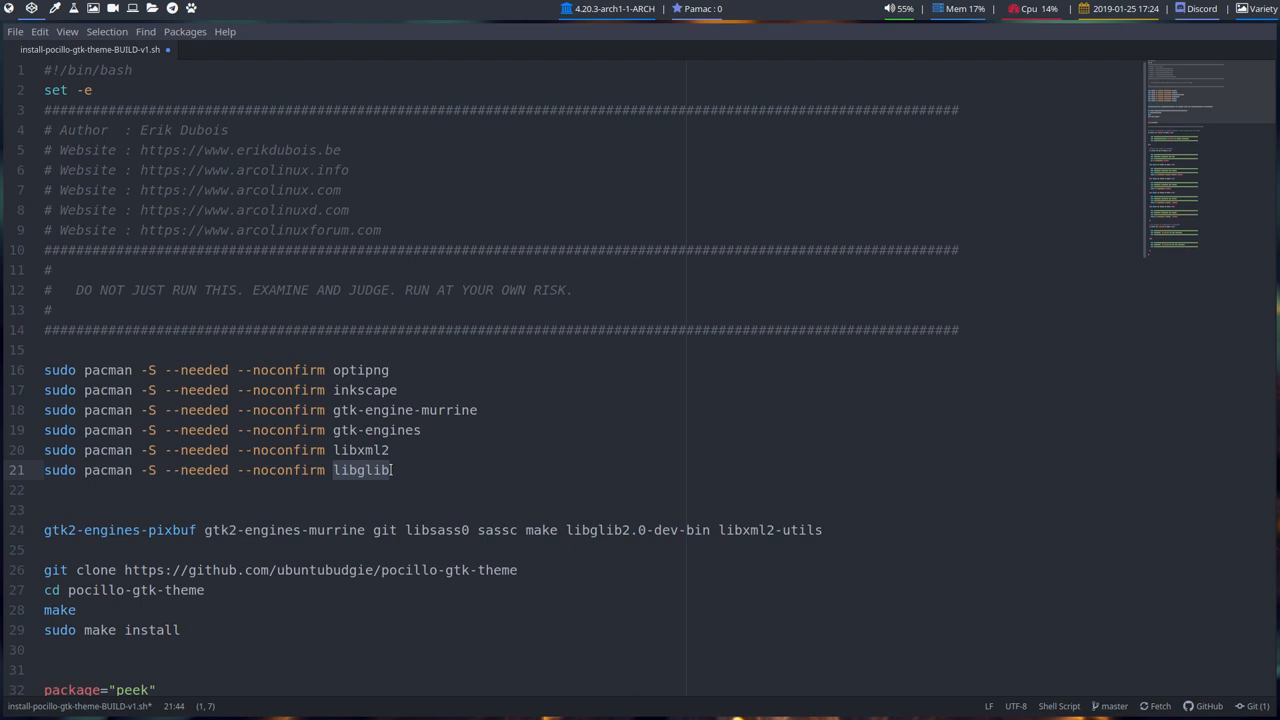
text(sassc)
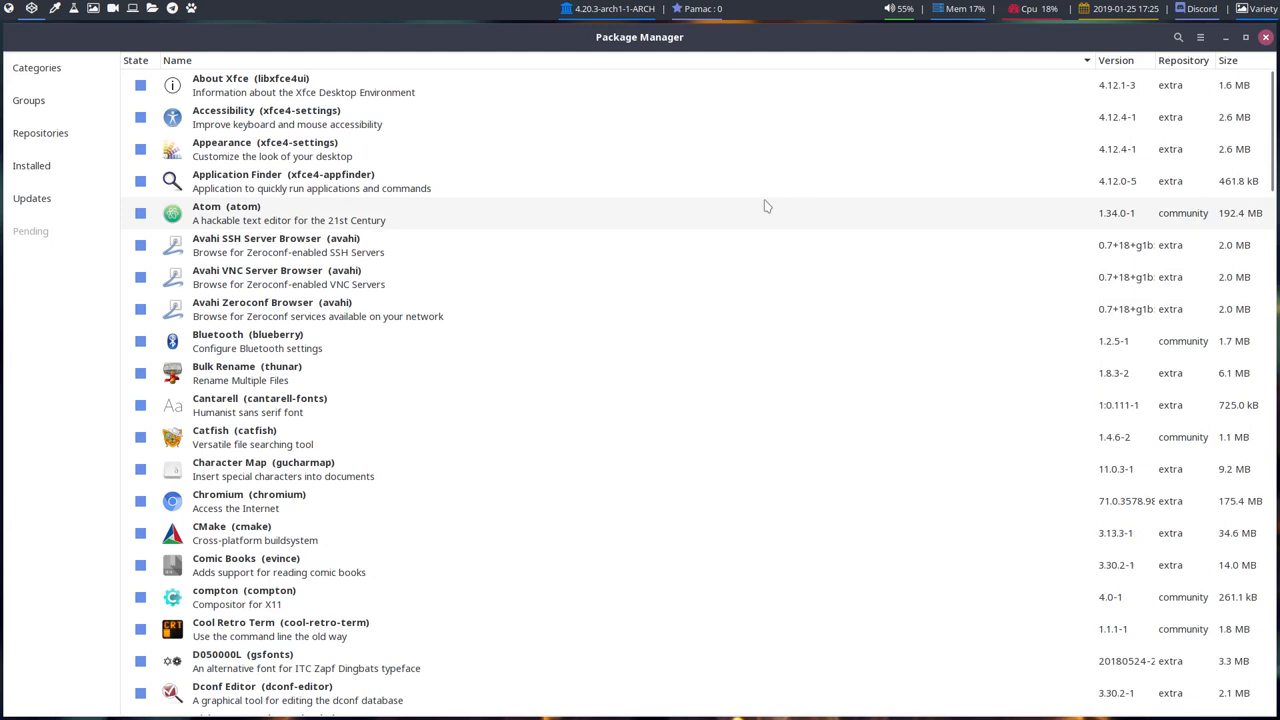
mouse_move(1164, 36)
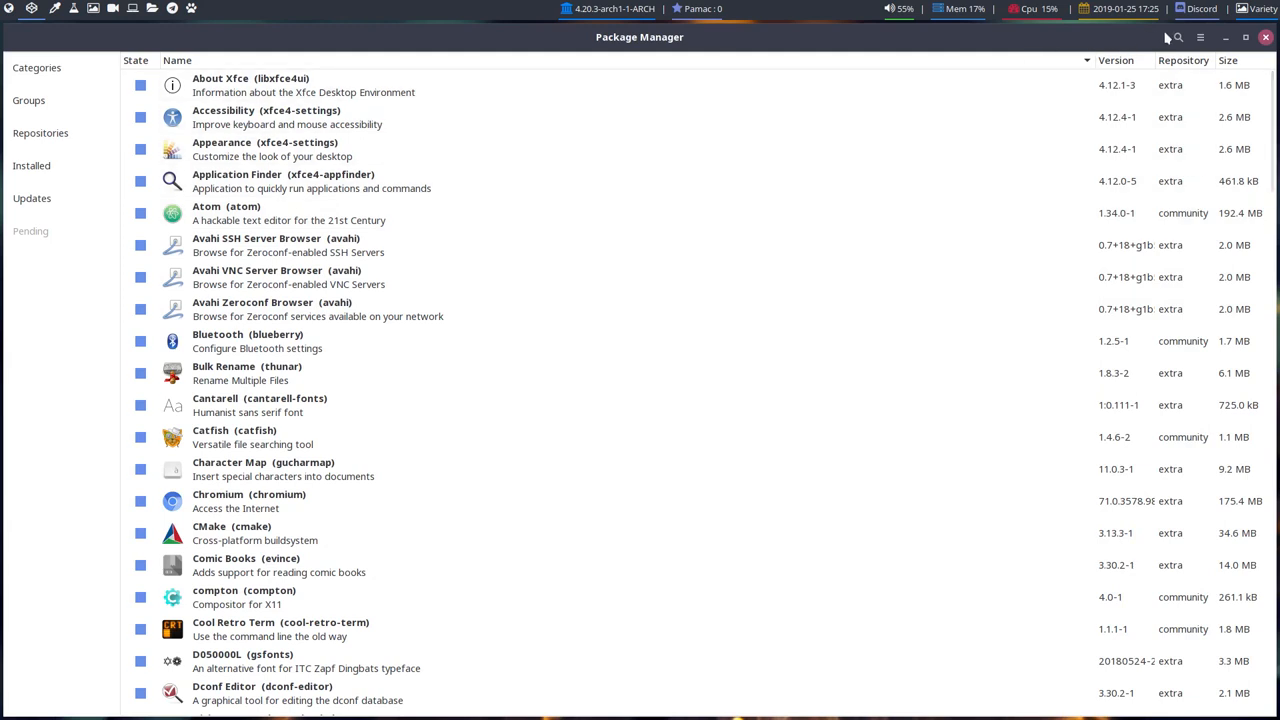
Search Pamac for libxml, sort by installed state and open the libxml2 package details
click(1178, 36)
text(libxml)
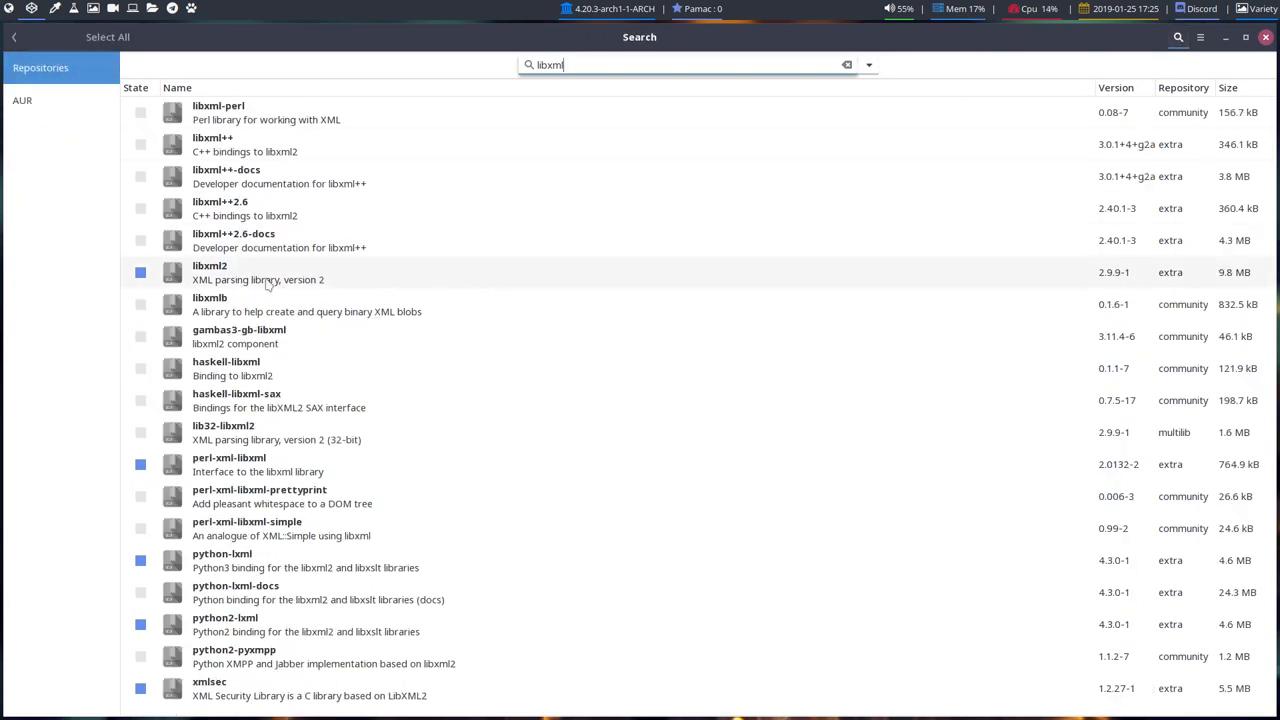
click(136, 88)
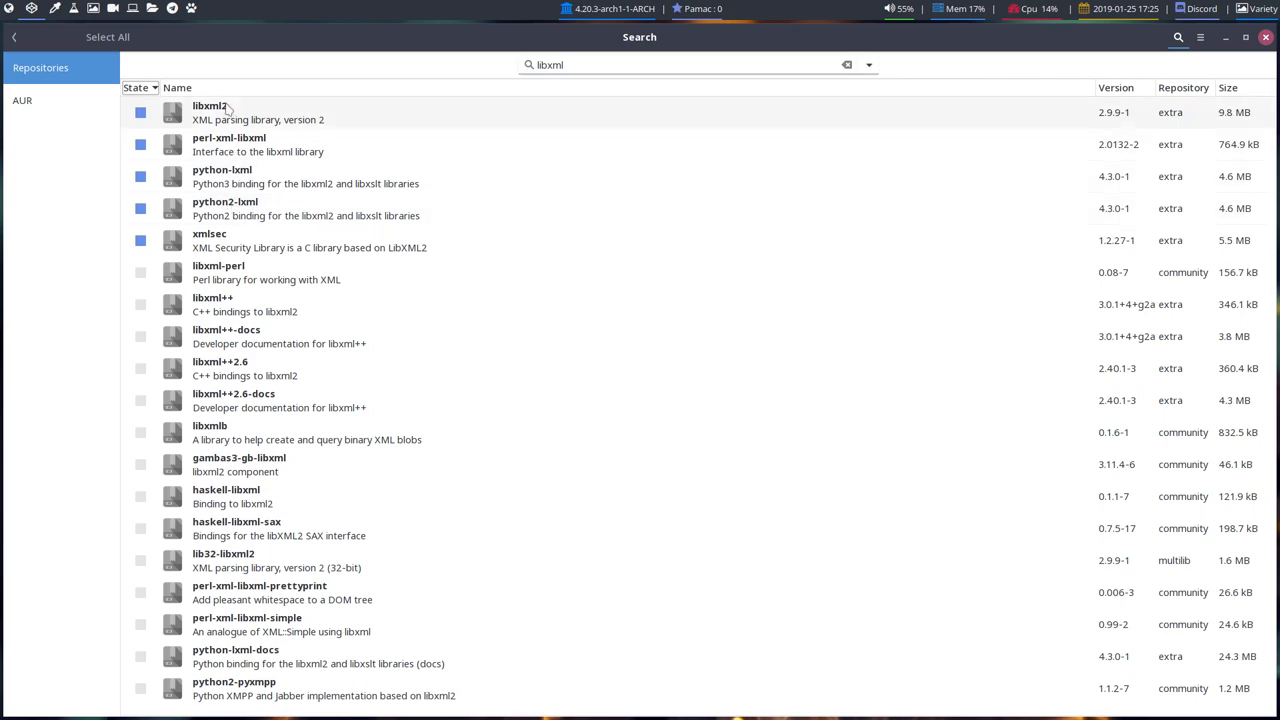
mouse_move(236, 248)
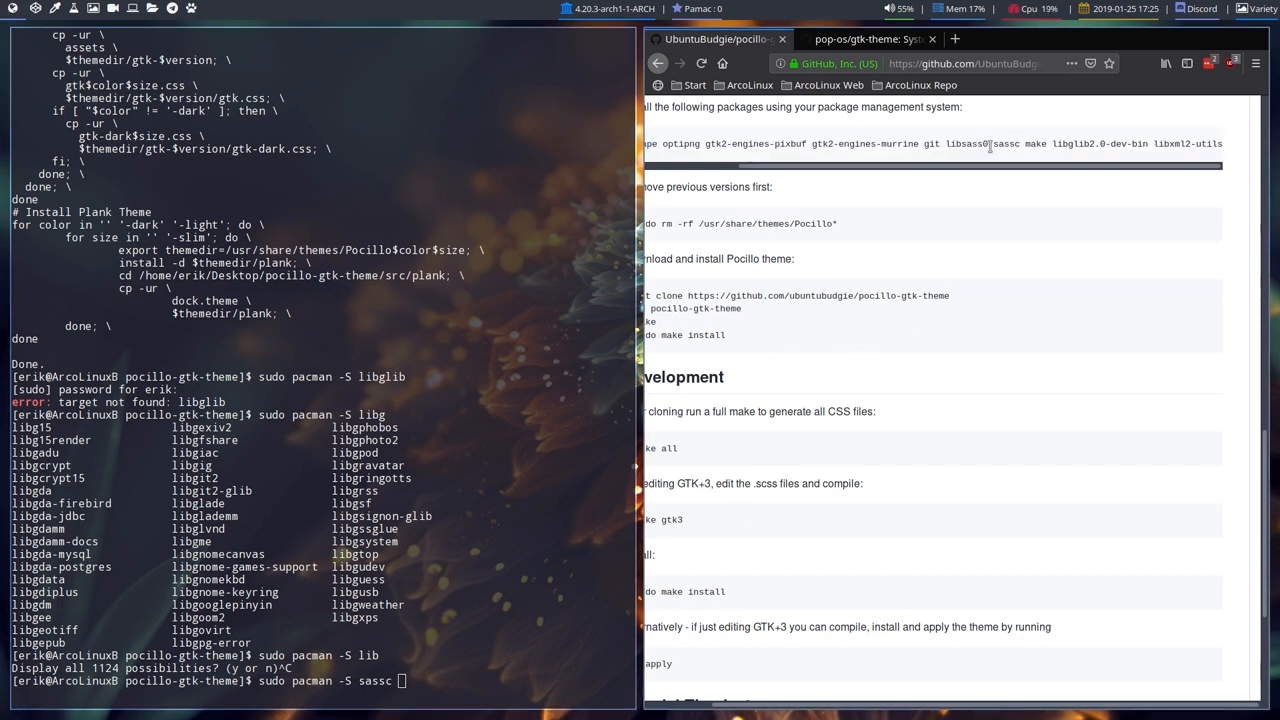
double_click(1100, 144)
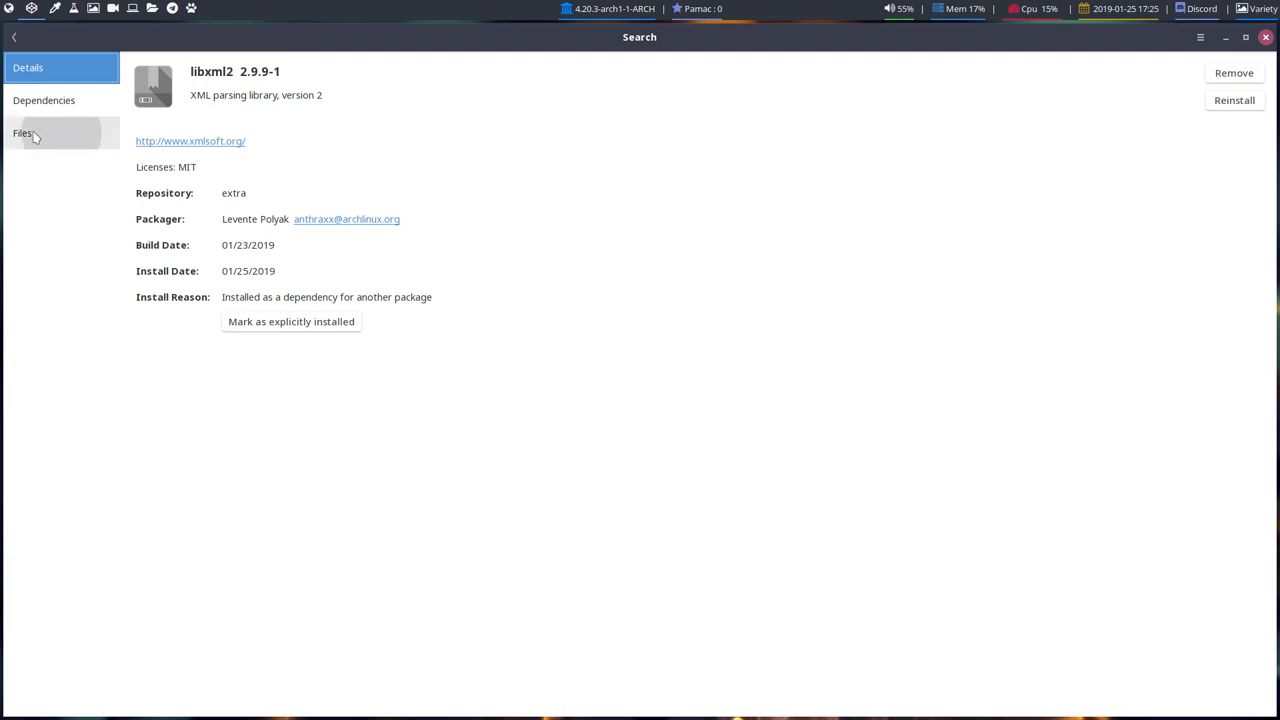
Browse the files libxml2 installs, return to the search results and switch back to the install script
click(22, 132)
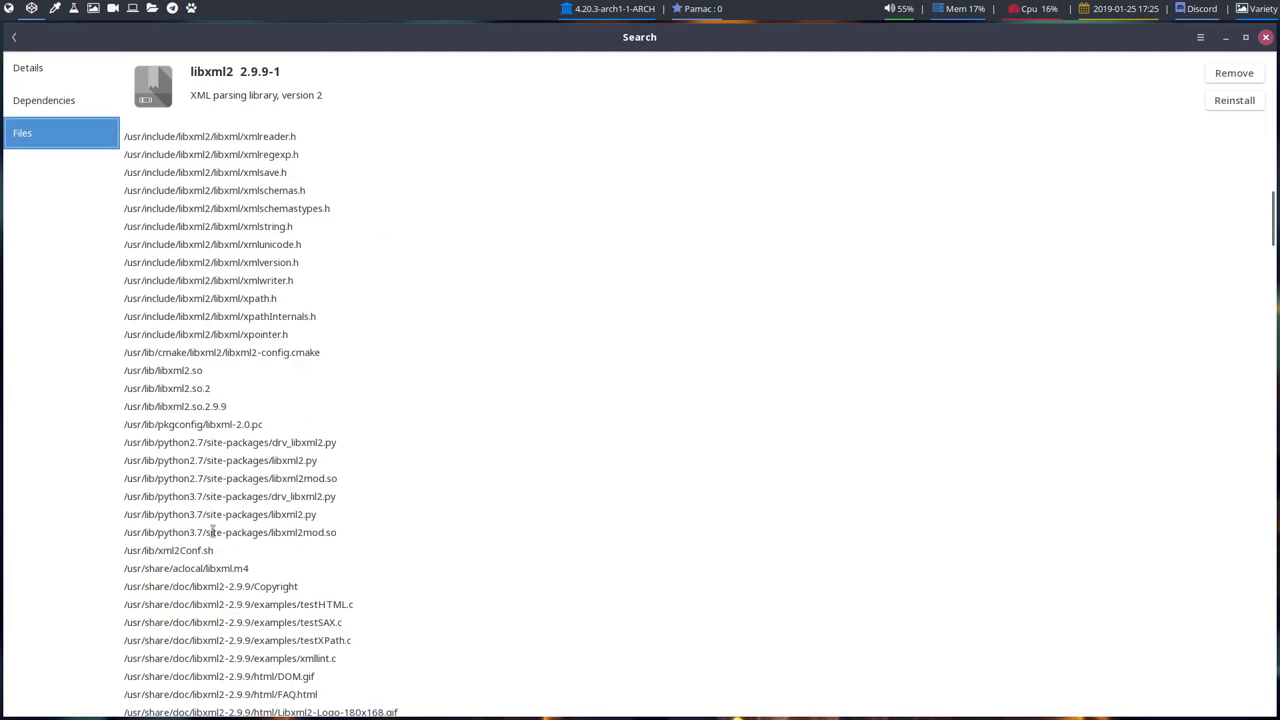
scroll(down, 3)
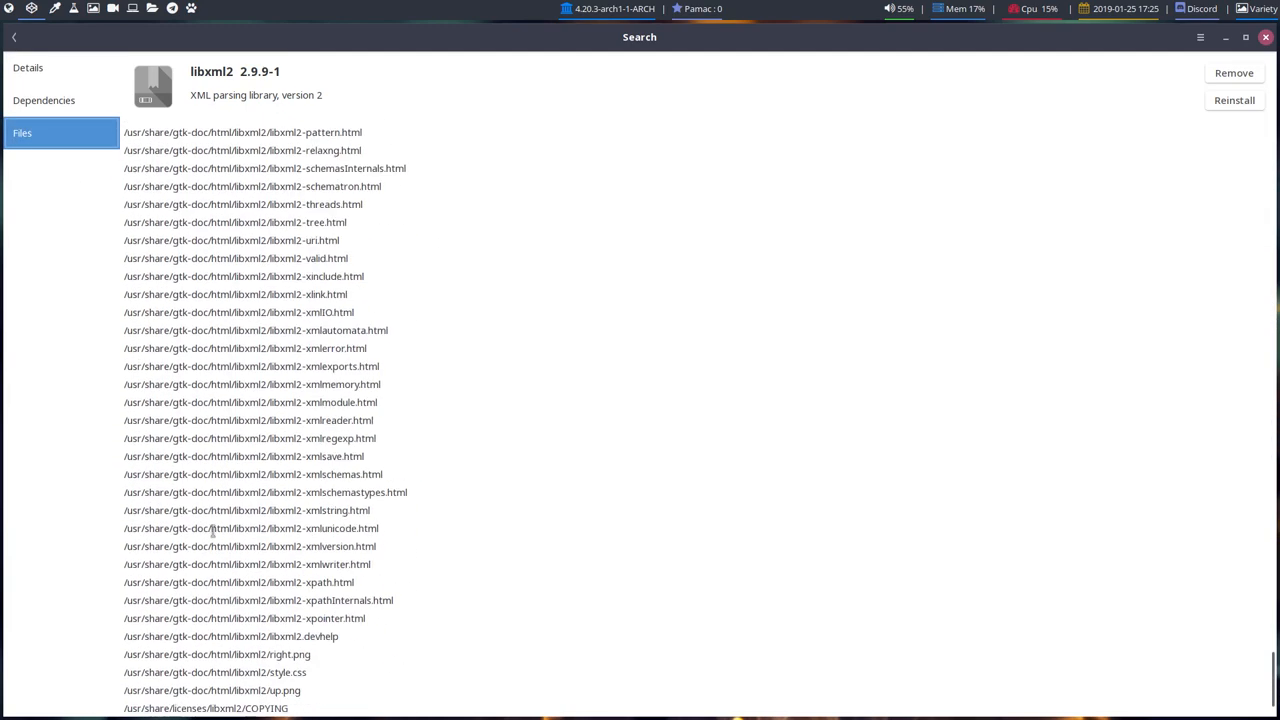
scroll(down, 3)
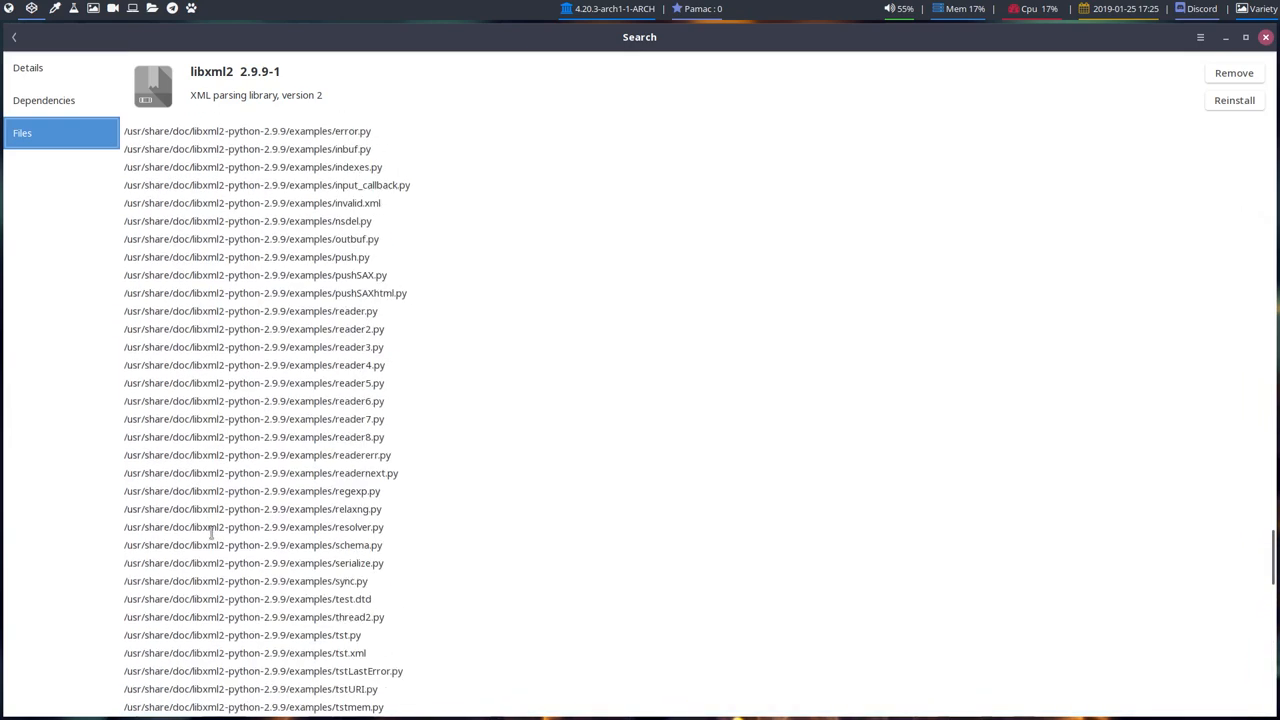
scroll(down, 3)
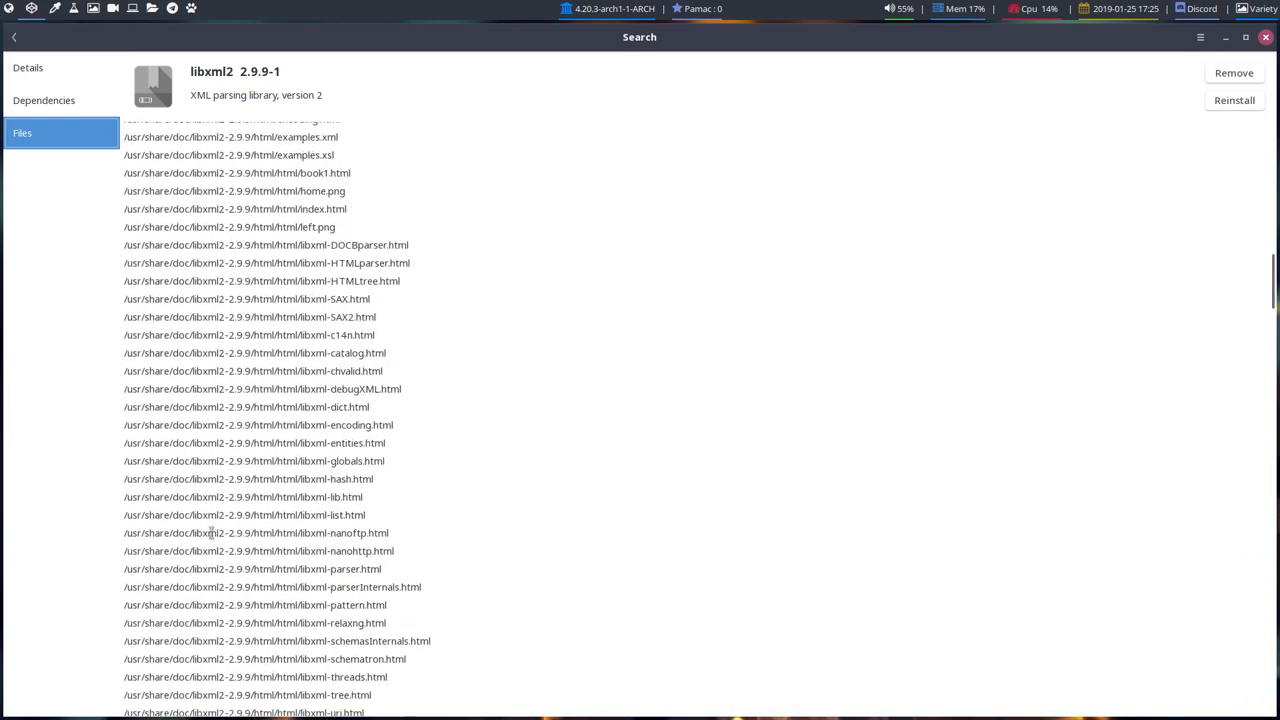
scroll(up, 3)
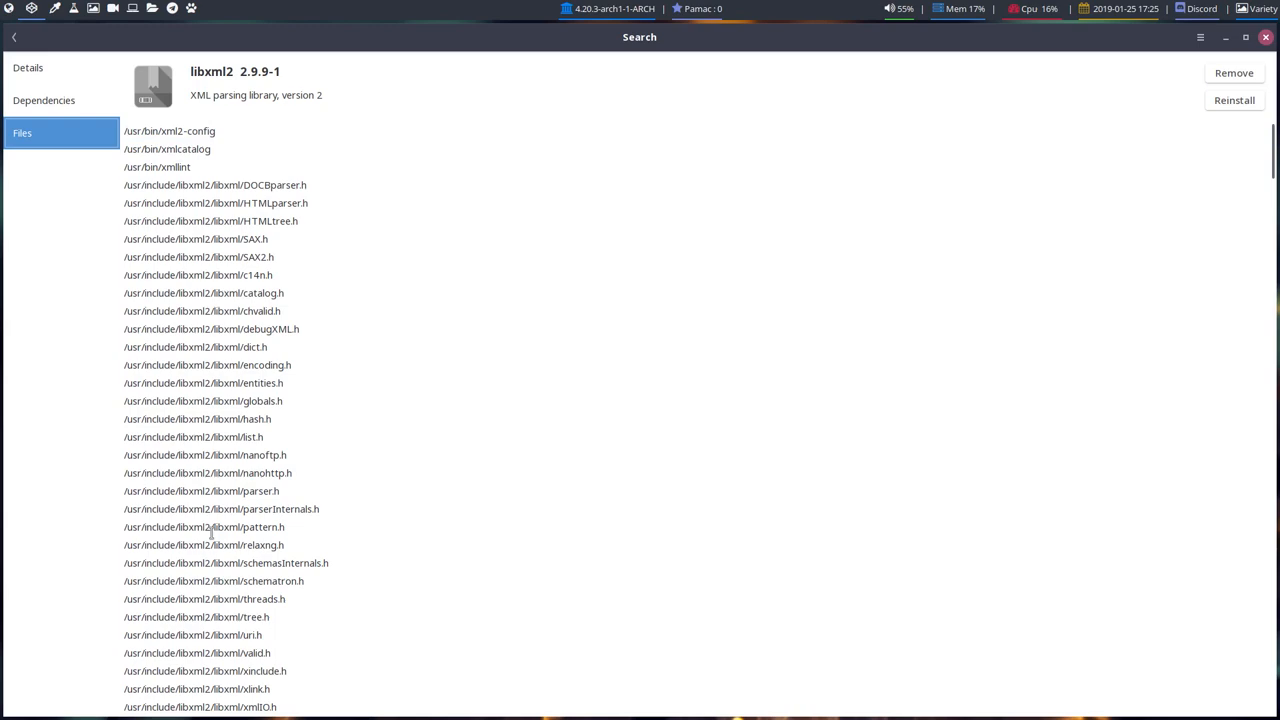
click(16, 36)
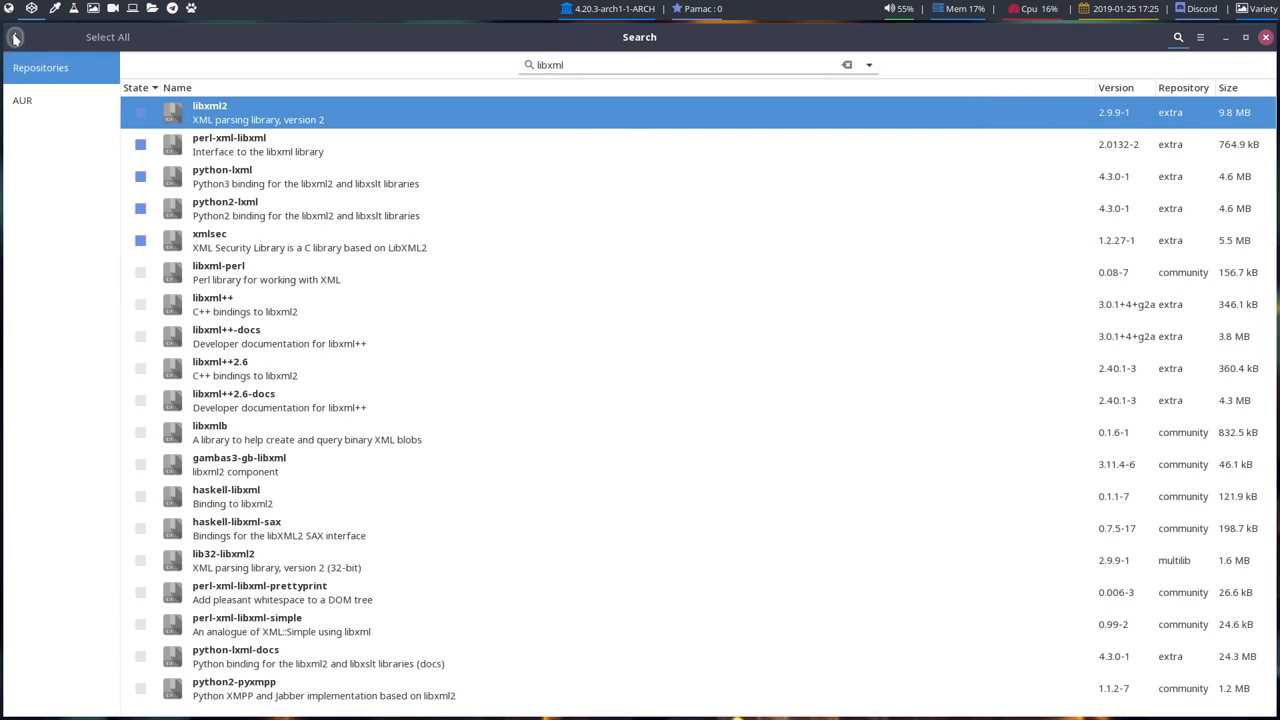
mouse_move(250, 160)
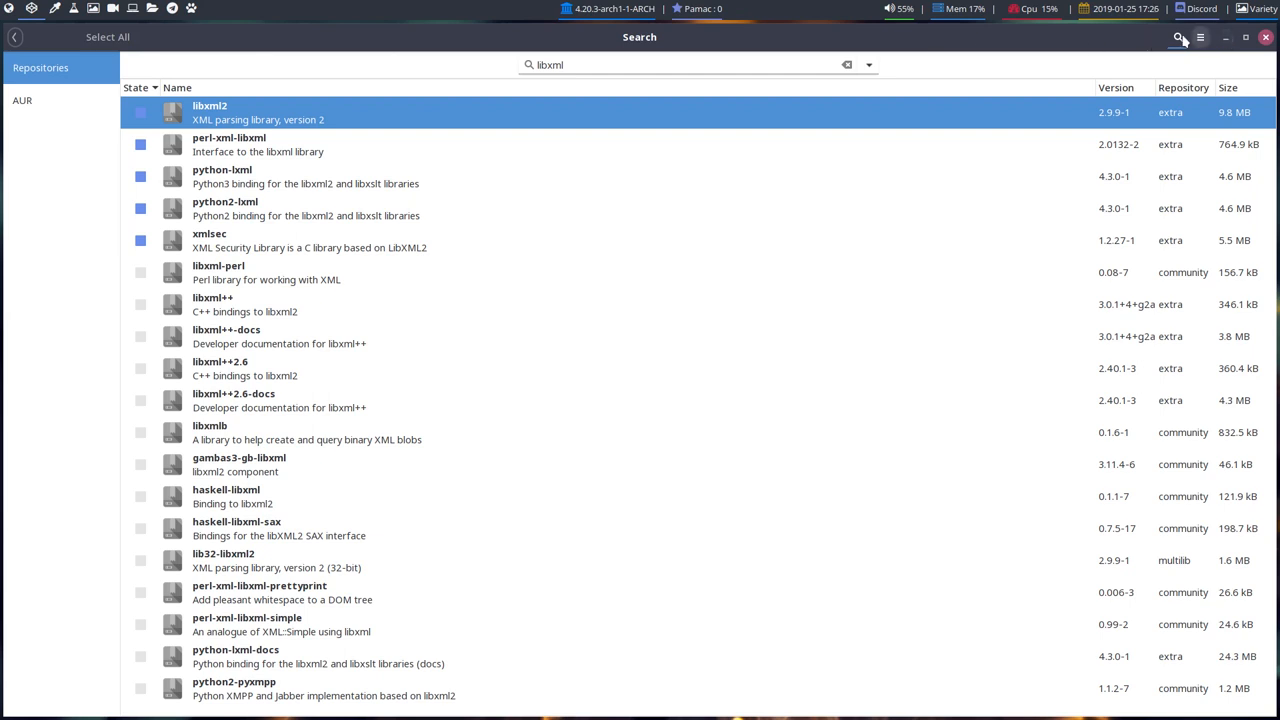
click(1200, 36)
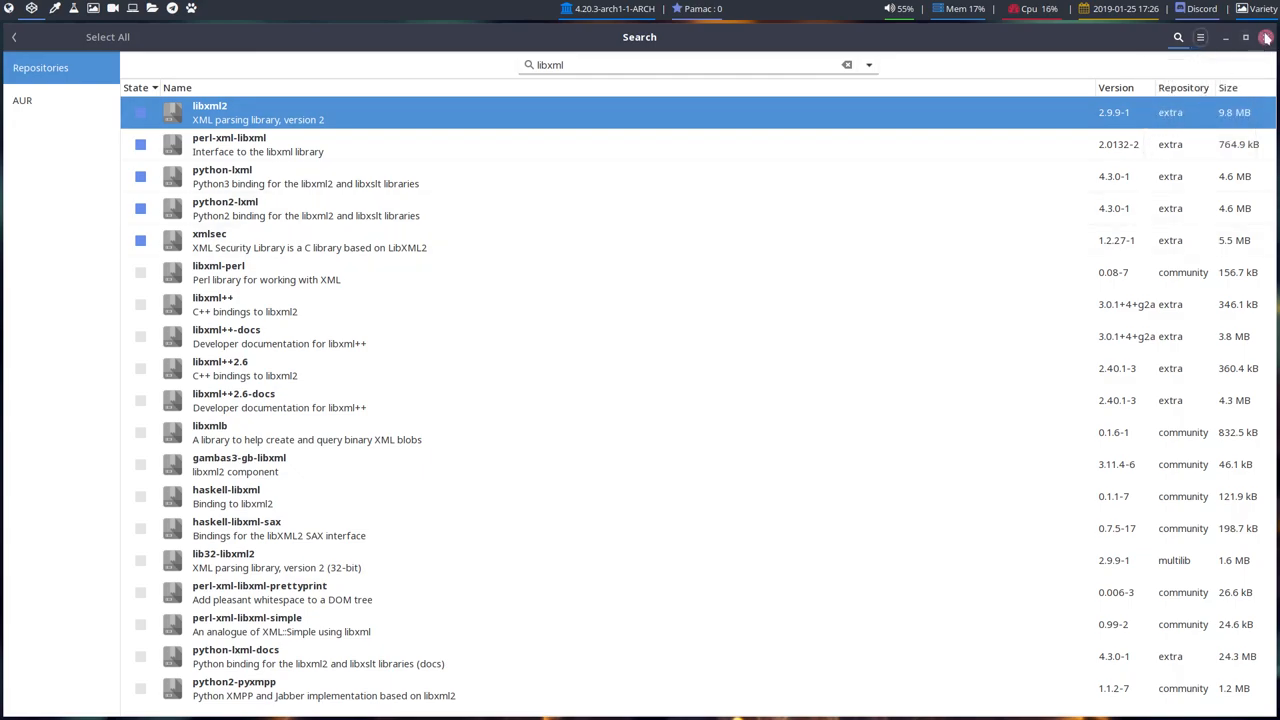
click(1264, 36)
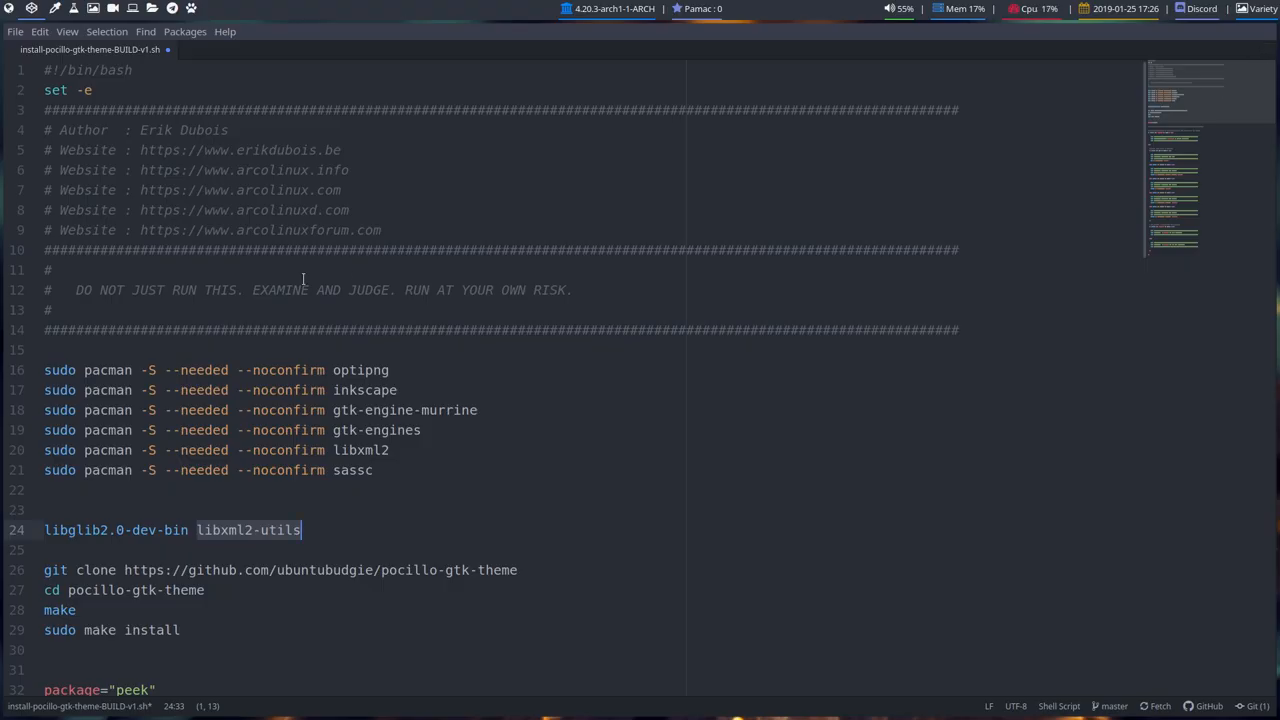
mouse_move(520, 288)
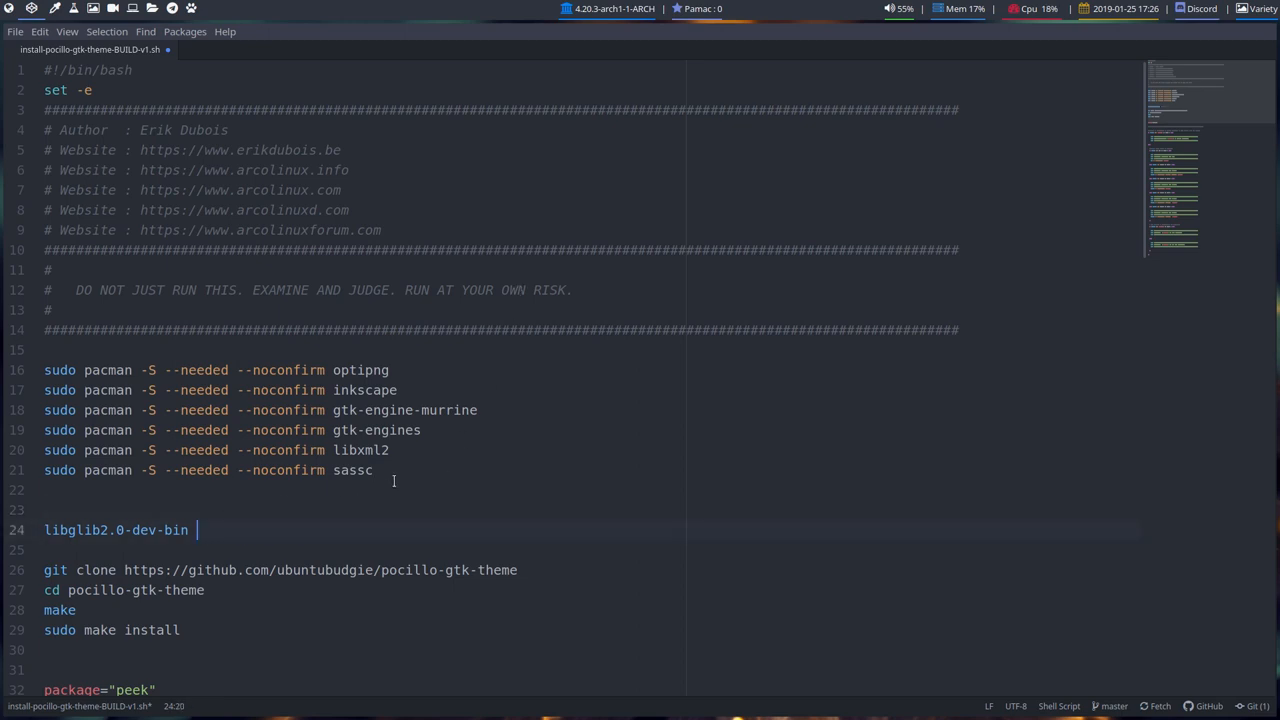
Delete the libglib2.0-dev-bin line and add cd /tmp plus a mkdir line before git clone
double_click(116, 530)
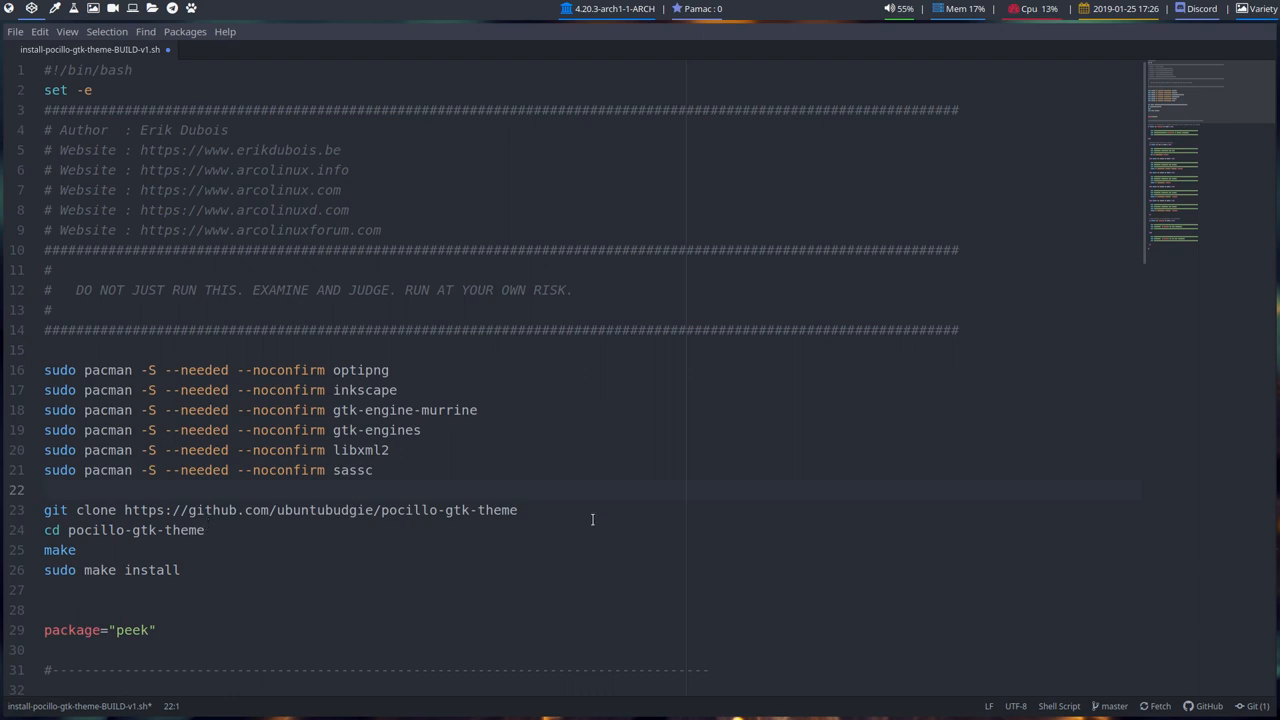
click(128, 510)
text(cd)
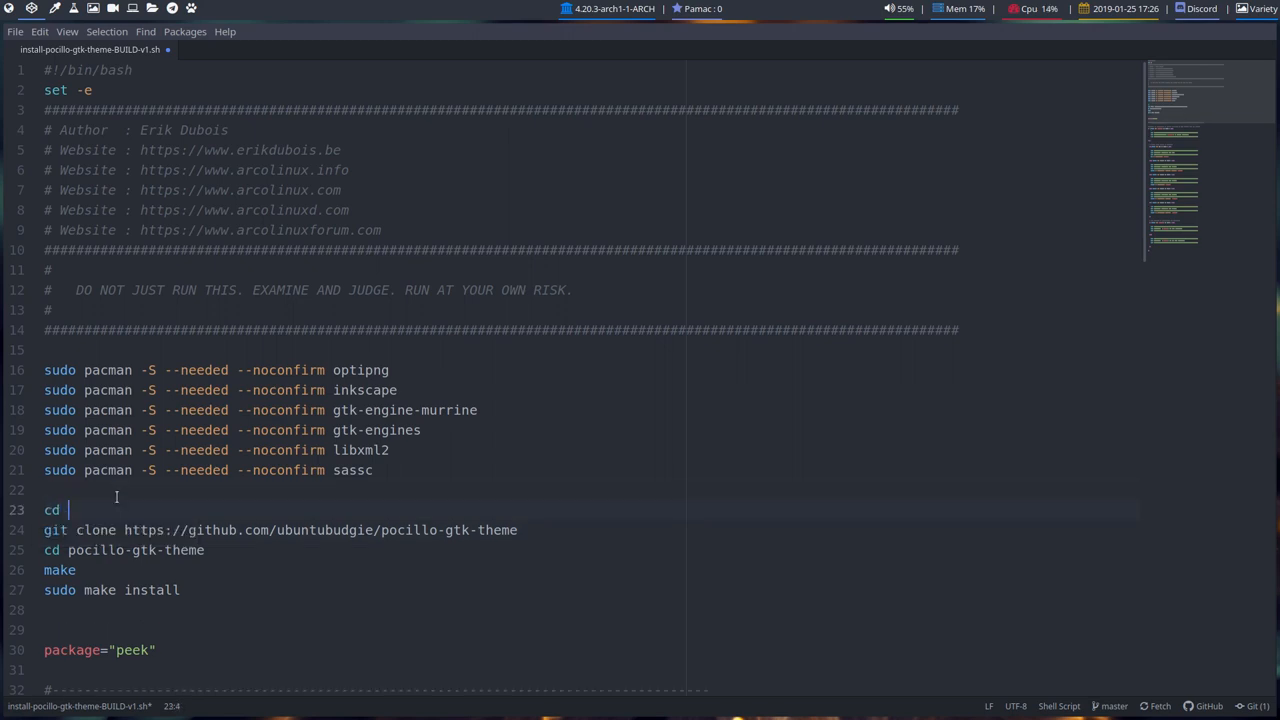
text(/tmp)
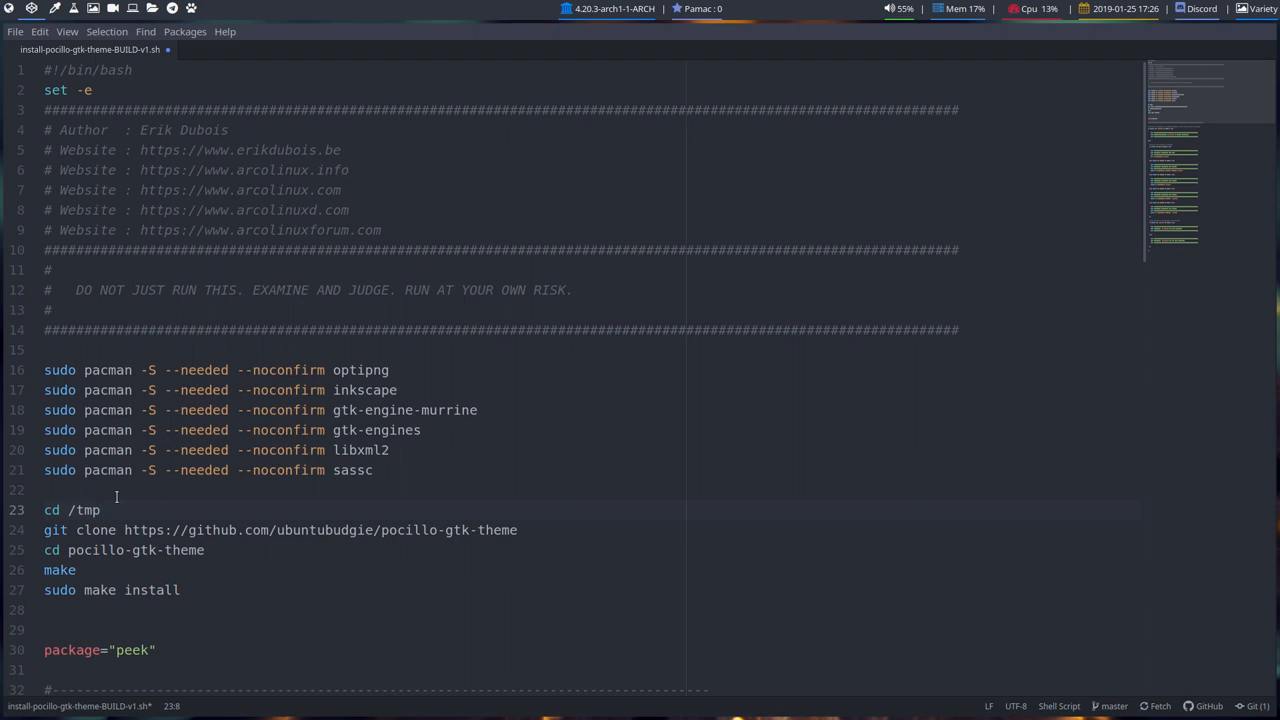
text(mkd)
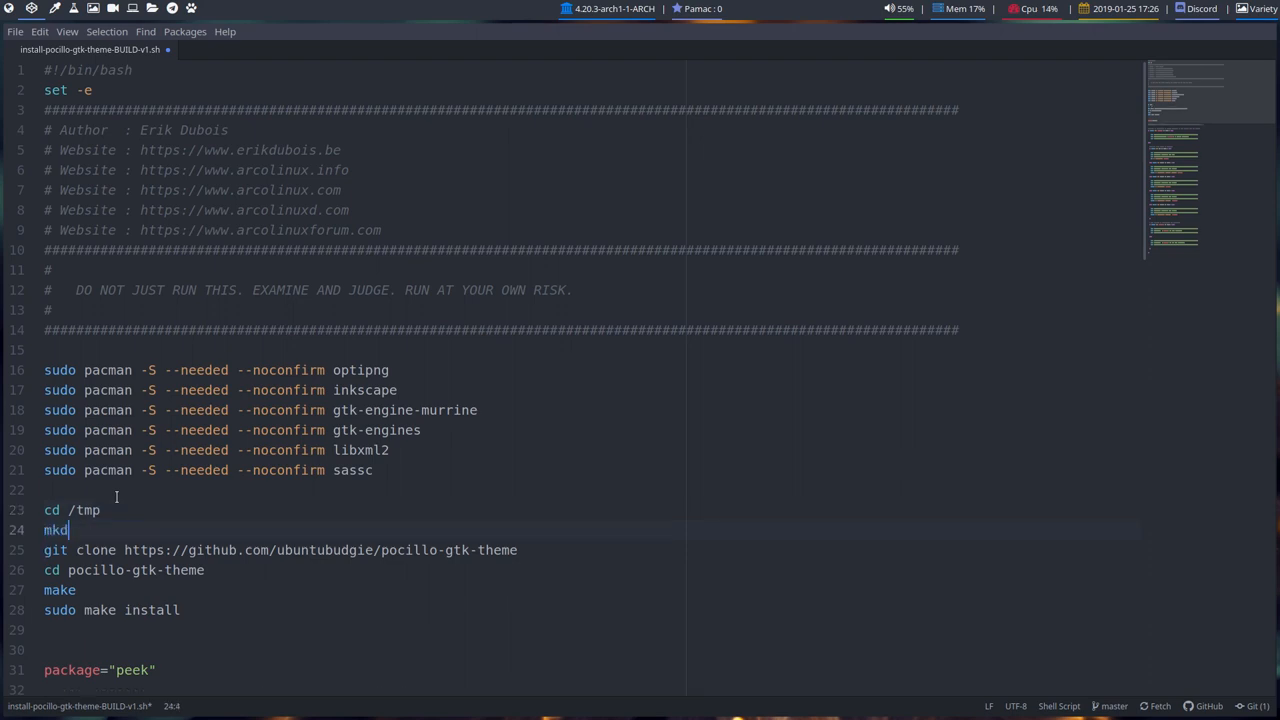
text(ir)
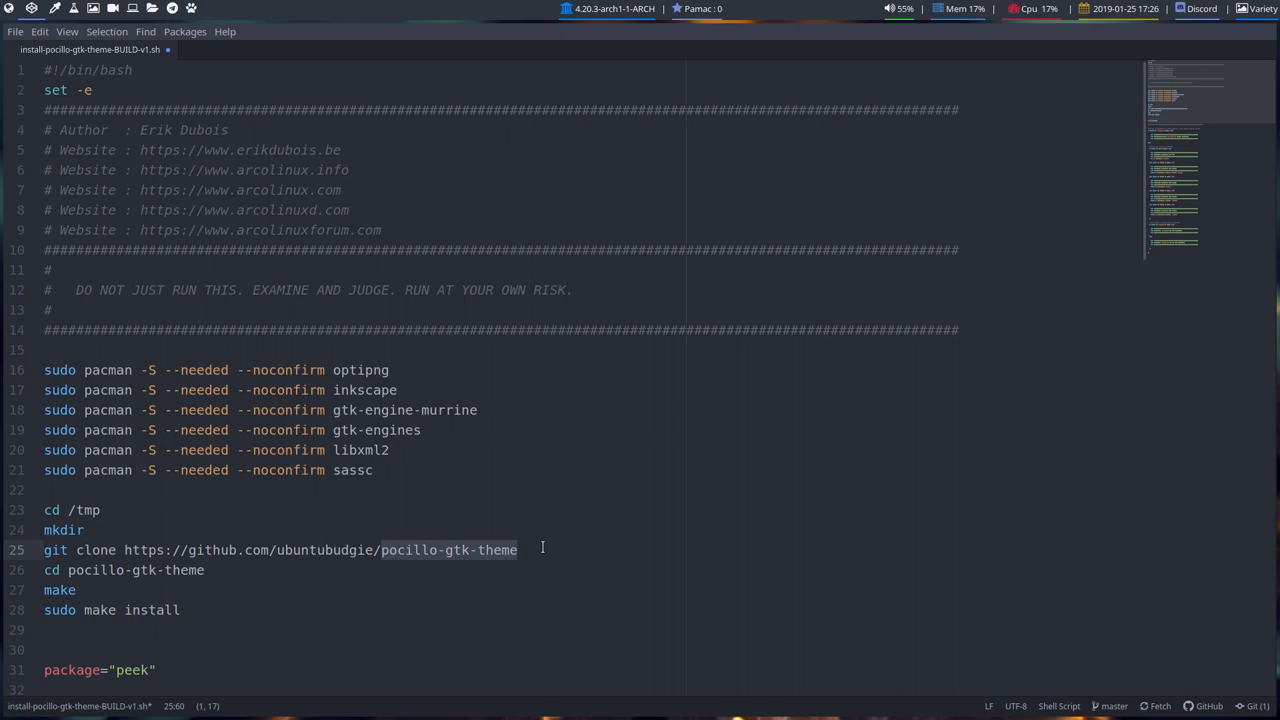
Name the new folder pocillo-gtk-theme-build and cd into it before cloning
click(182, 530)
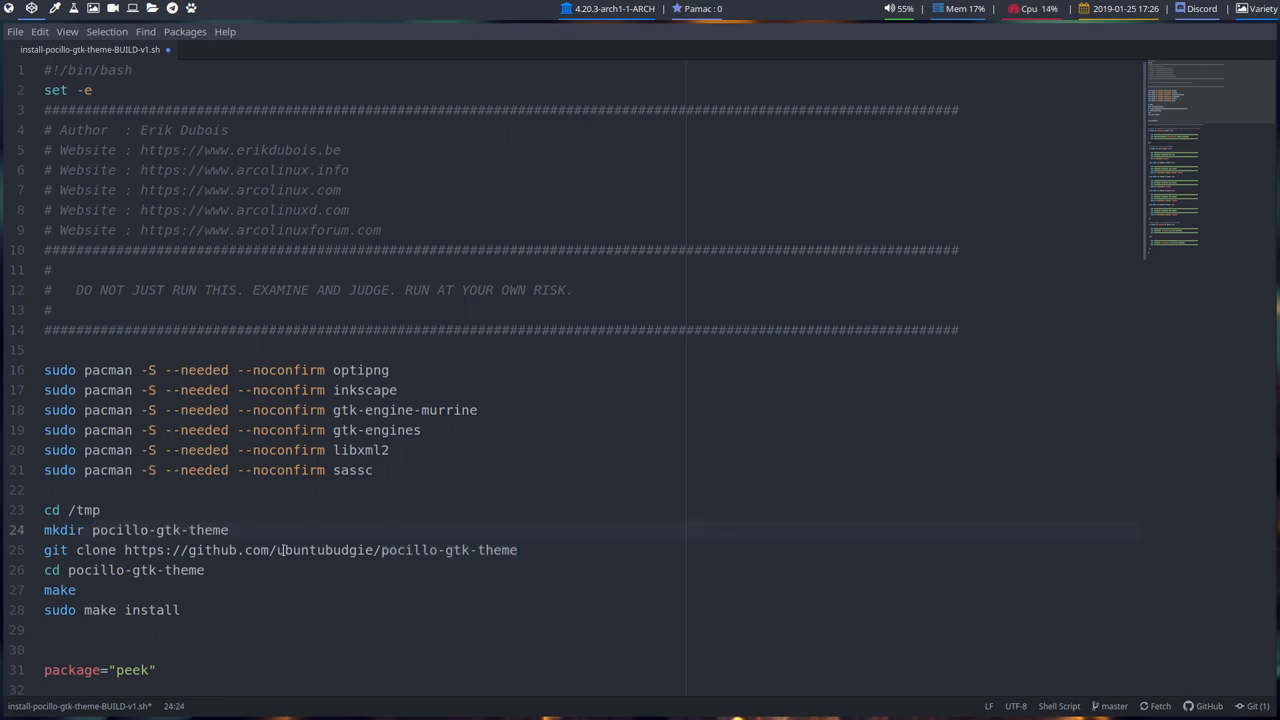
click(264, 530)
text(cd)
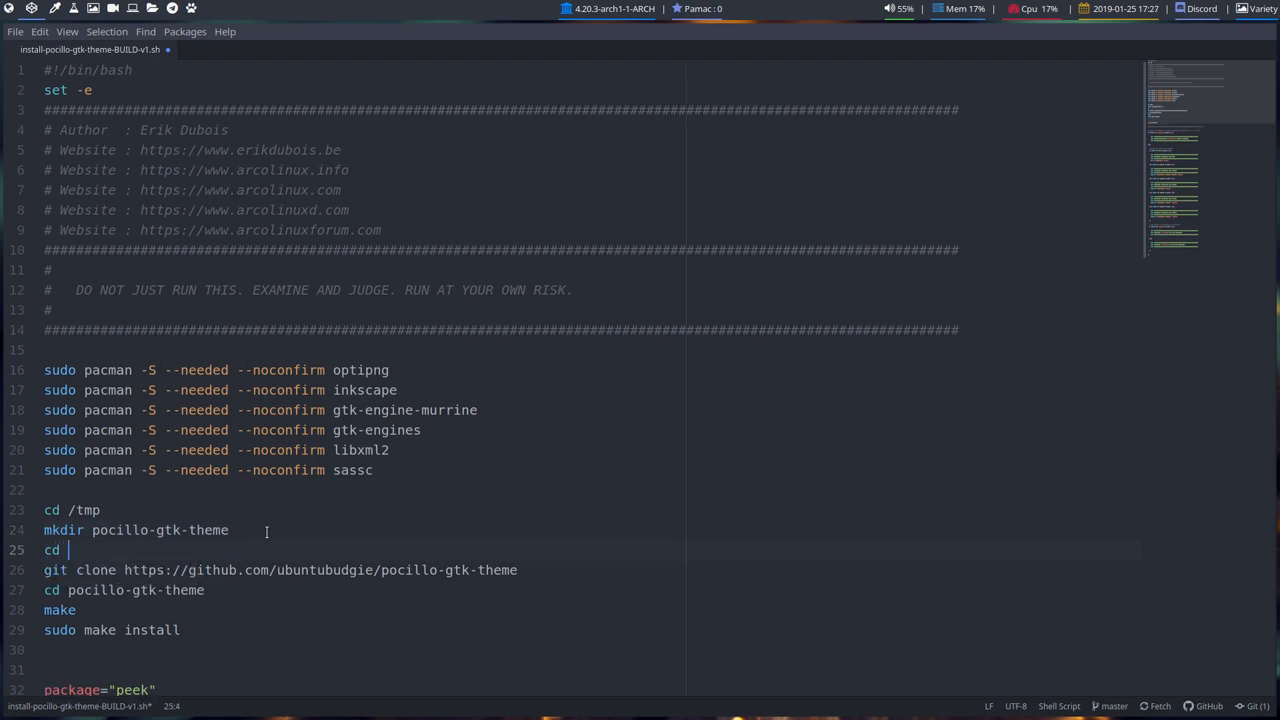
text(pocillo-gtk-theme)
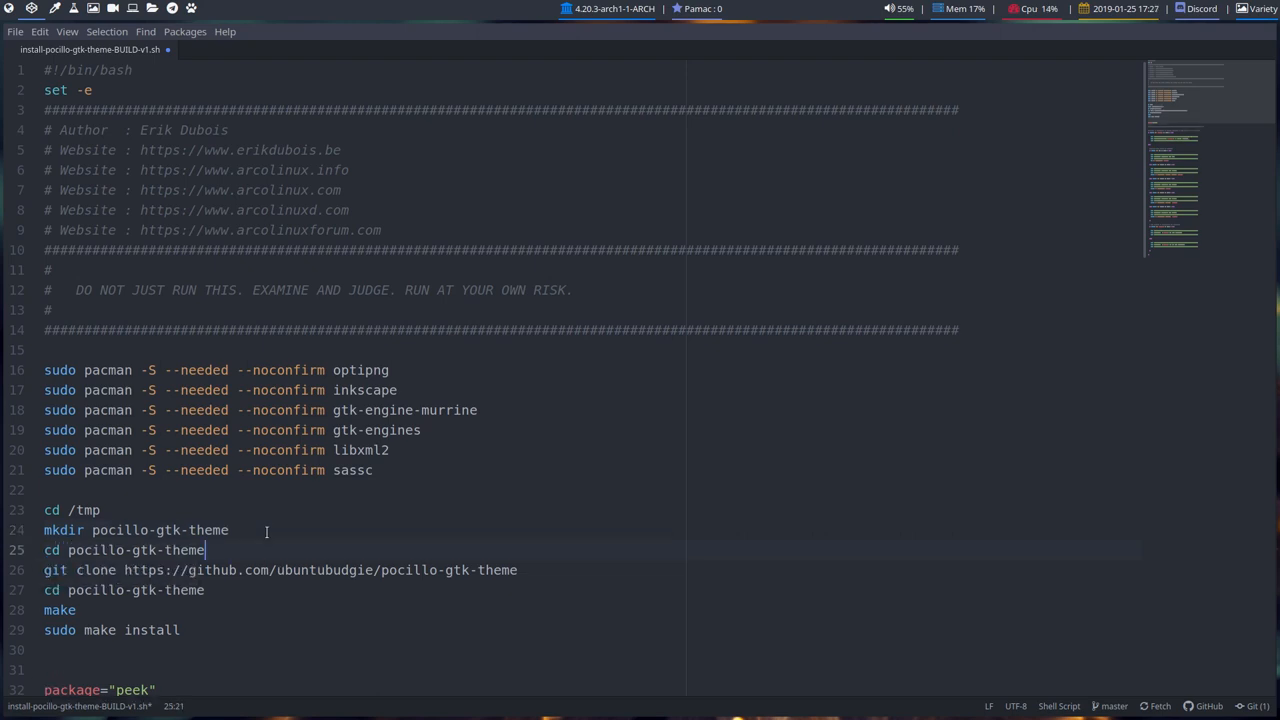
text(-)
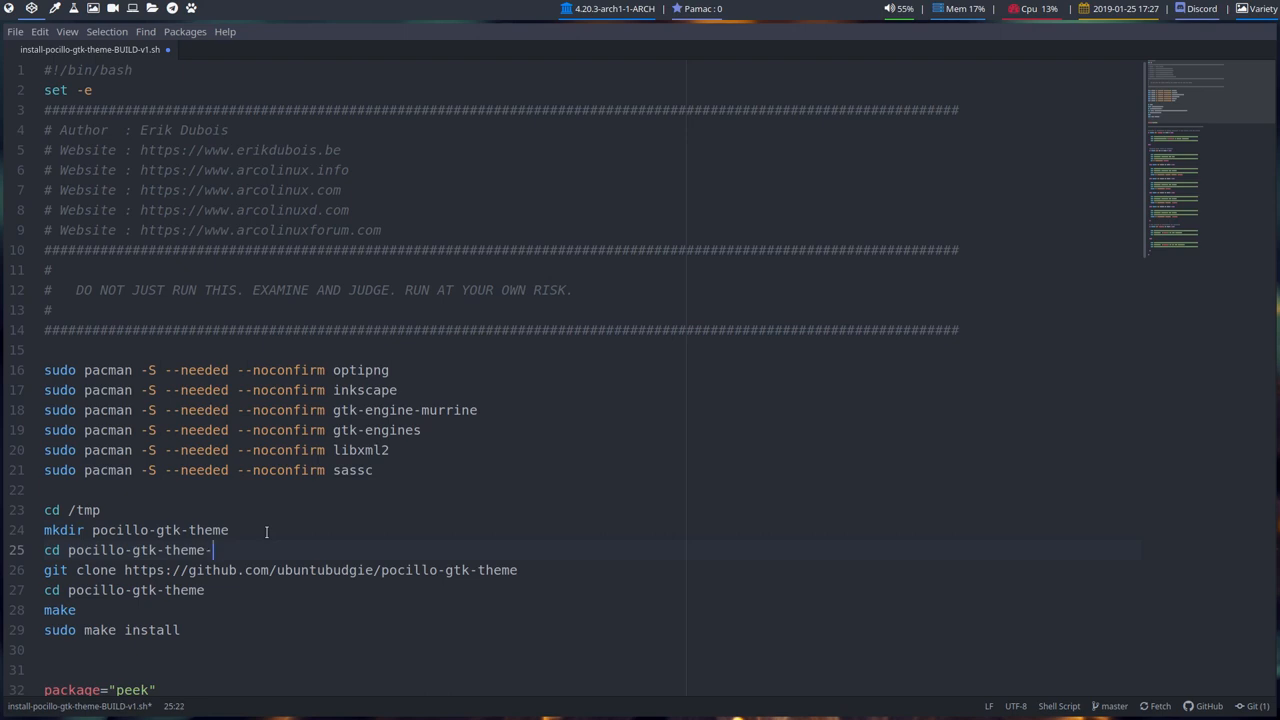
text(build)
click(592, 530)
text(-)
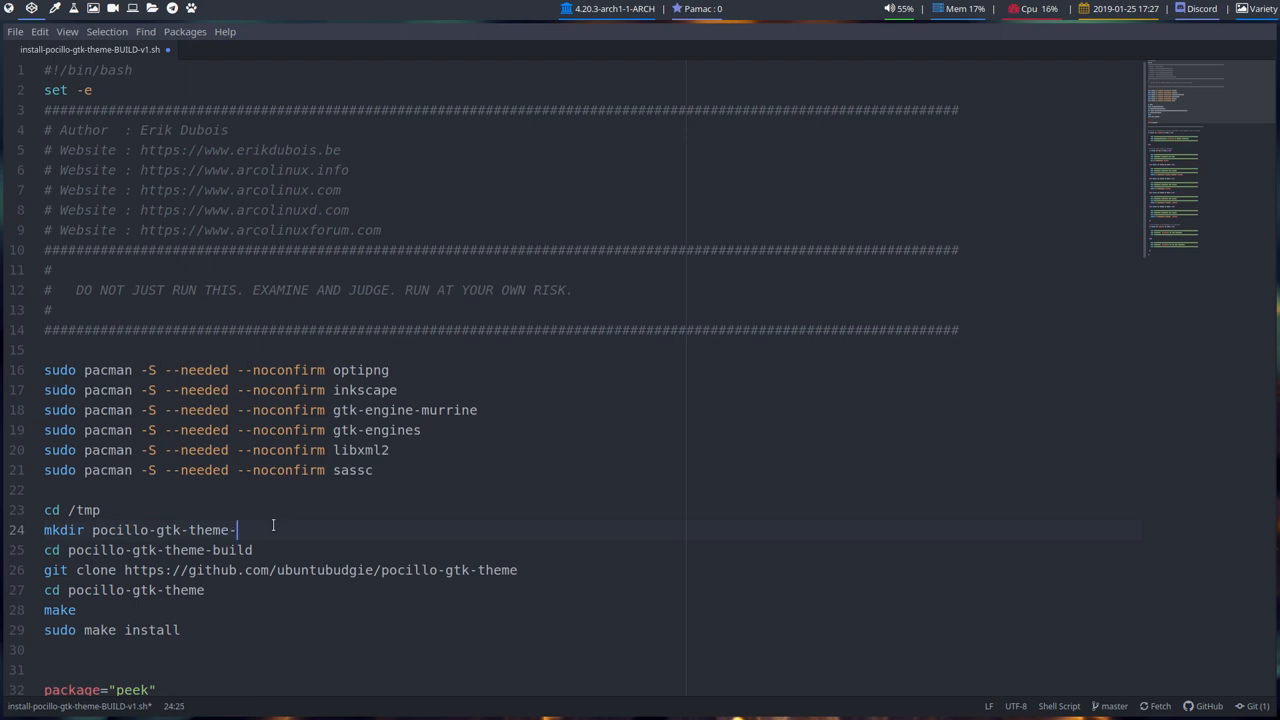
text(build)
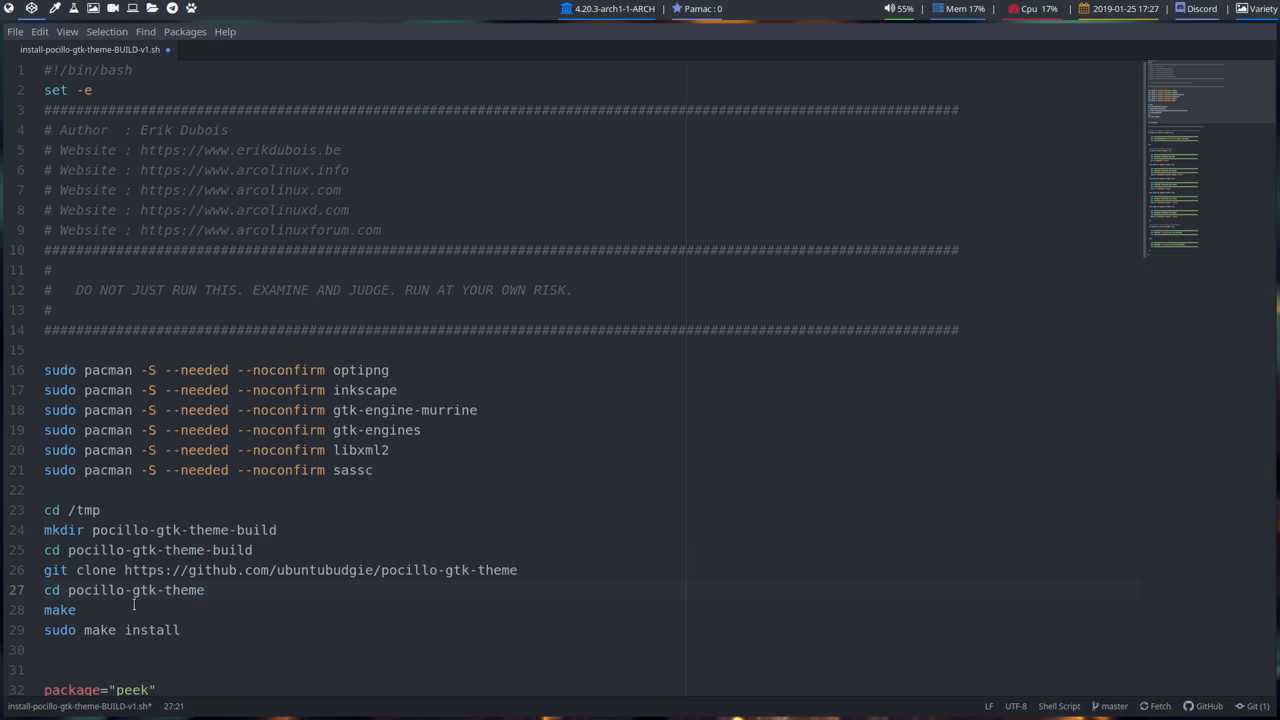
Remove everything after sudo make install so the script ends there
click(216, 644)
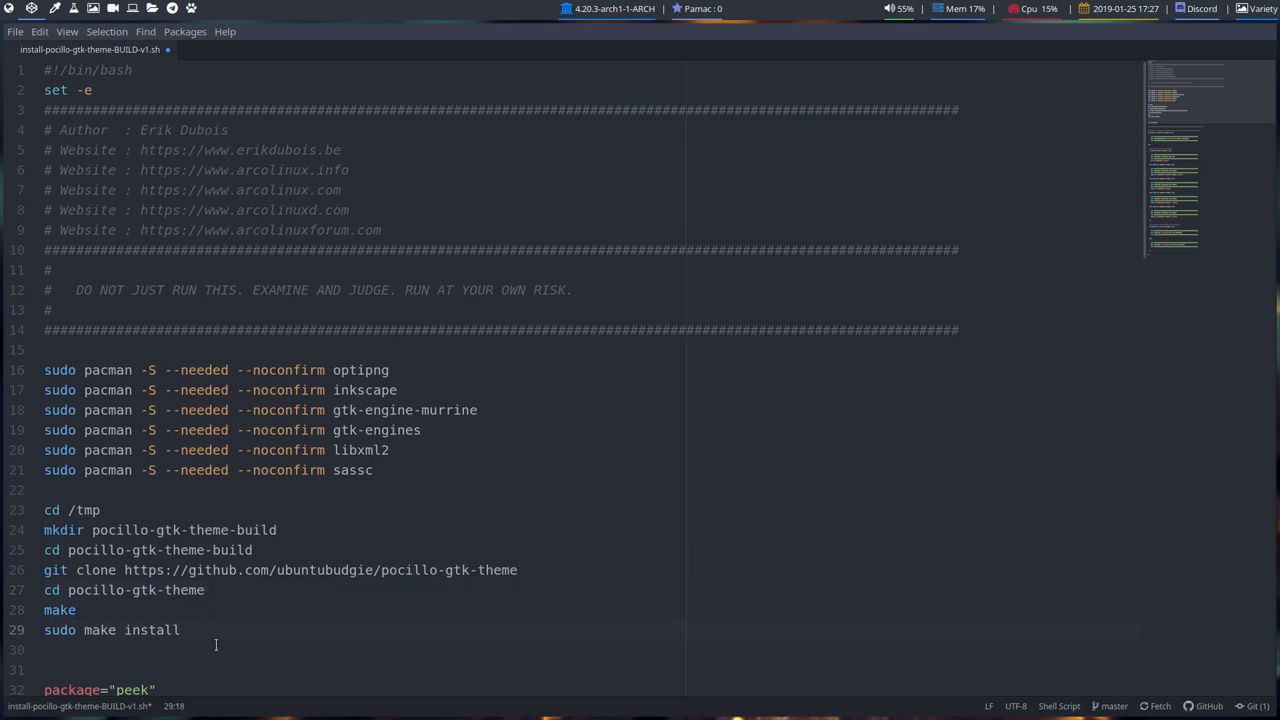
scroll(down, 3)
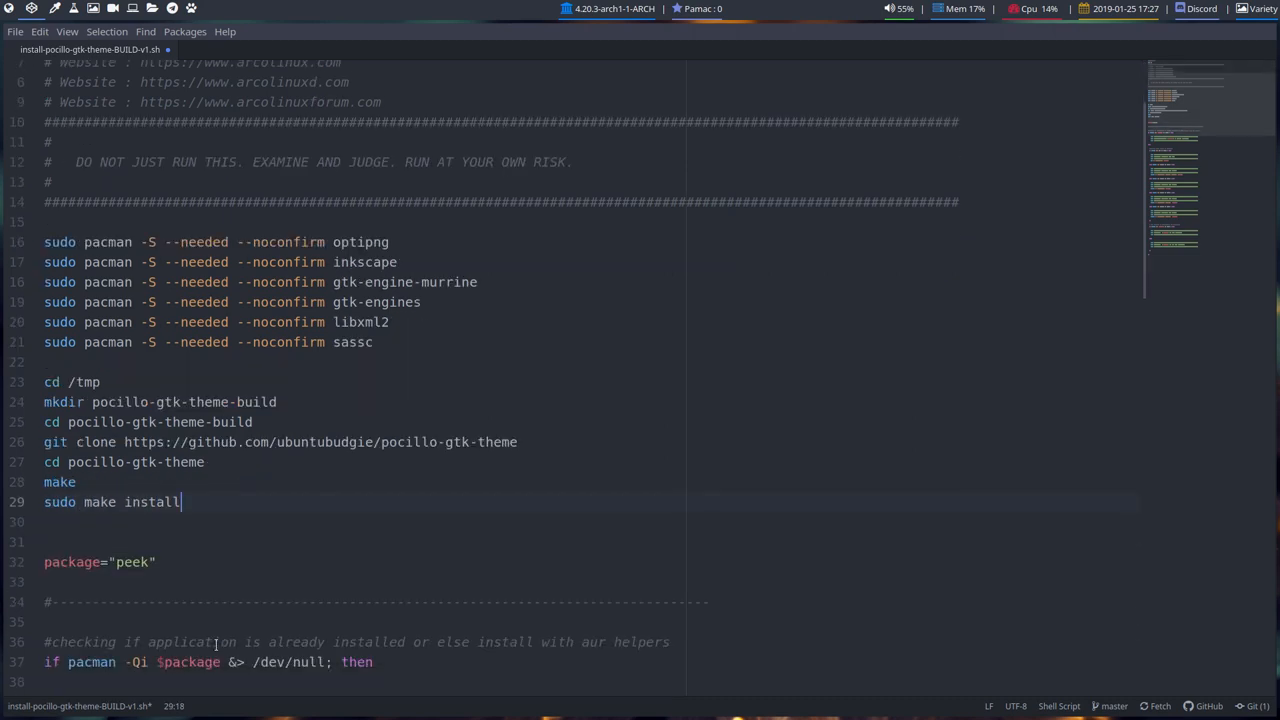
scroll(down, 3)
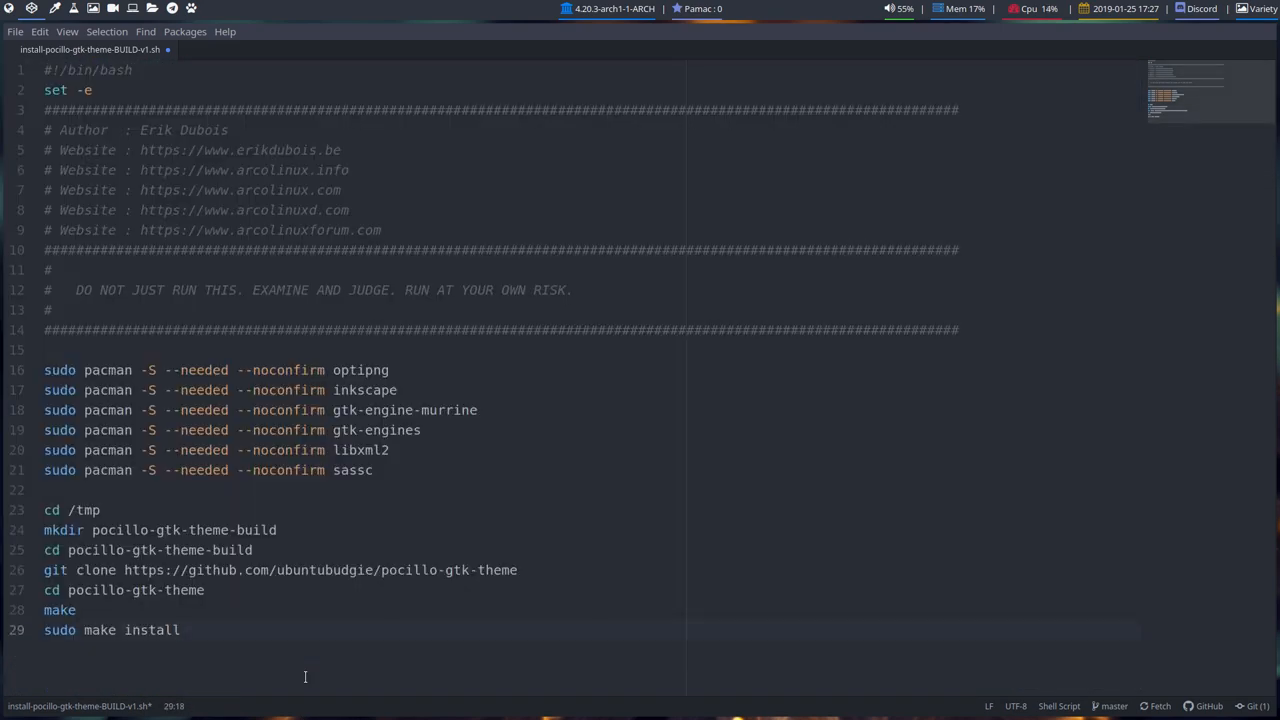
Save install-pocillo-gtk-theme-BUILD-v1.sh and bring up the home folder in the file manager
key(ctrl+s)
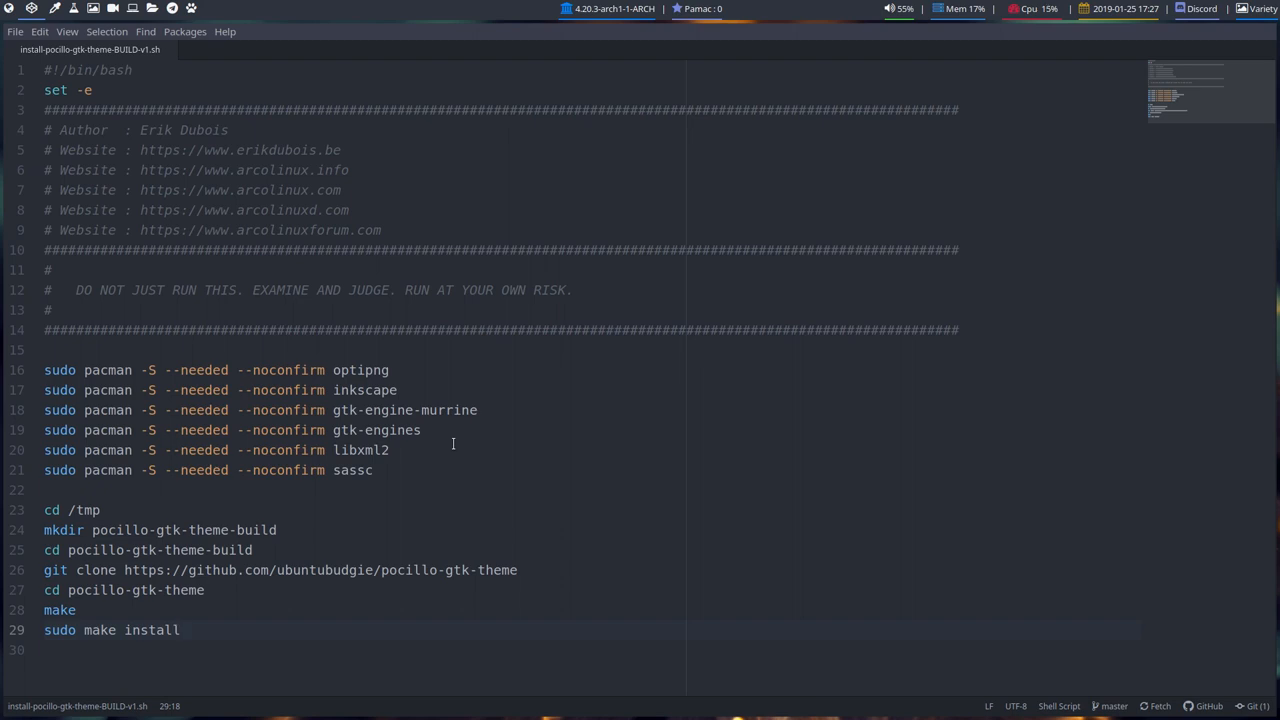
click(180, 630)
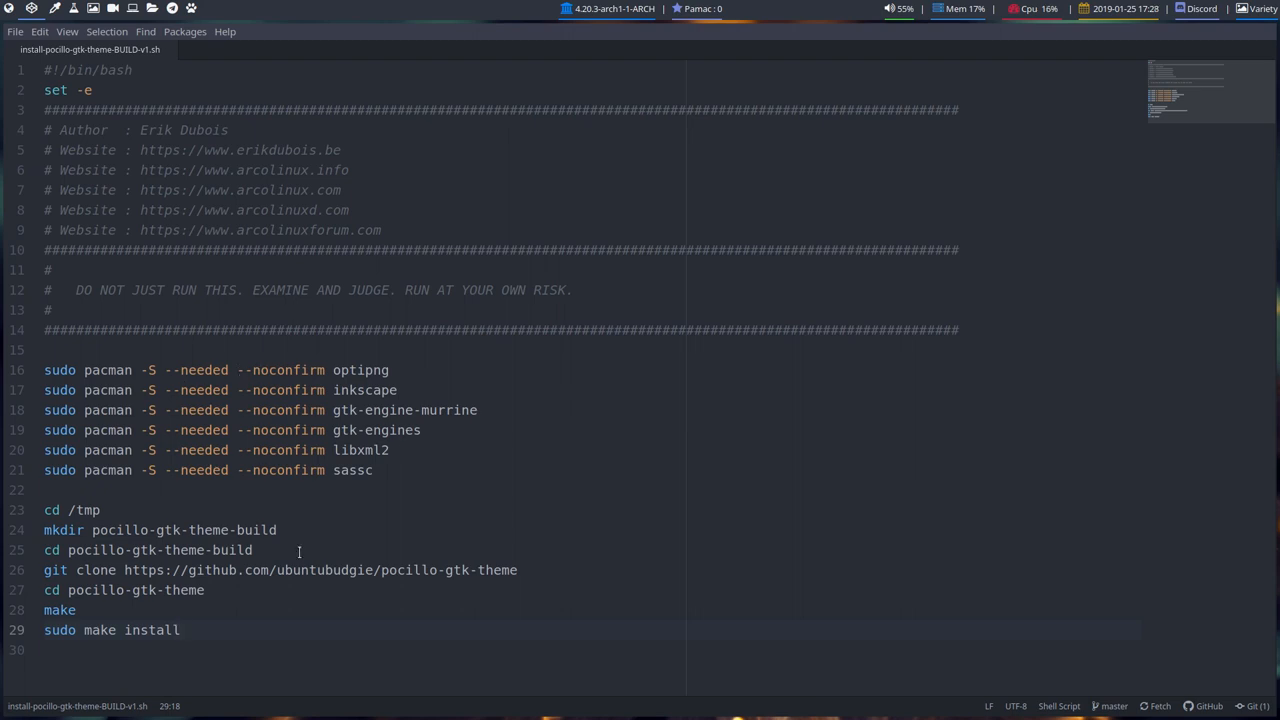
click(180, 630)
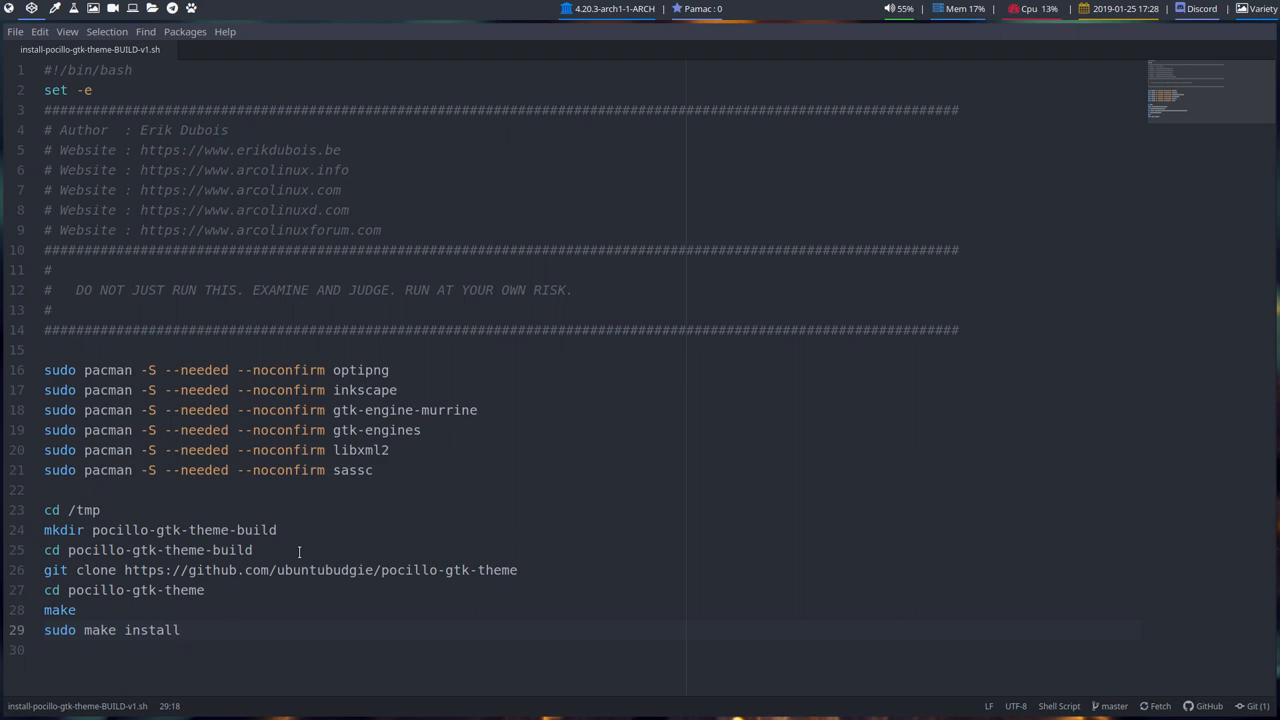
click(180, 630)
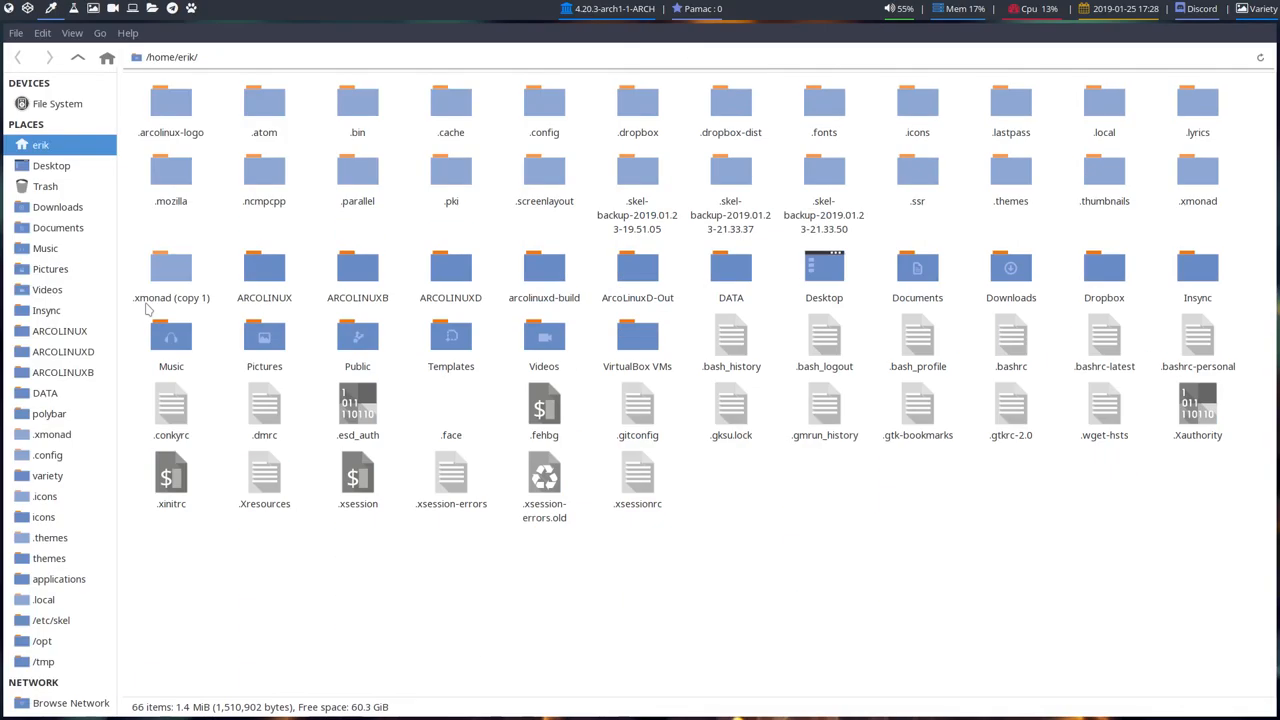
mouse_move(64, 480)
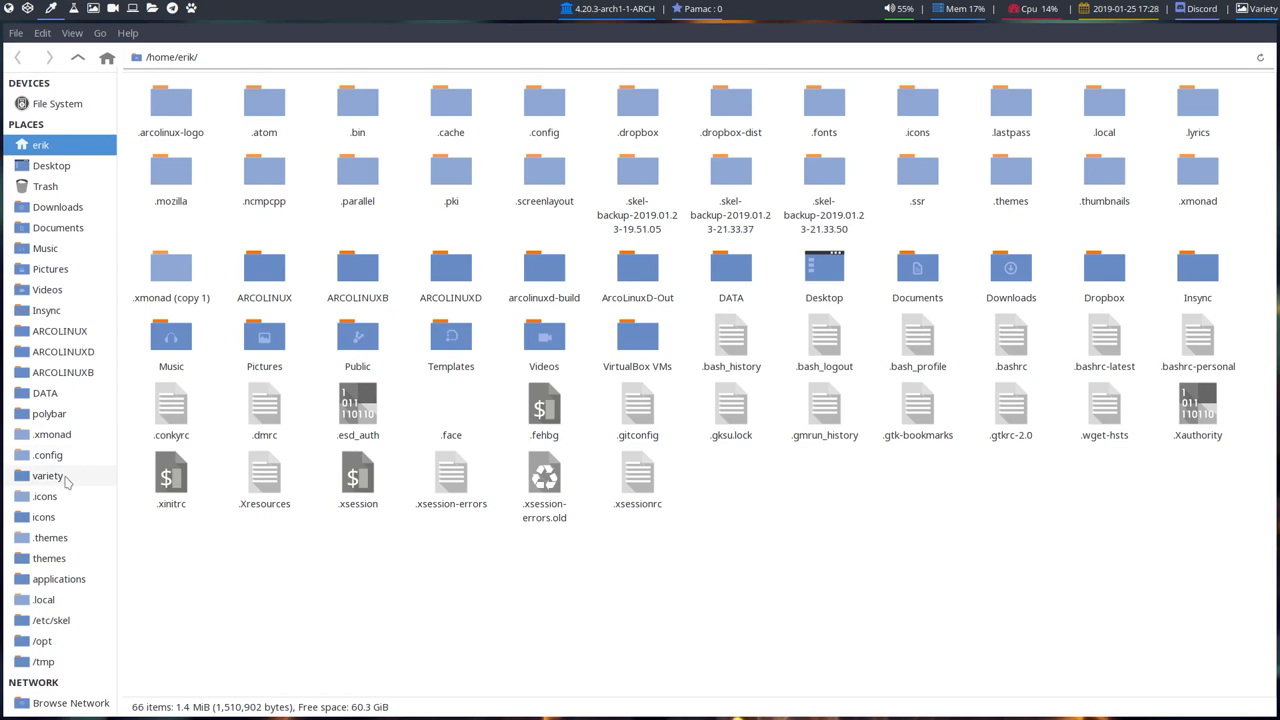
Go to DATA/arcolinux-nemesis/AUR and open a terminal there to run the Pocillo BUILD script
click(44, 392)
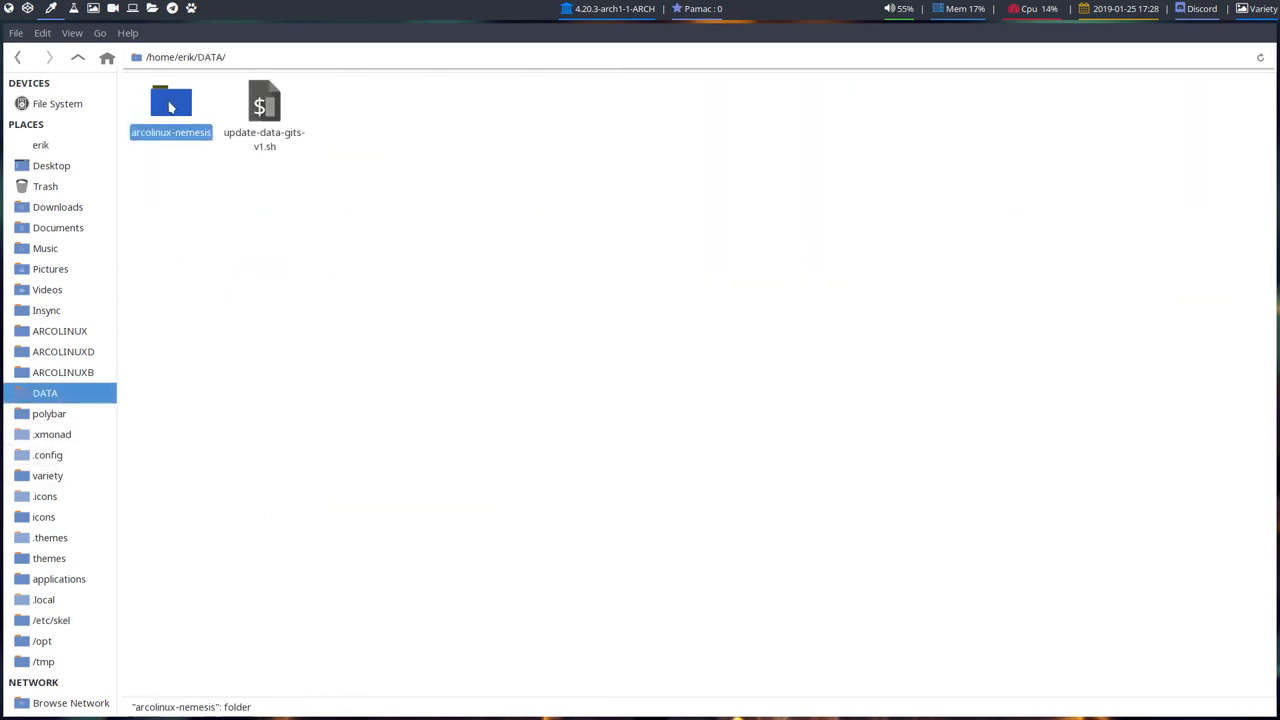
double_click(170, 102)
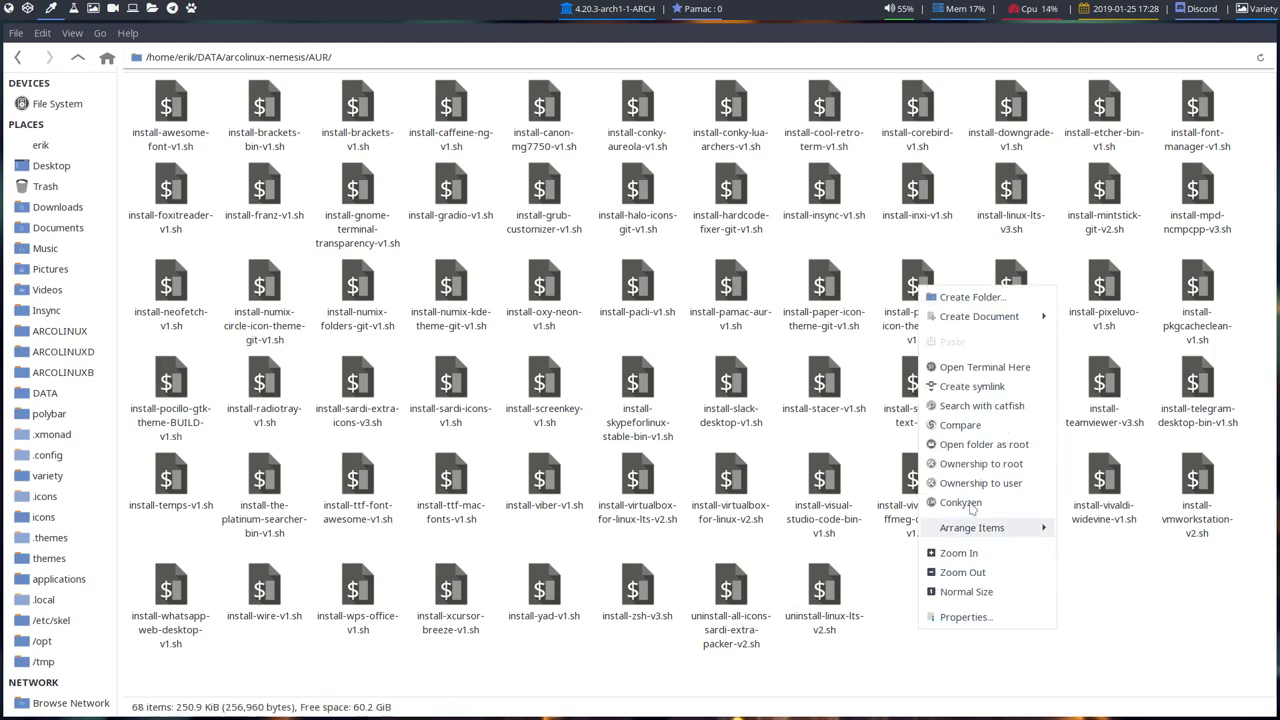
click(984, 366)
text(./install-pocillo-gtk-theme-BUILD-v1.sh)
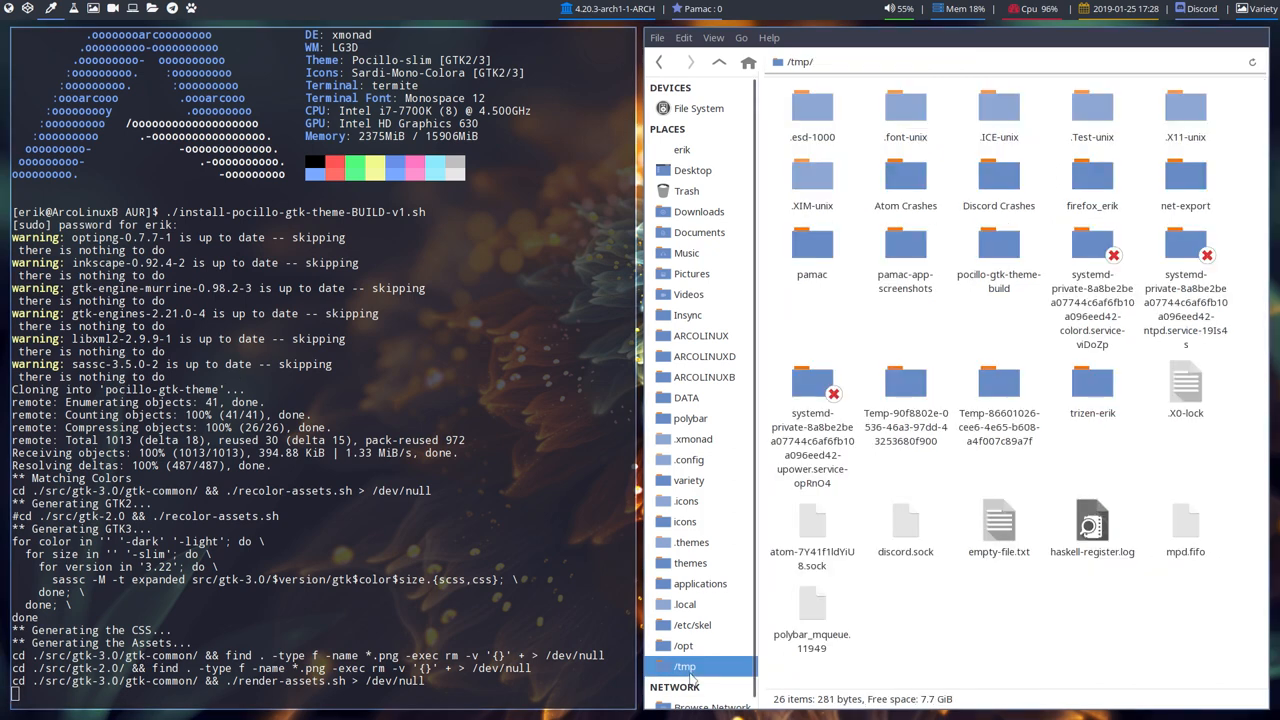
mouse_move(1050, 374)
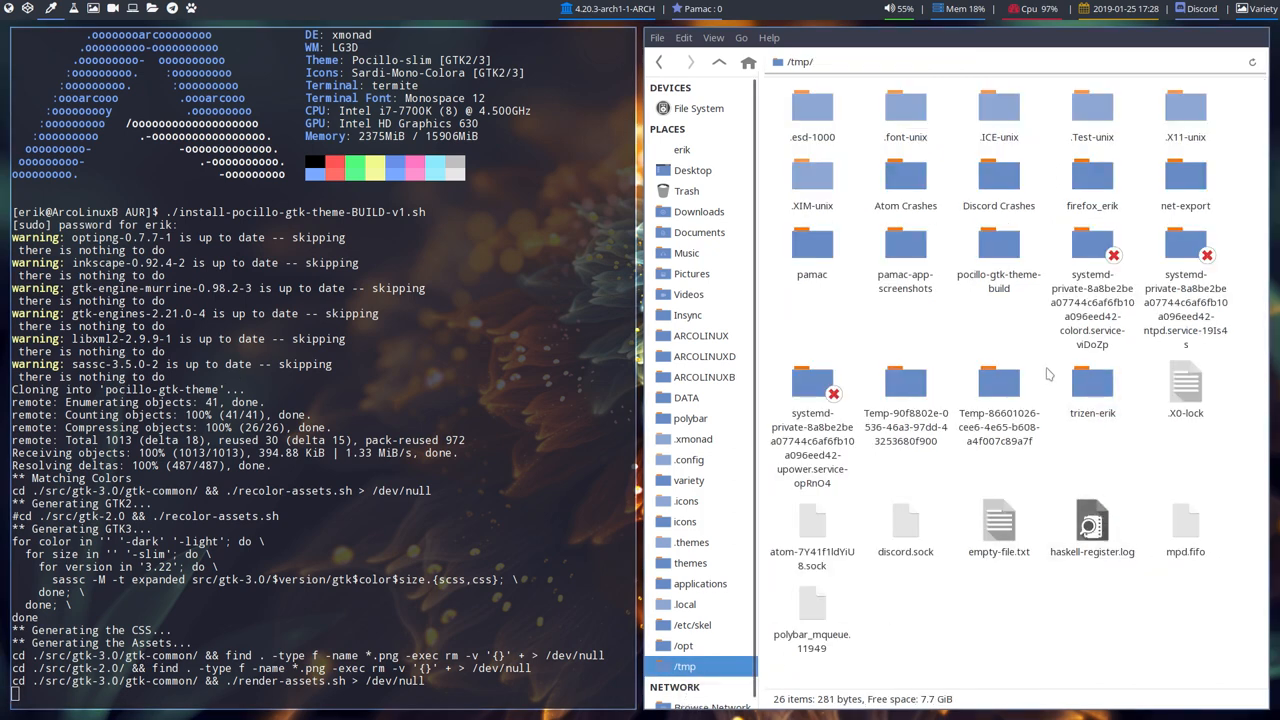
Browse into /tmp/pocillo-gtk-theme-build/pocillo-gtk-theme/src
click(998, 244)
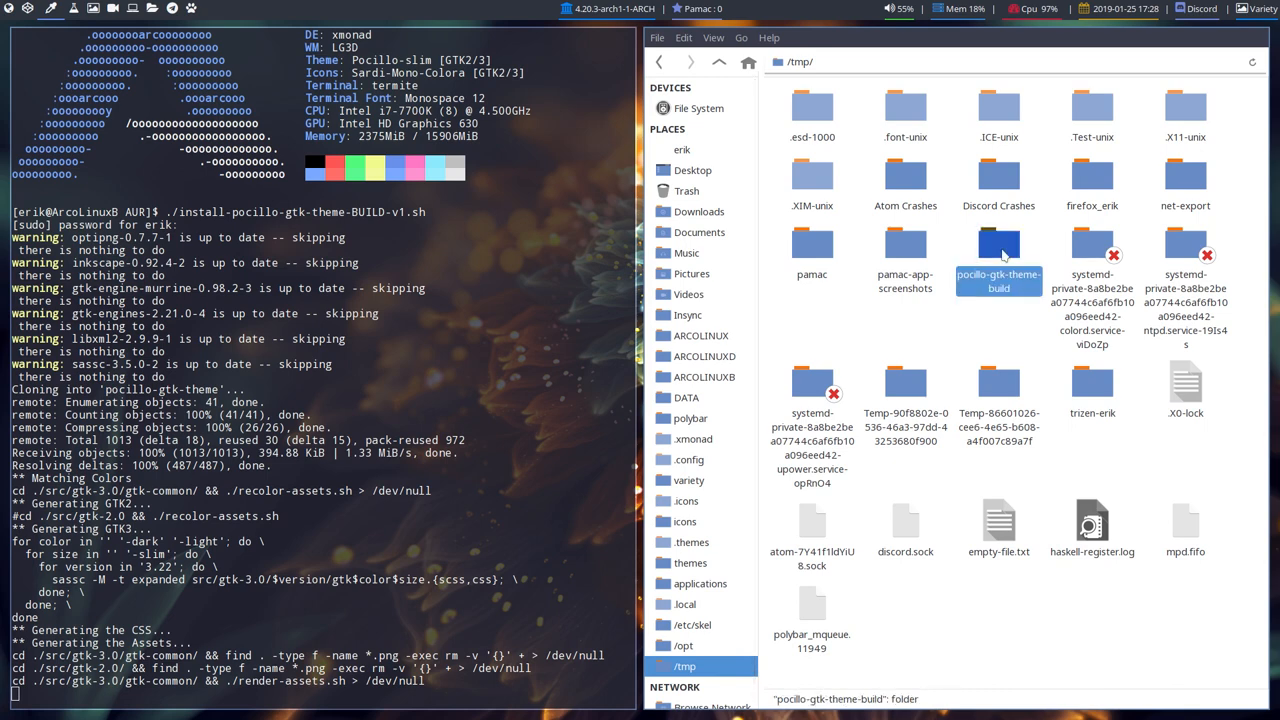
double_click(998, 256)
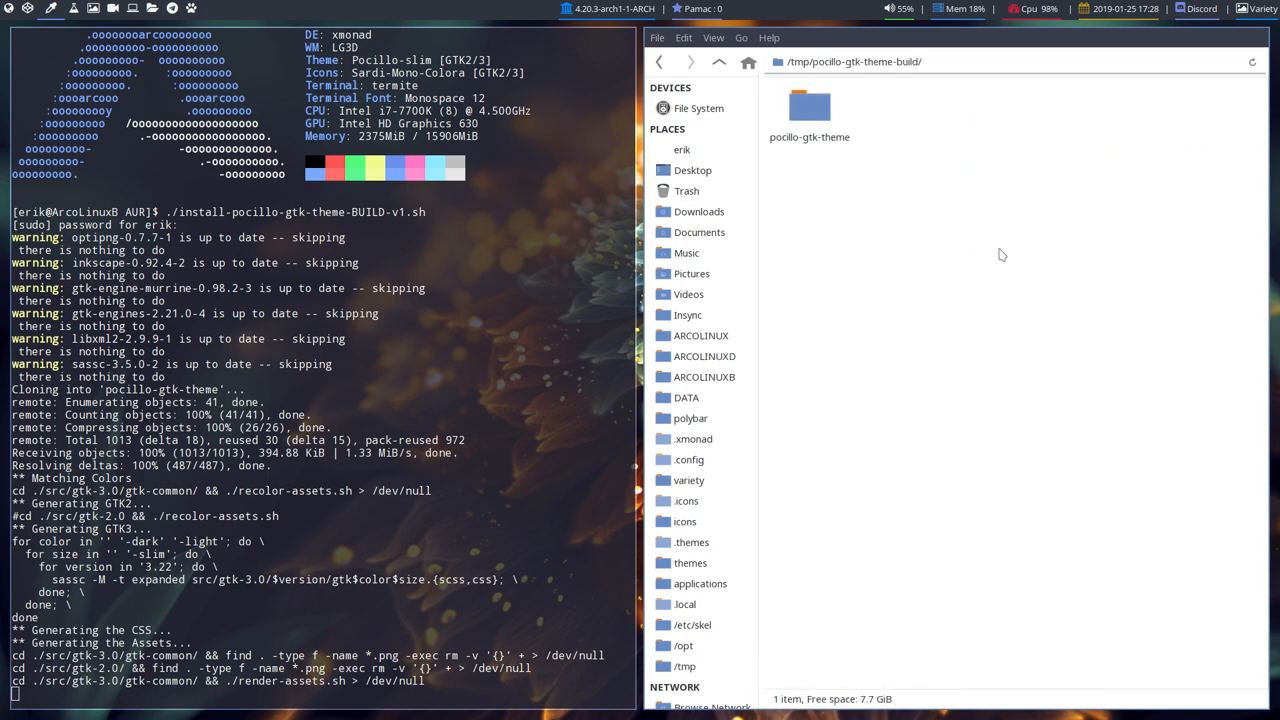
click(808, 104)
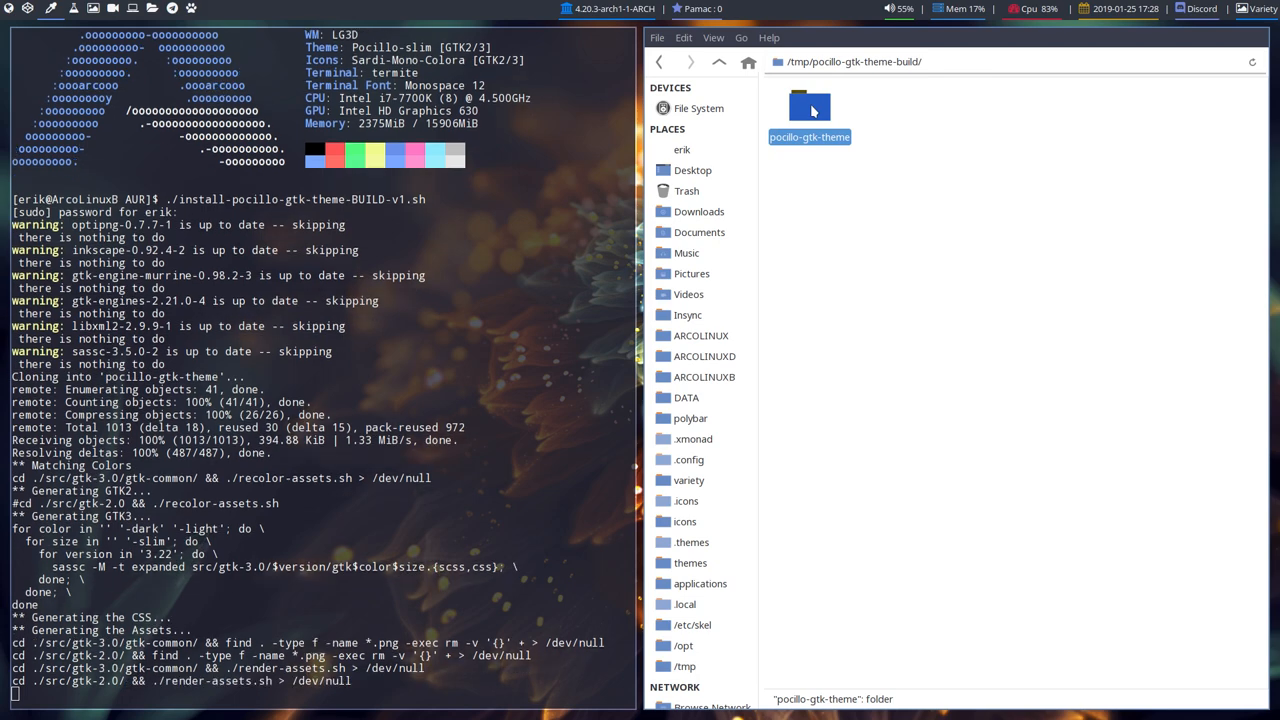
double_click(808, 104)
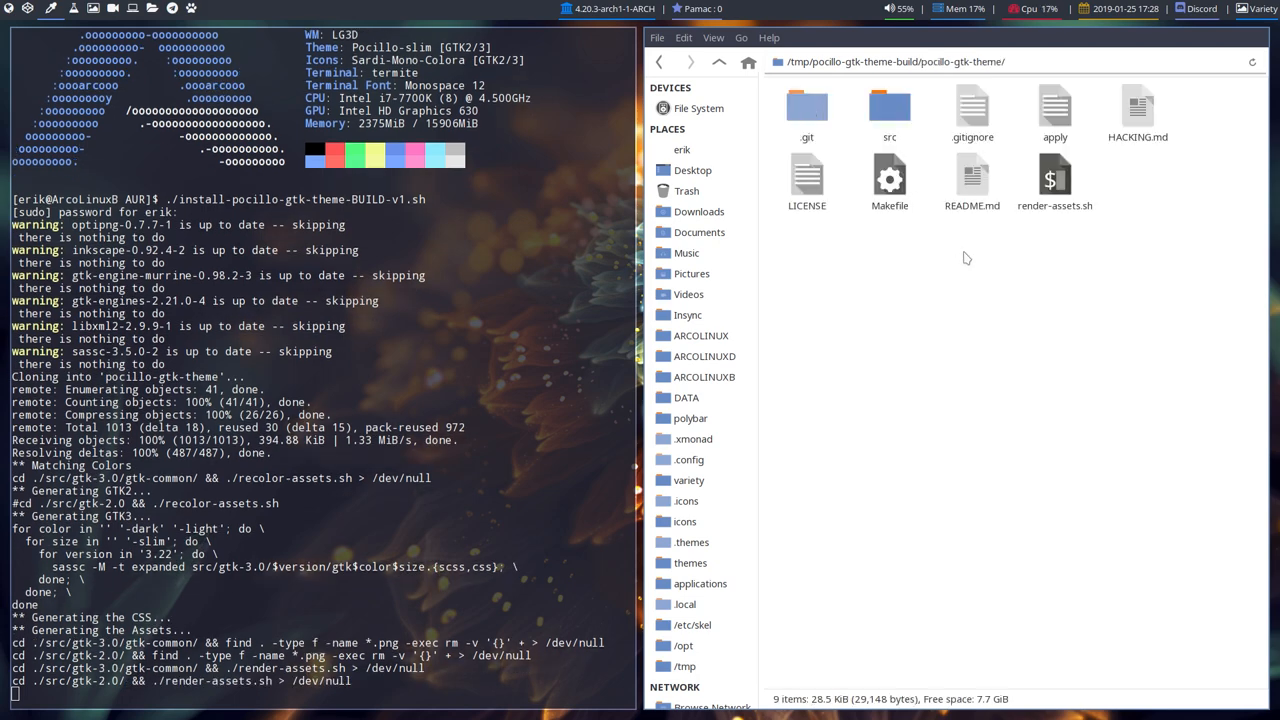
mouse_move(964, 276)
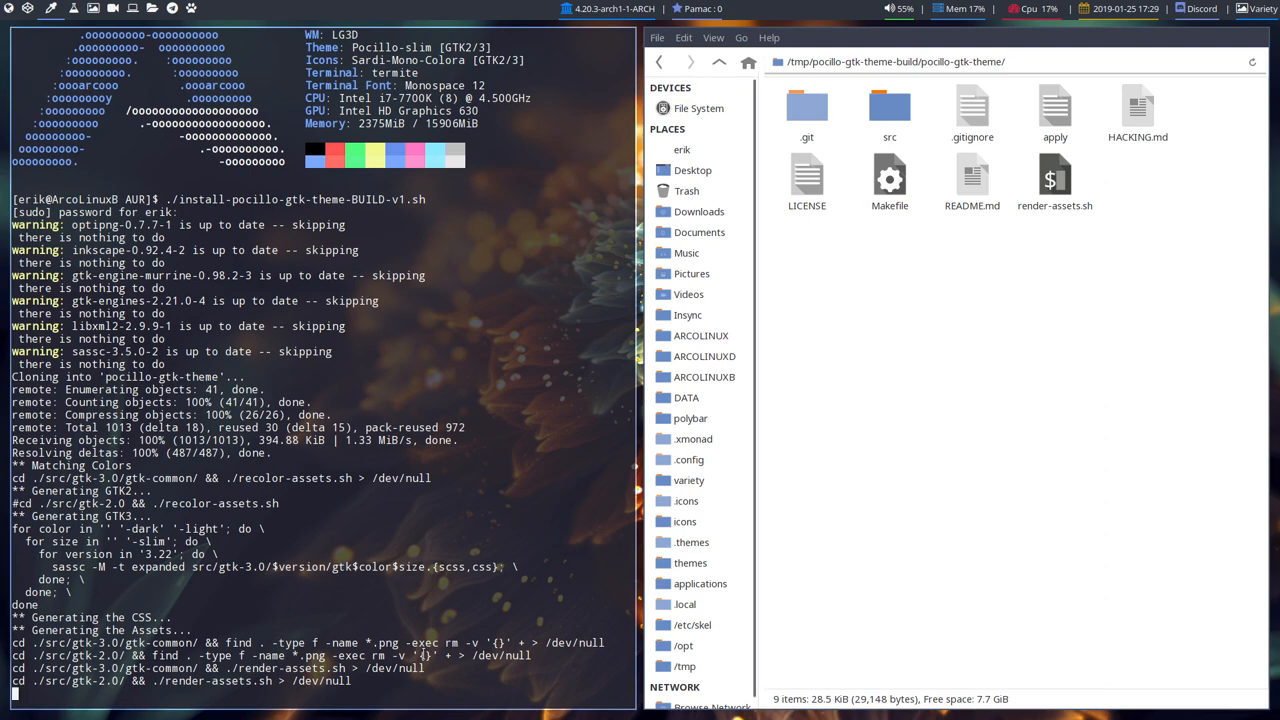
double_click(888, 104)
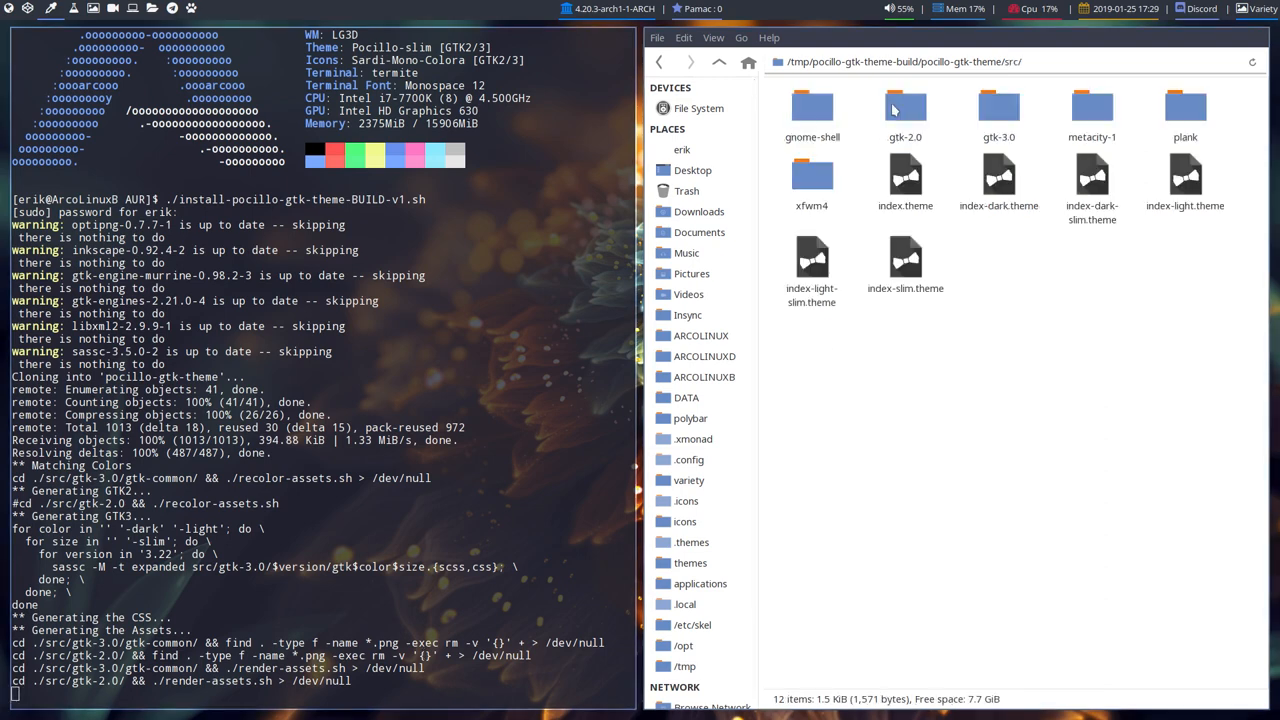
Select index-dark.theme and bring up its context actions to open it in an editor
click(904, 108)
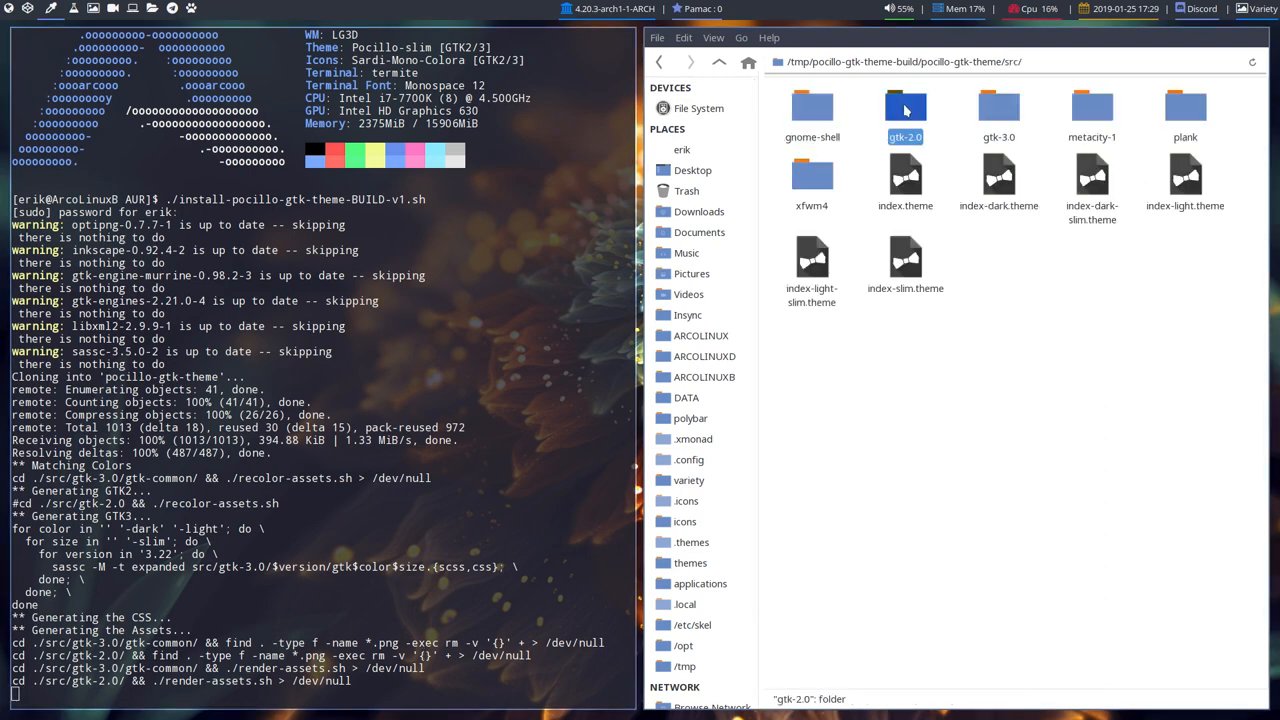
mouse_move(912, 386)
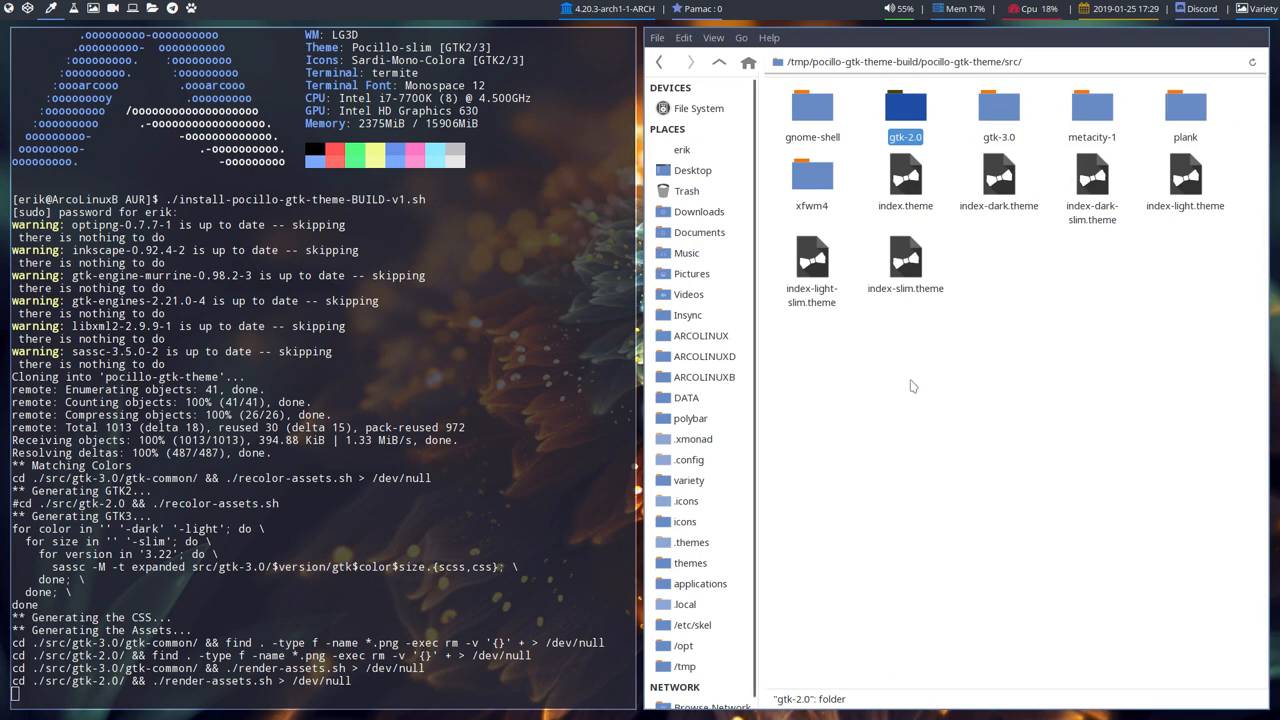
click(998, 180)
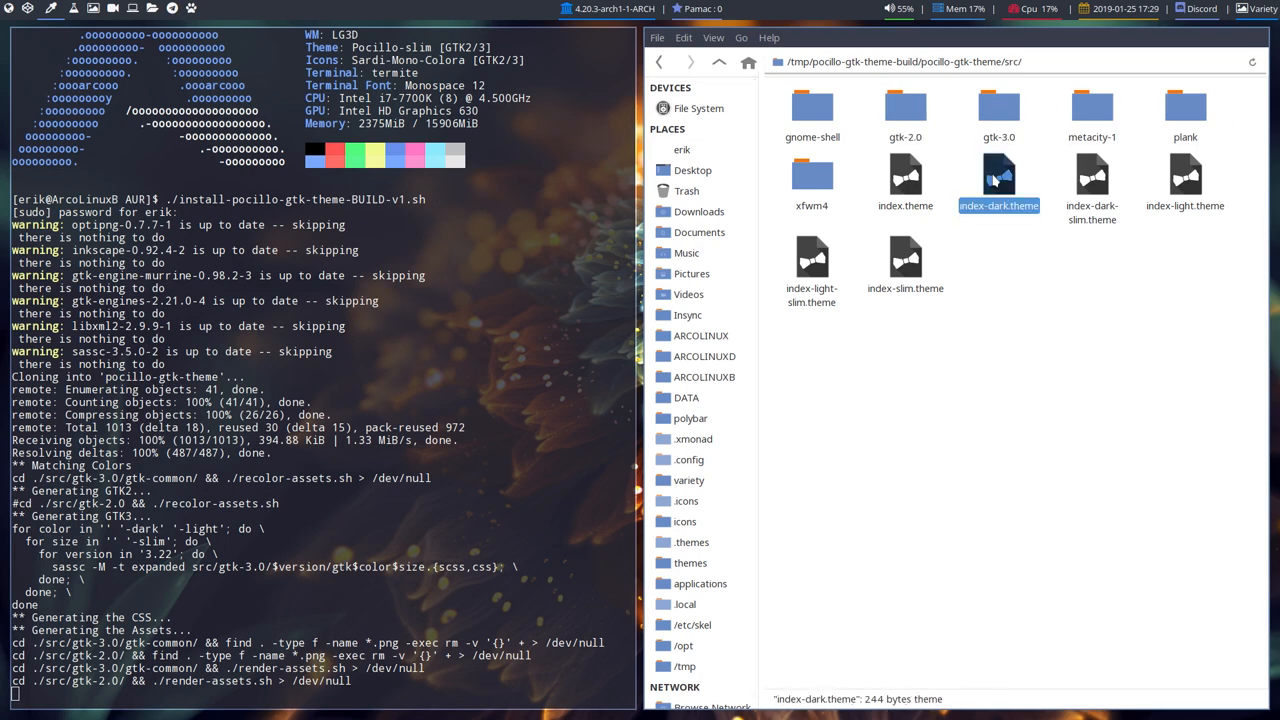
right_click(998, 180)
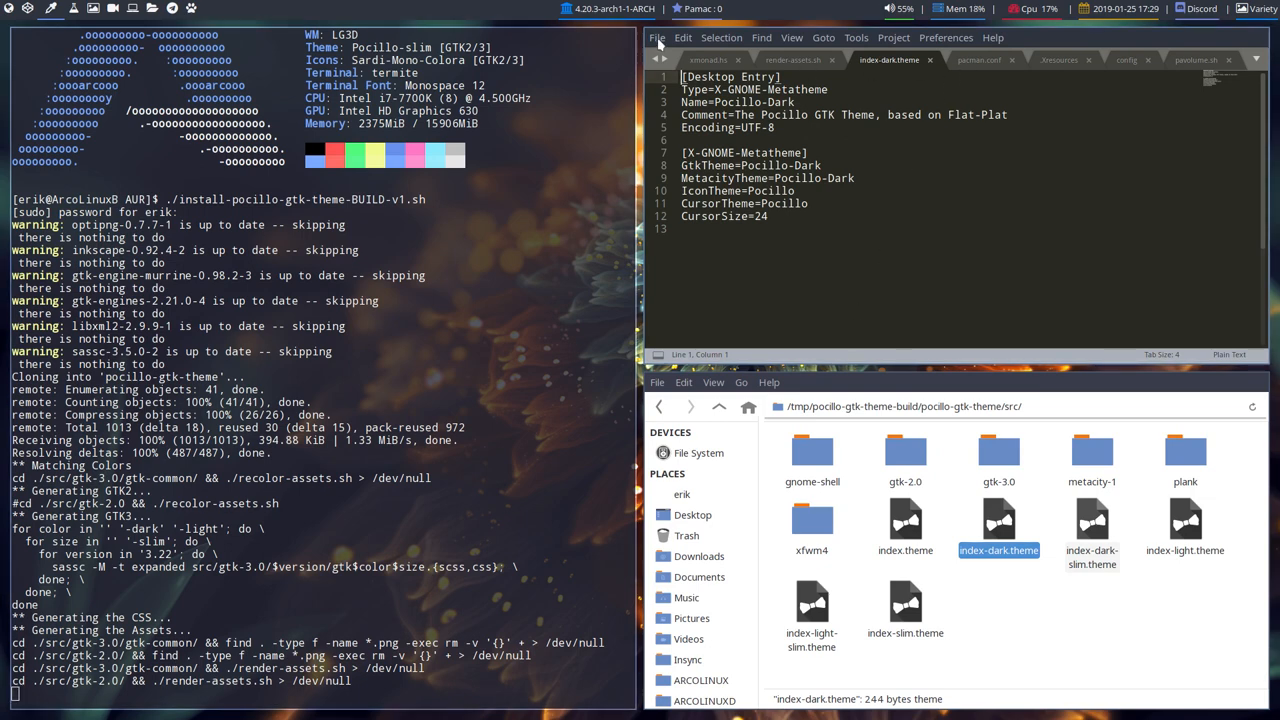
Close all Geany documents, then view index-light-slim.theme and another Pocillo index file
click(656, 36)
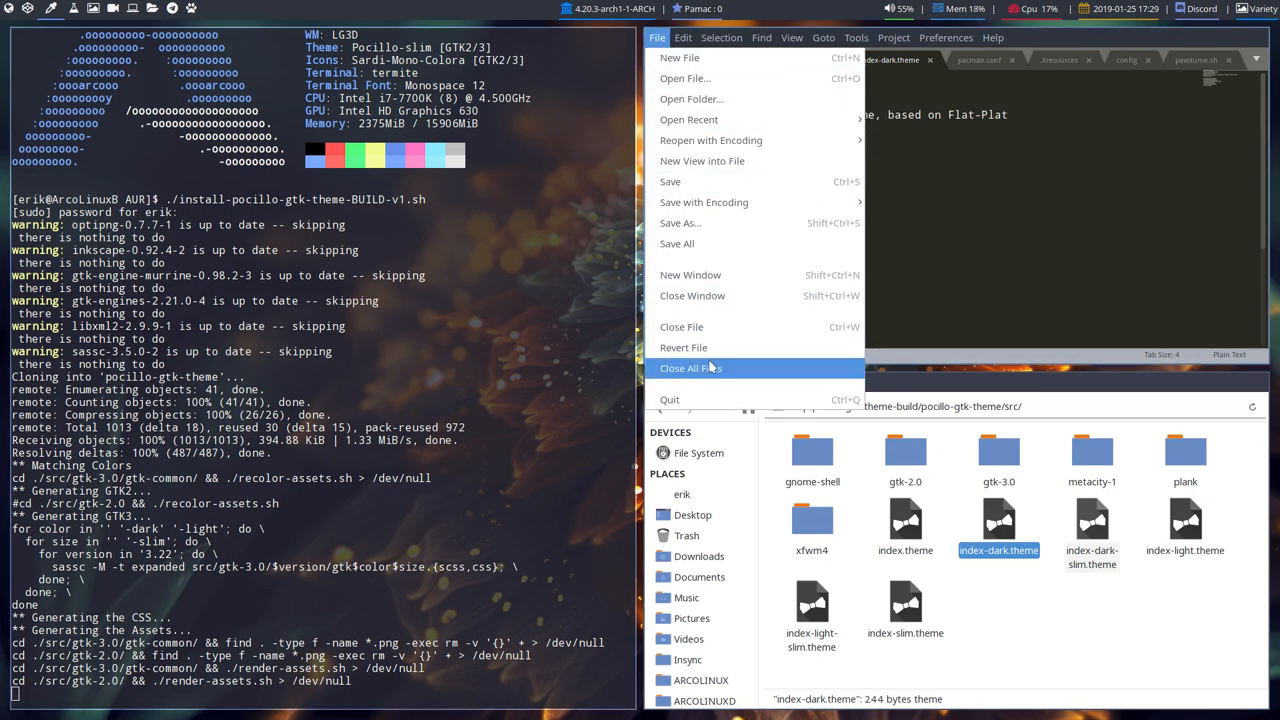
click(1092, 524)
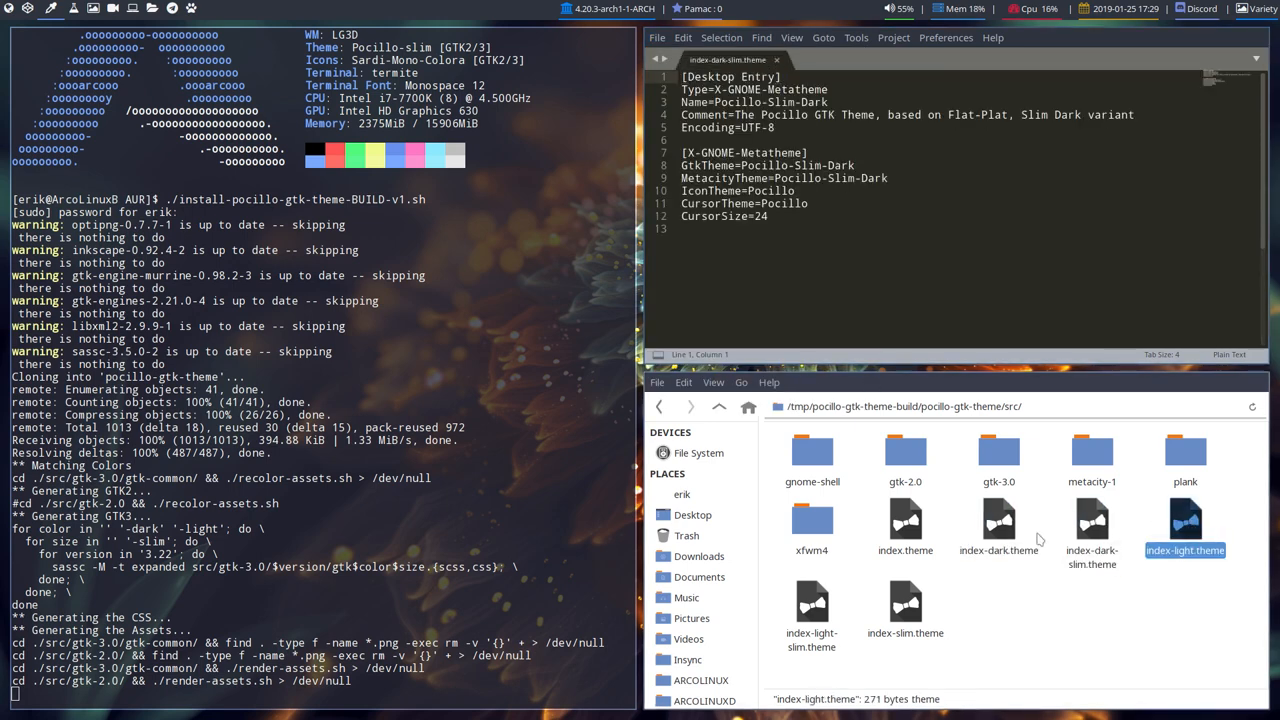
double_click(812, 614)
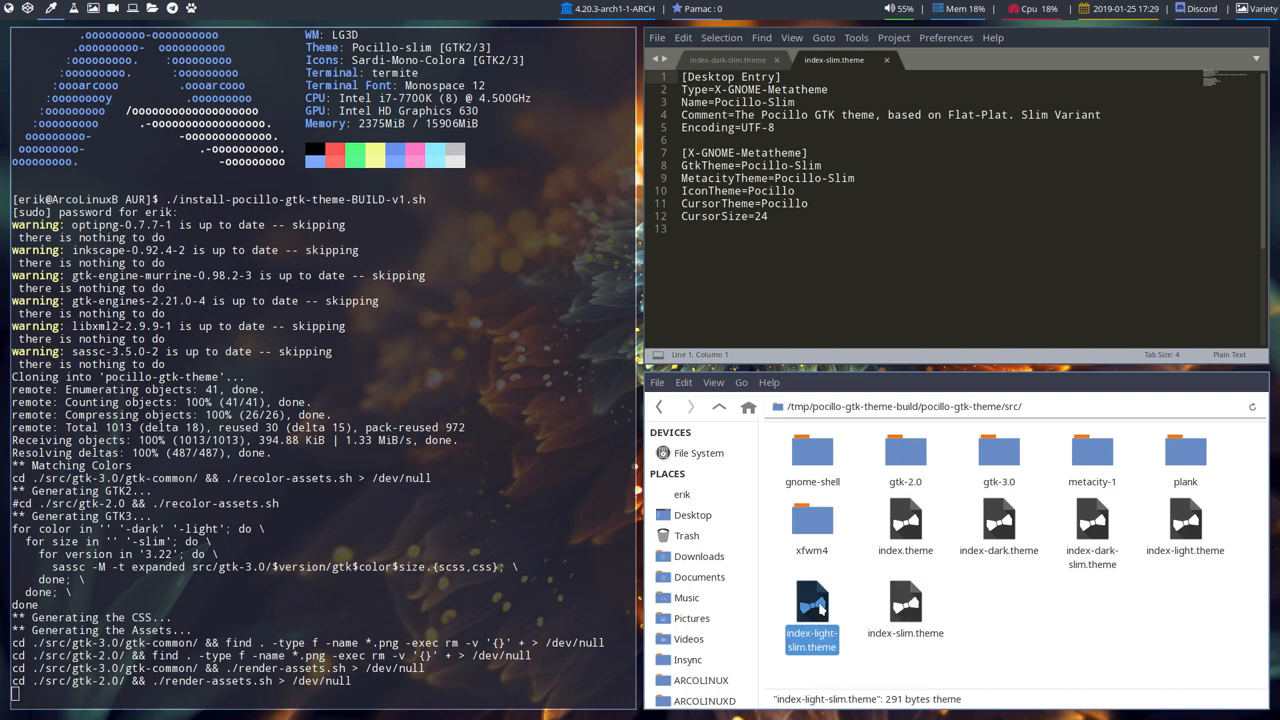
double_click(904, 516)
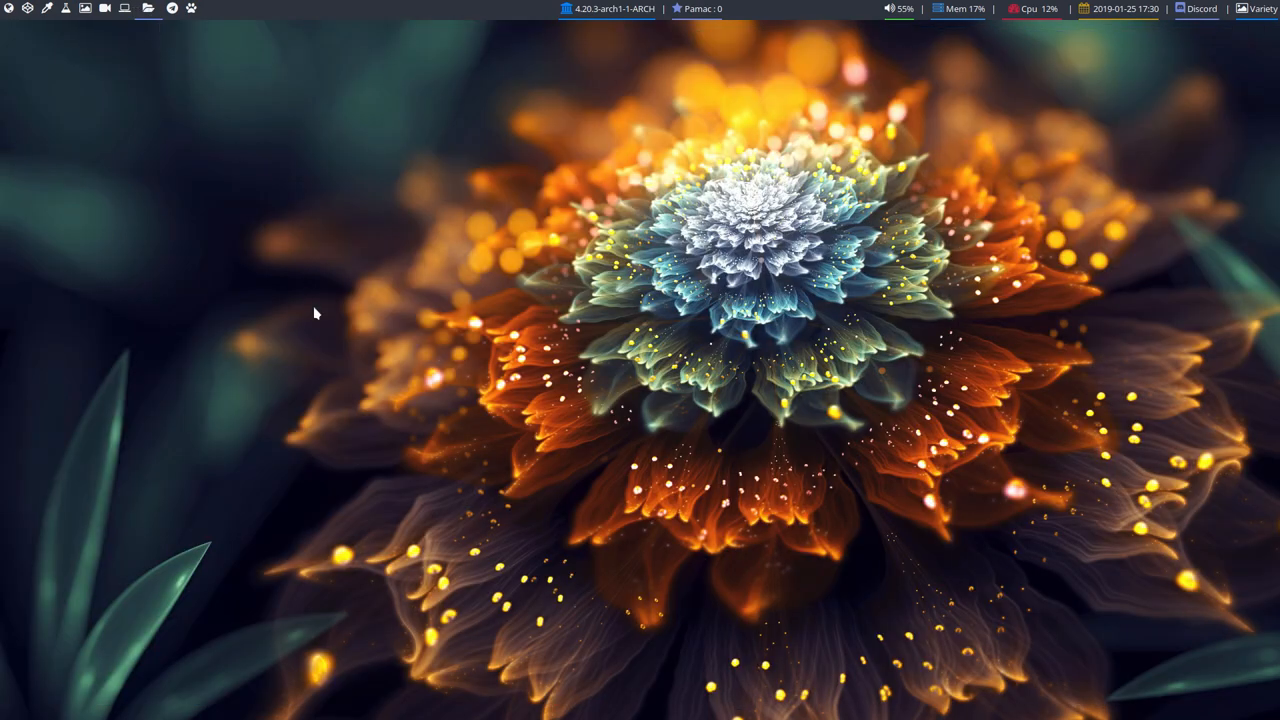
mouse_move(144, 22)
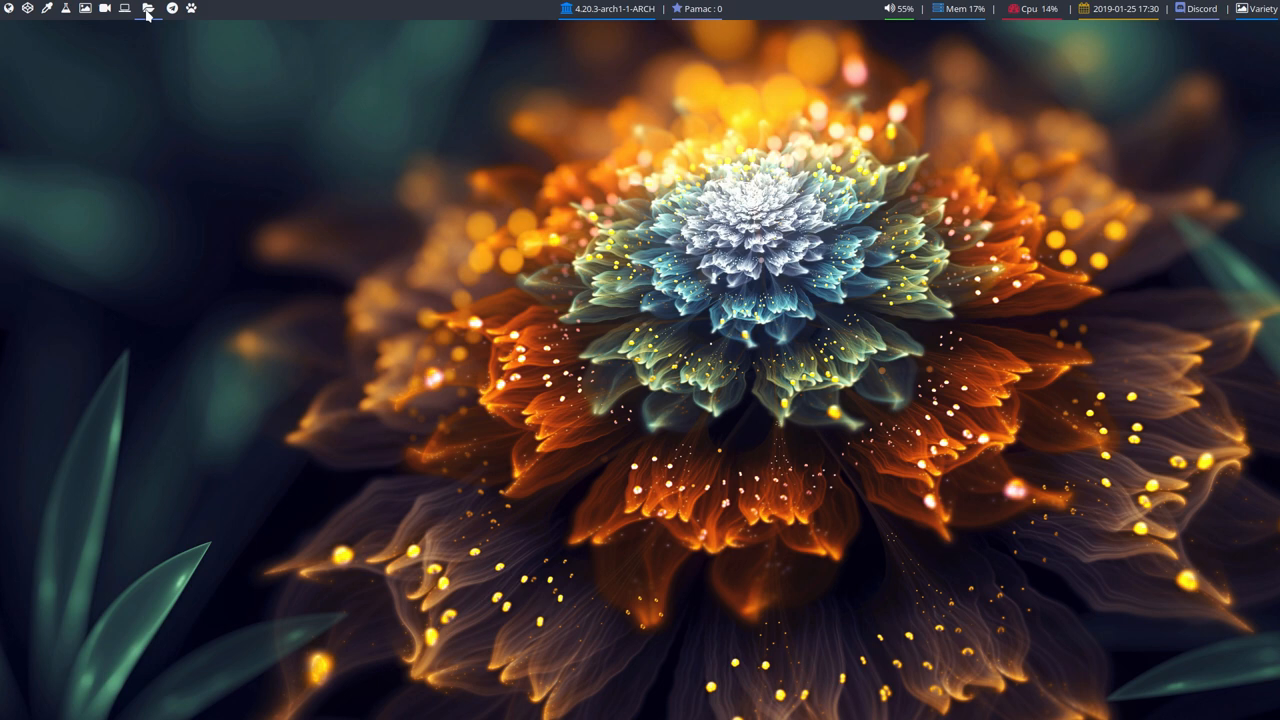
Launch Thunar and browse File System > usr/share/themes down to the Pocillo folders
click(148, 8)
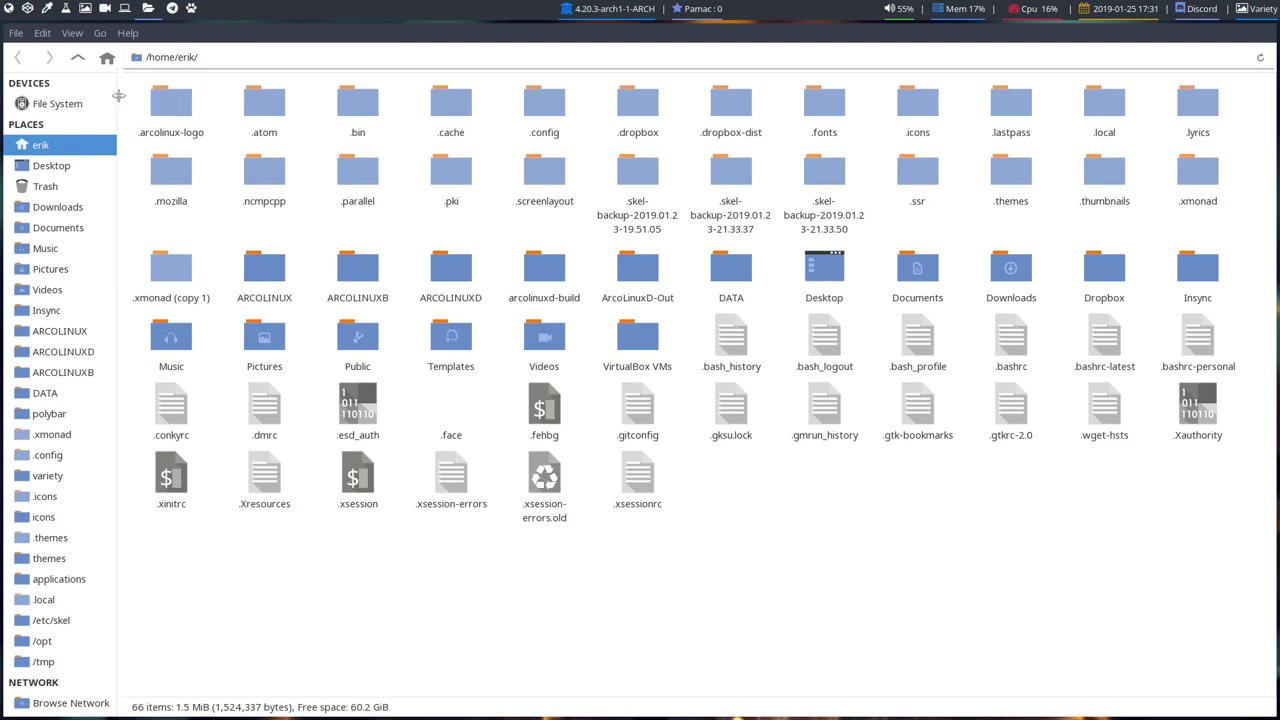
click(56, 104)
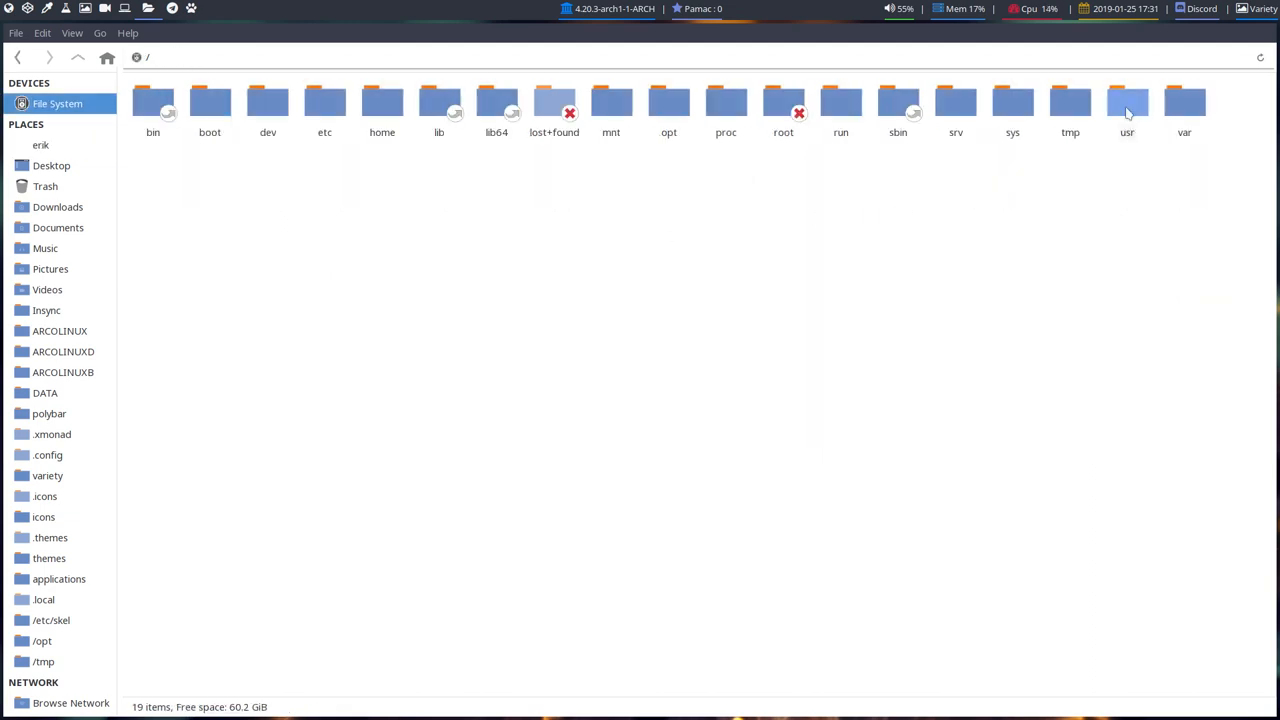
double_click(1128, 104)
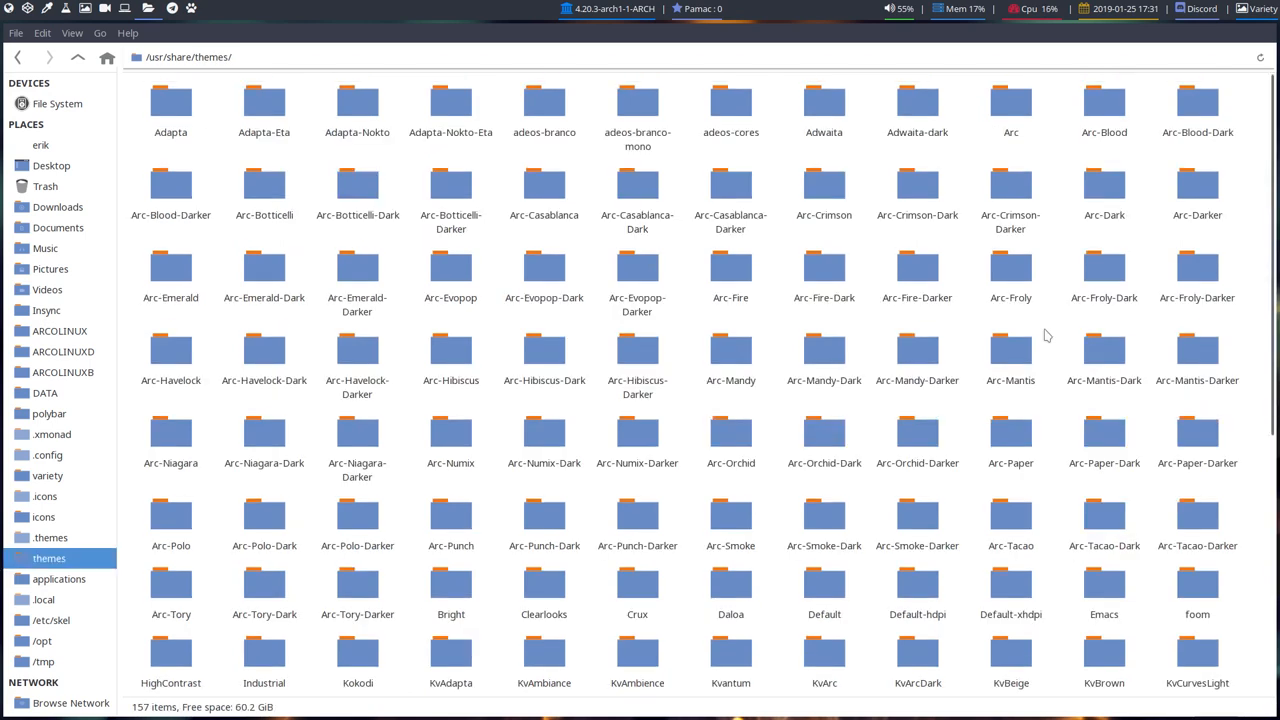
scroll(down, 3)
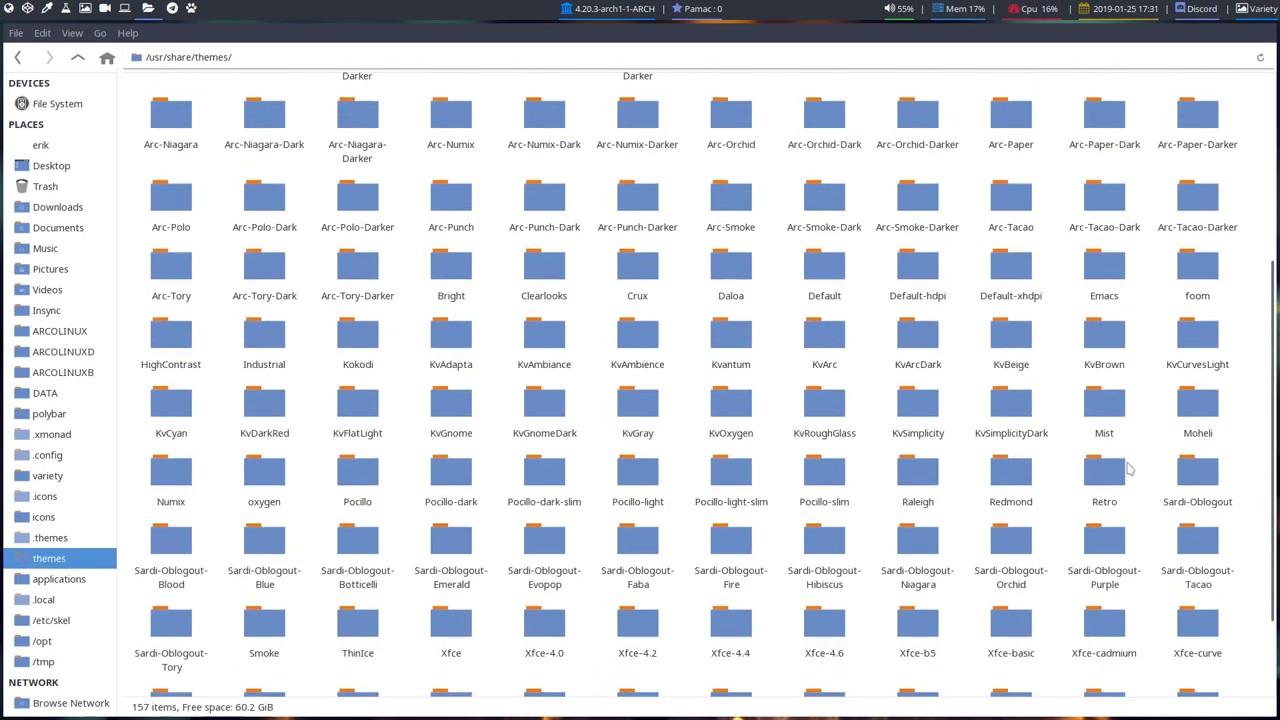
click(356, 472)
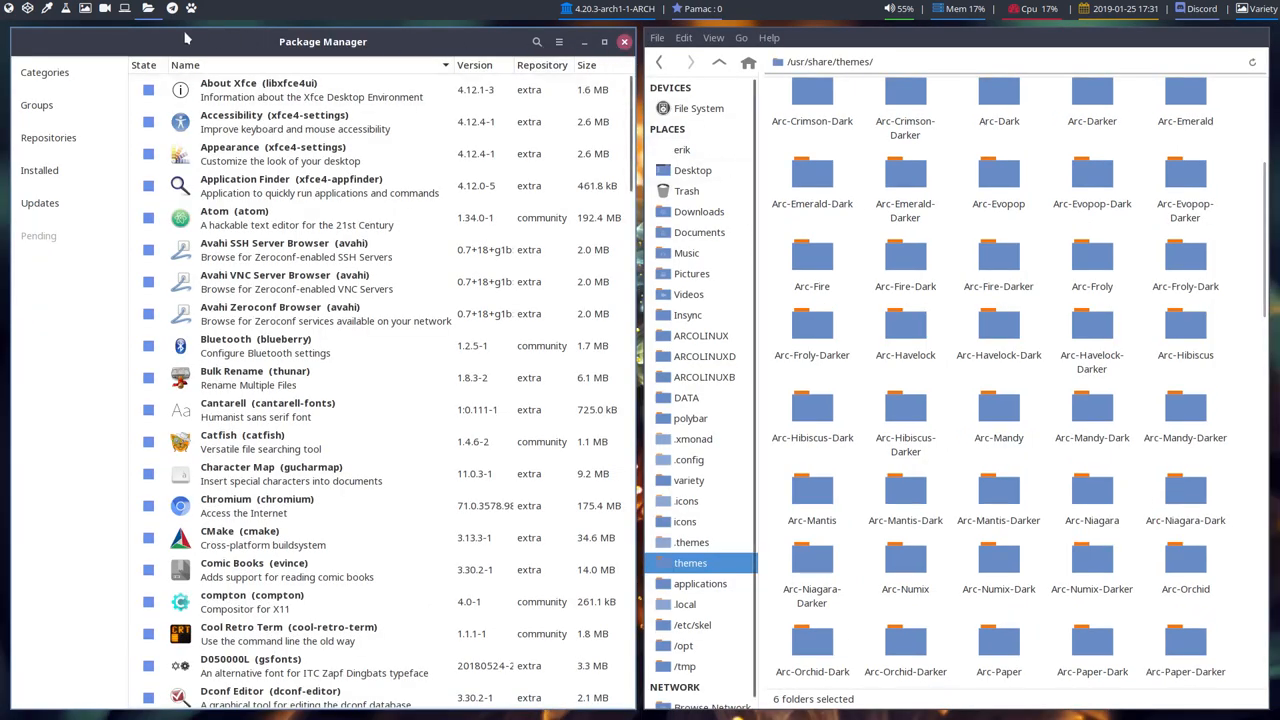
mouse_move(872, 44)
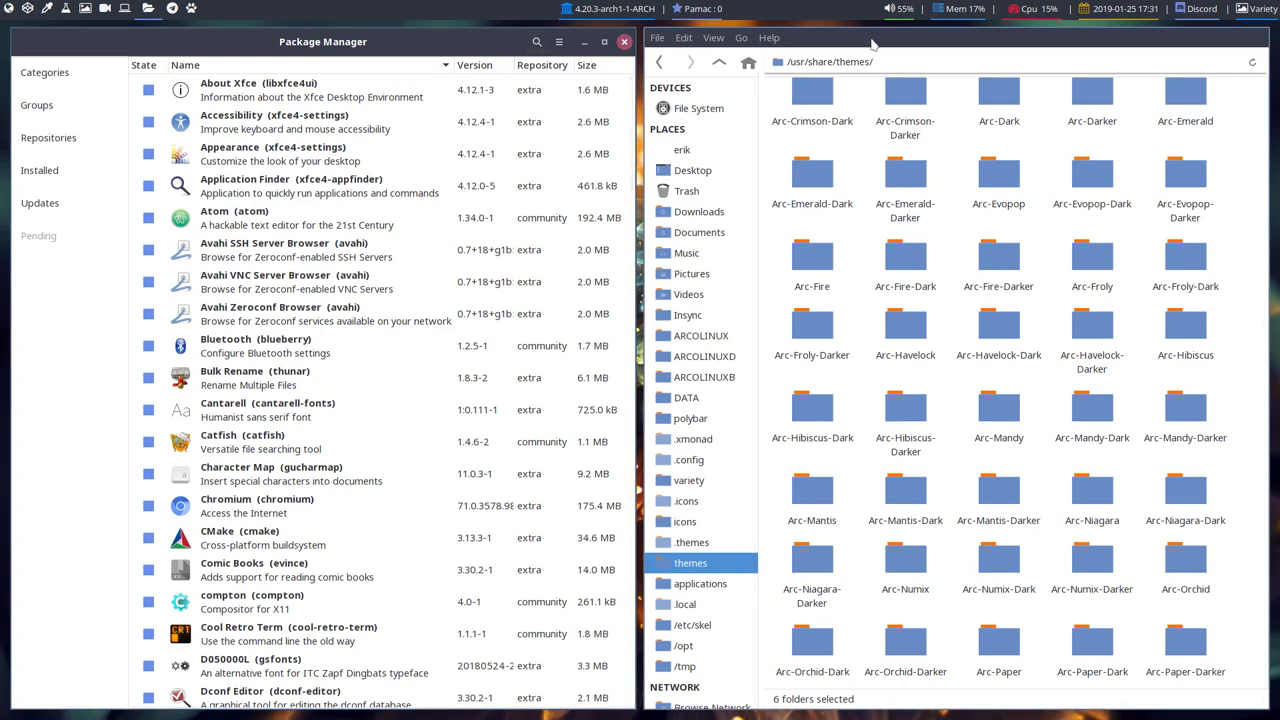
mouse_move(700, 212)
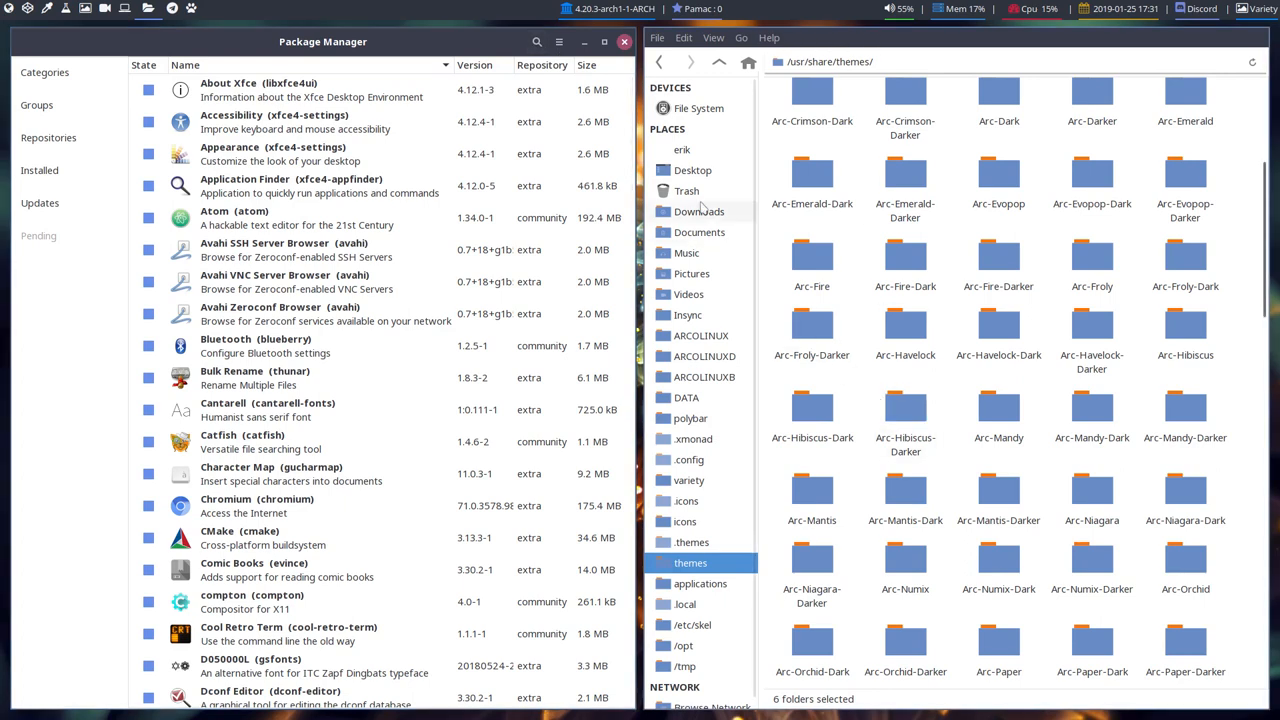
Close Pamac, returning to Thunar with the six Pocillo folders selected in /usr/share/themes
click(560, 40)
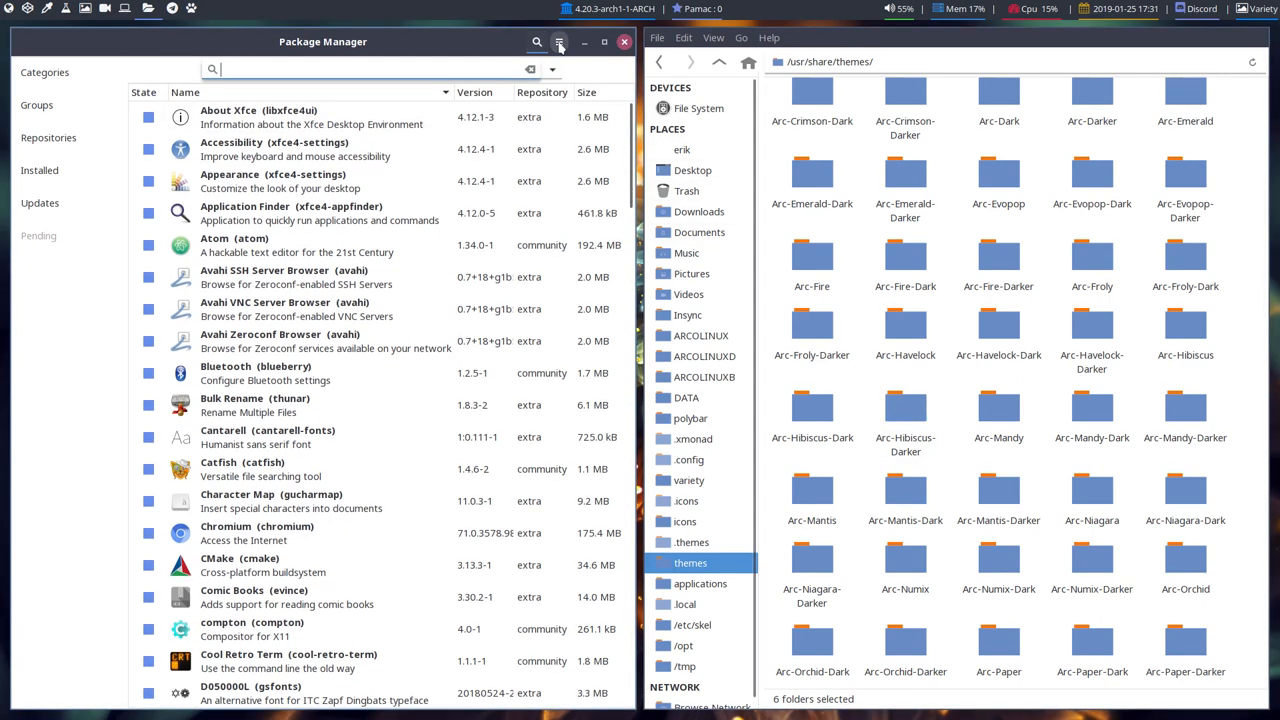
click(560, 40)
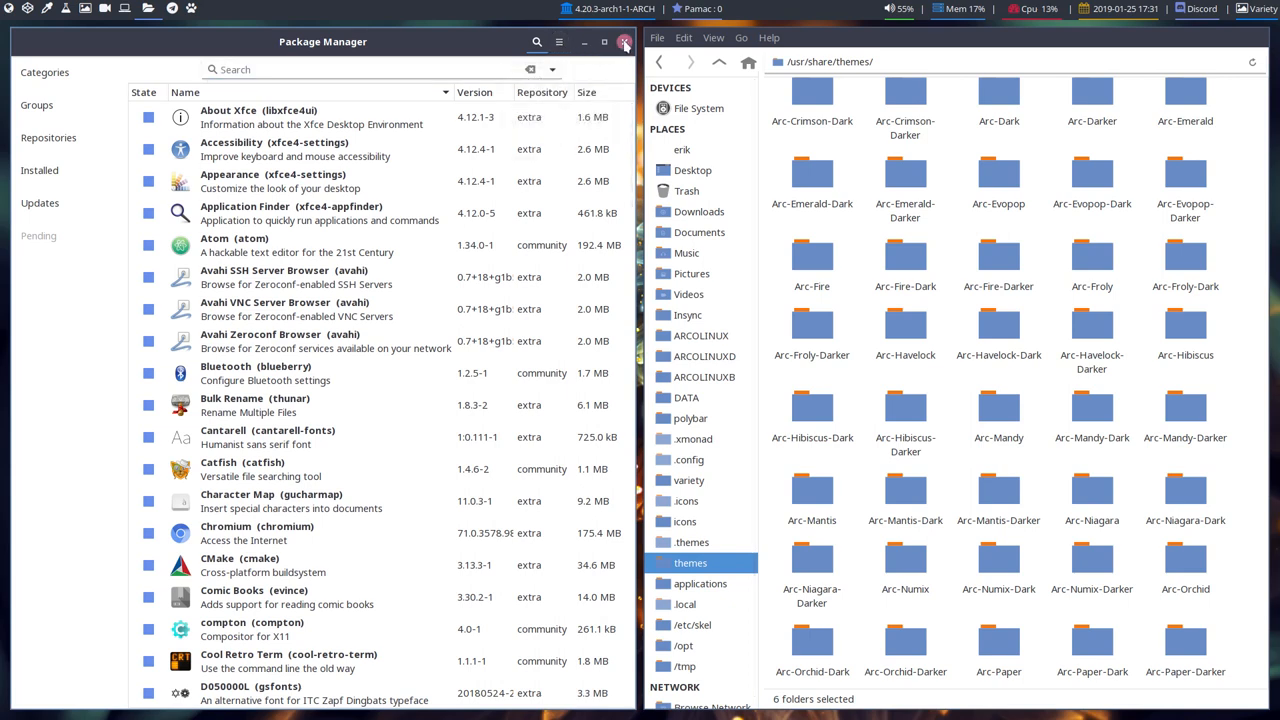
click(624, 40)
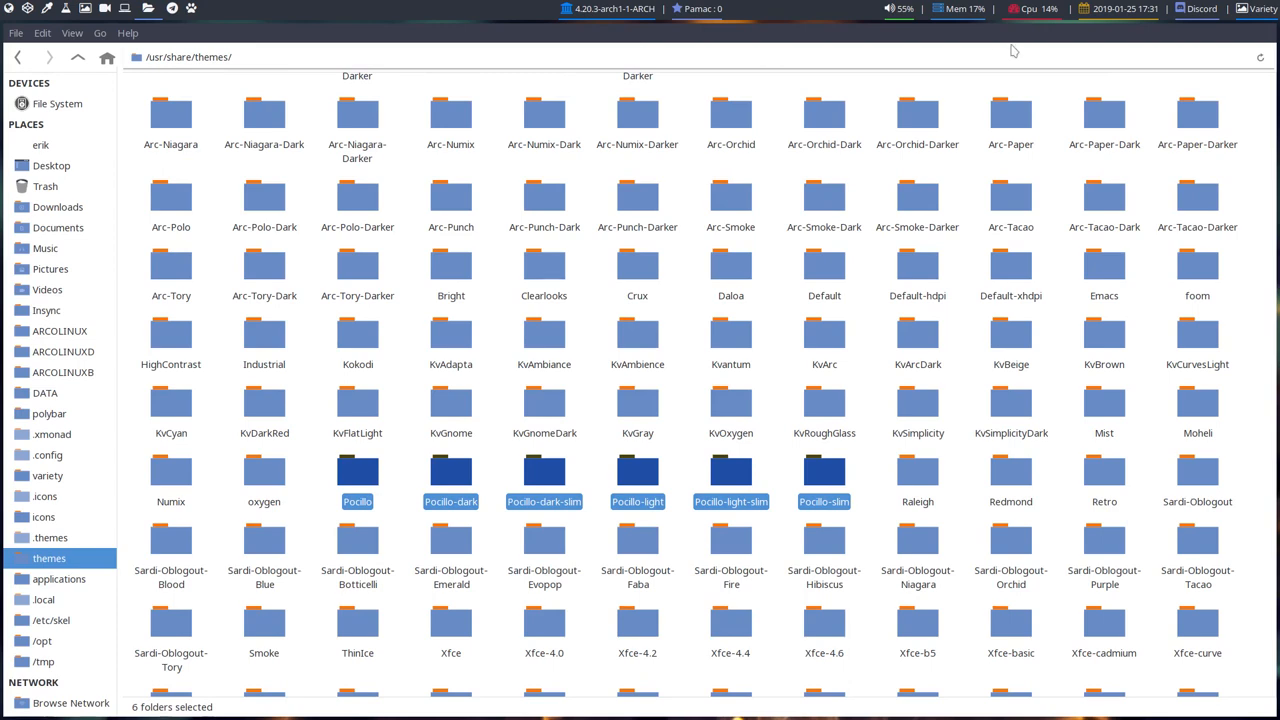
mouse_move(1136, 38)
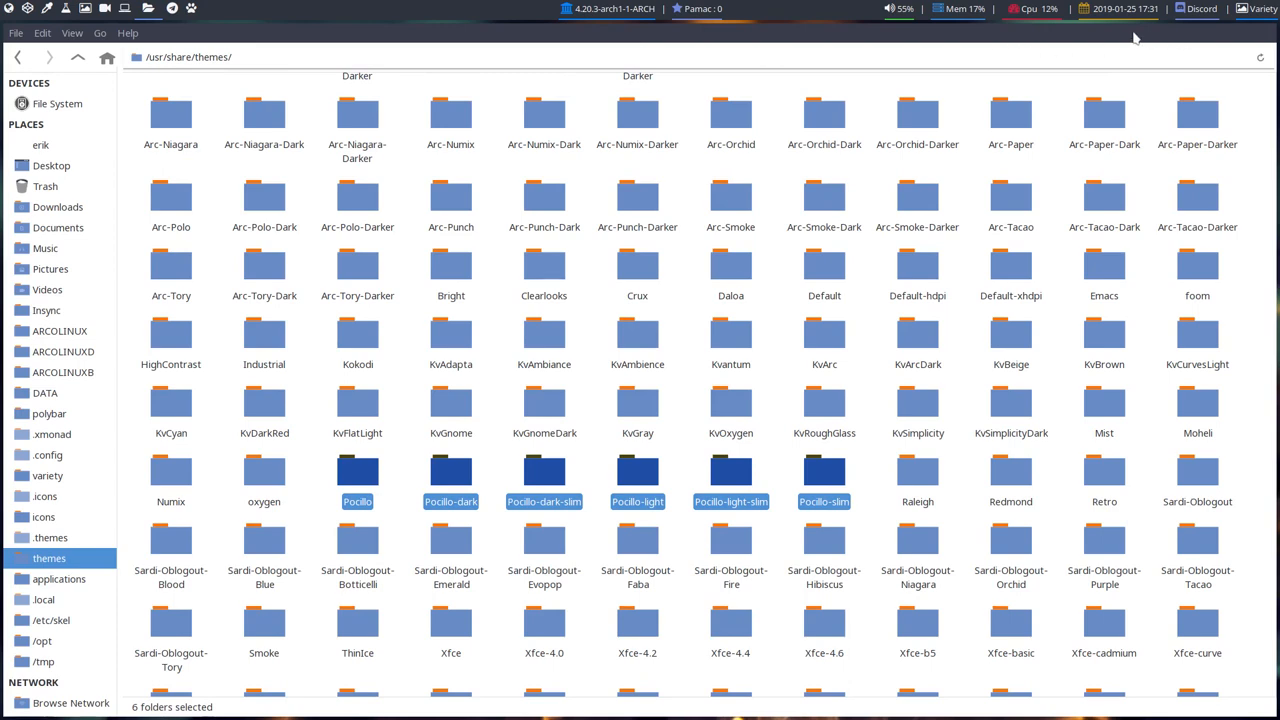